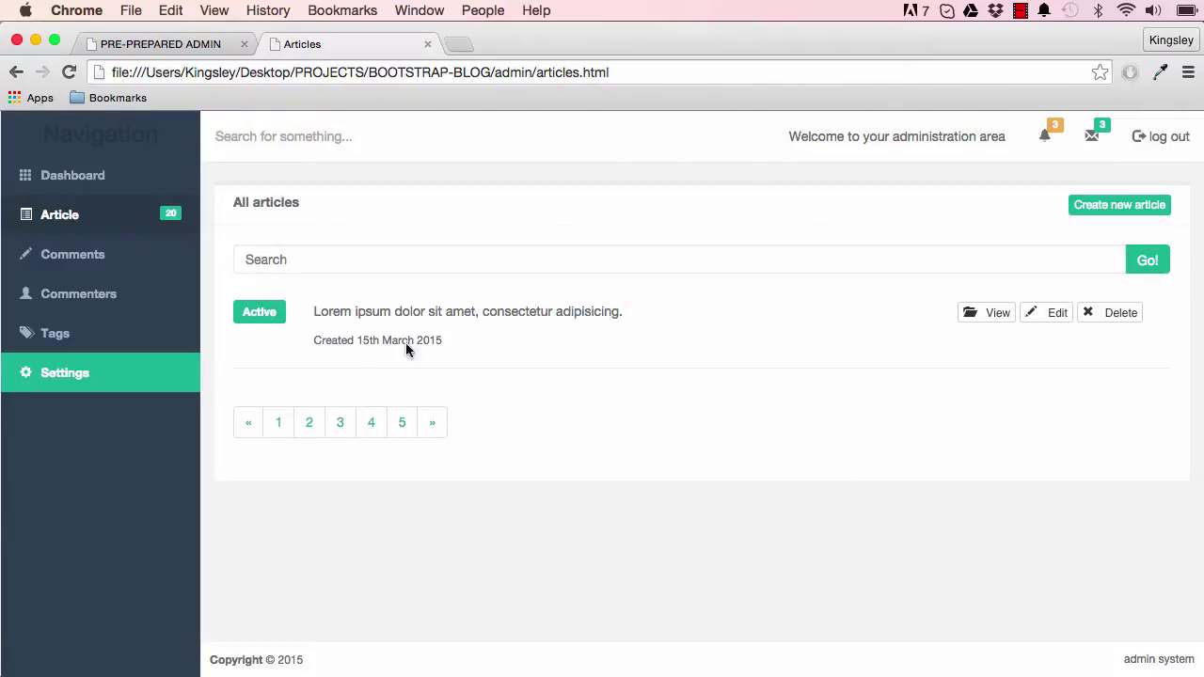
mouse_move(1124, 419)
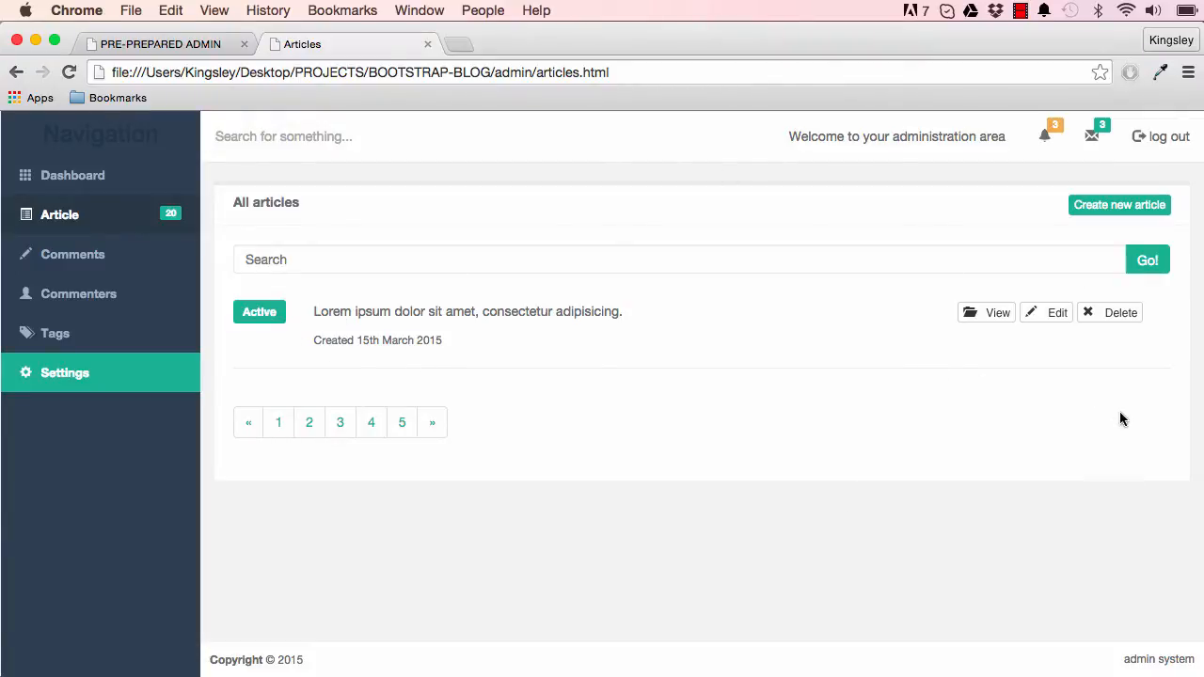
mouse_move(1125, 486)
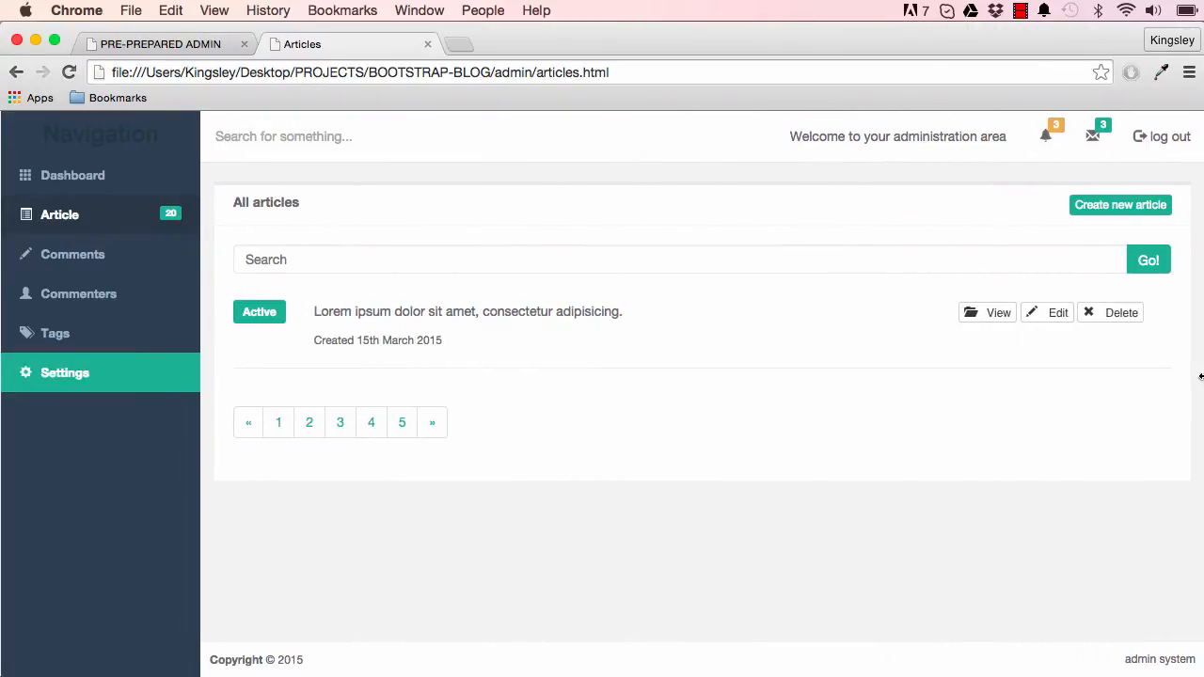
mouse_move(840, 431)
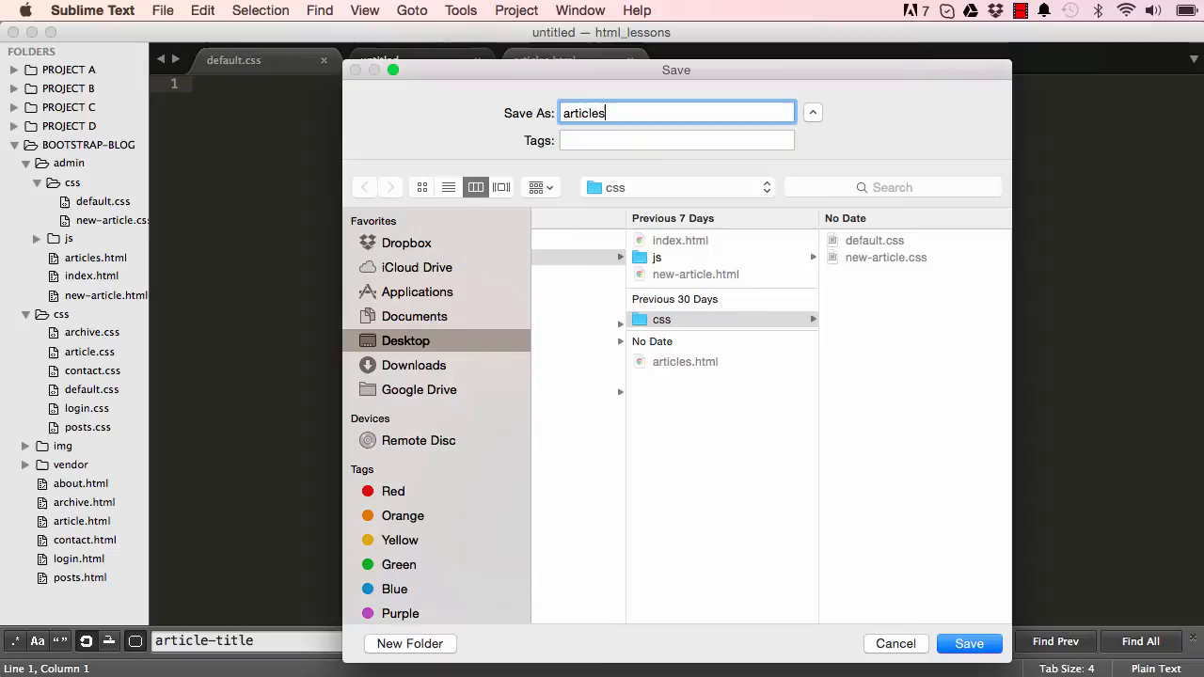
Step: Save the file as articles.css in admin/css and review the articles.html markup to link it
left_click(969, 644)
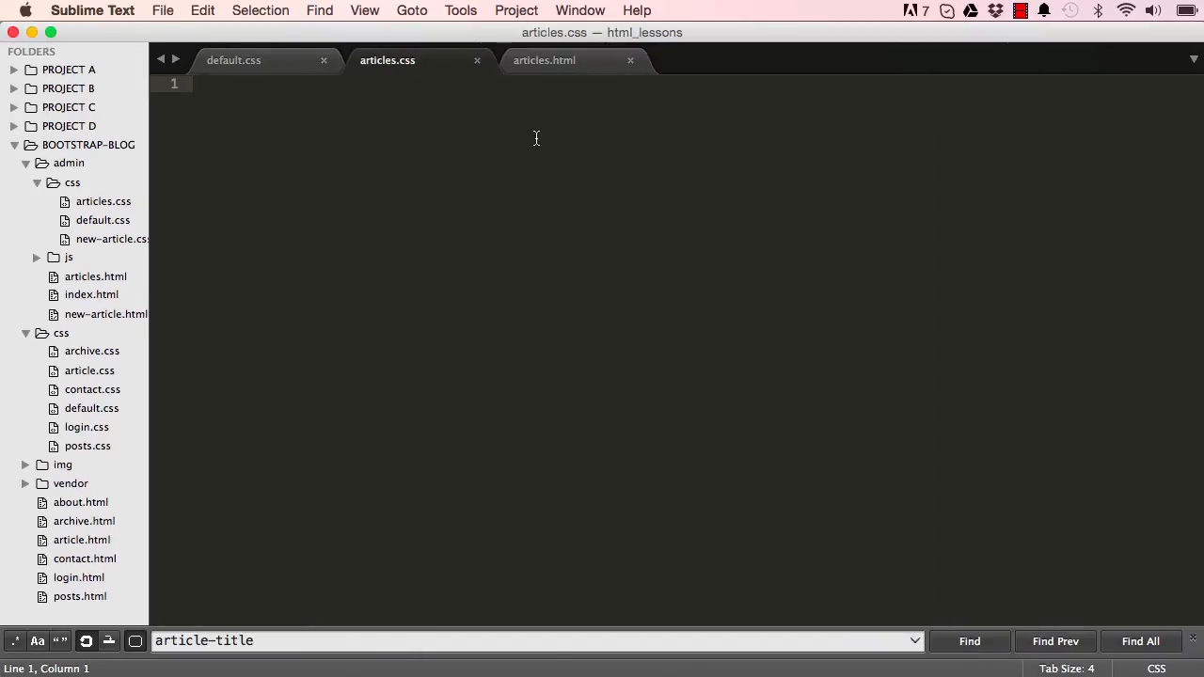
left_click(392, 60)
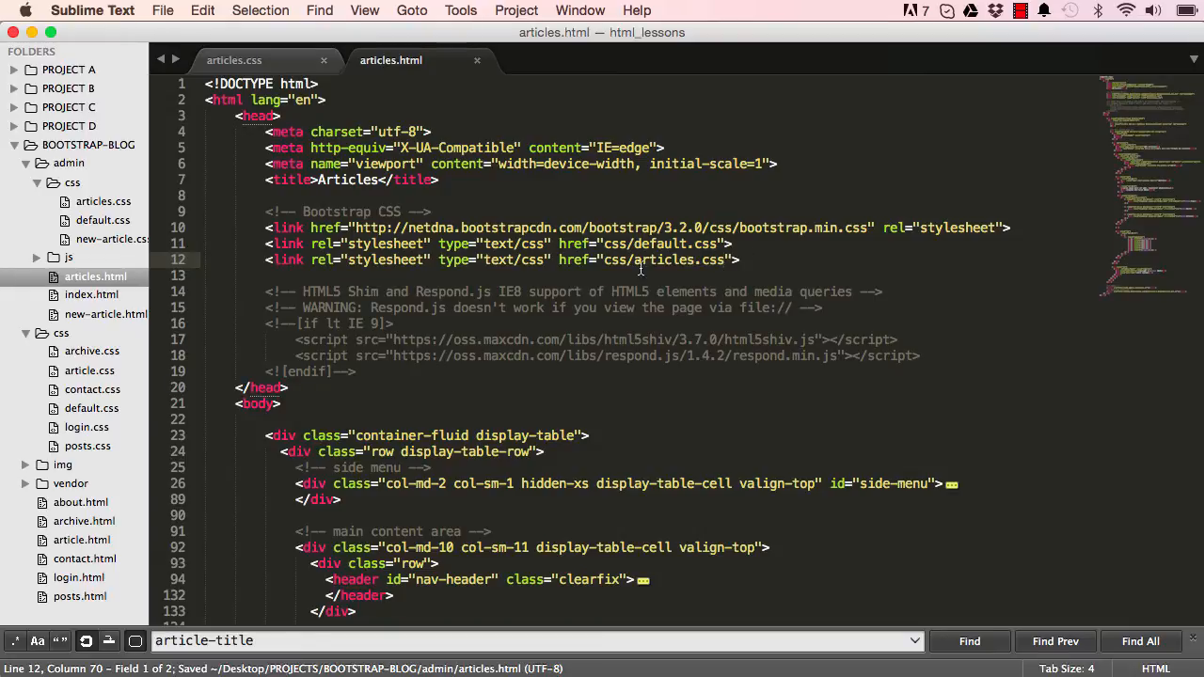
scroll("down", 3)
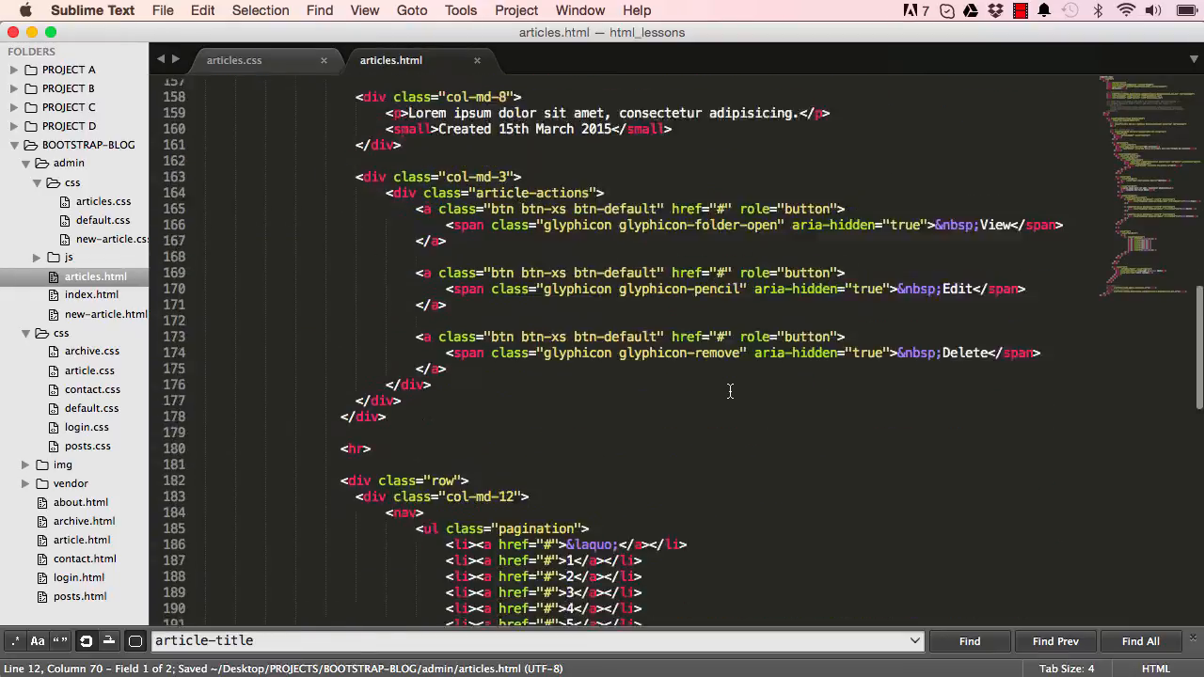
scroll("up", 3)
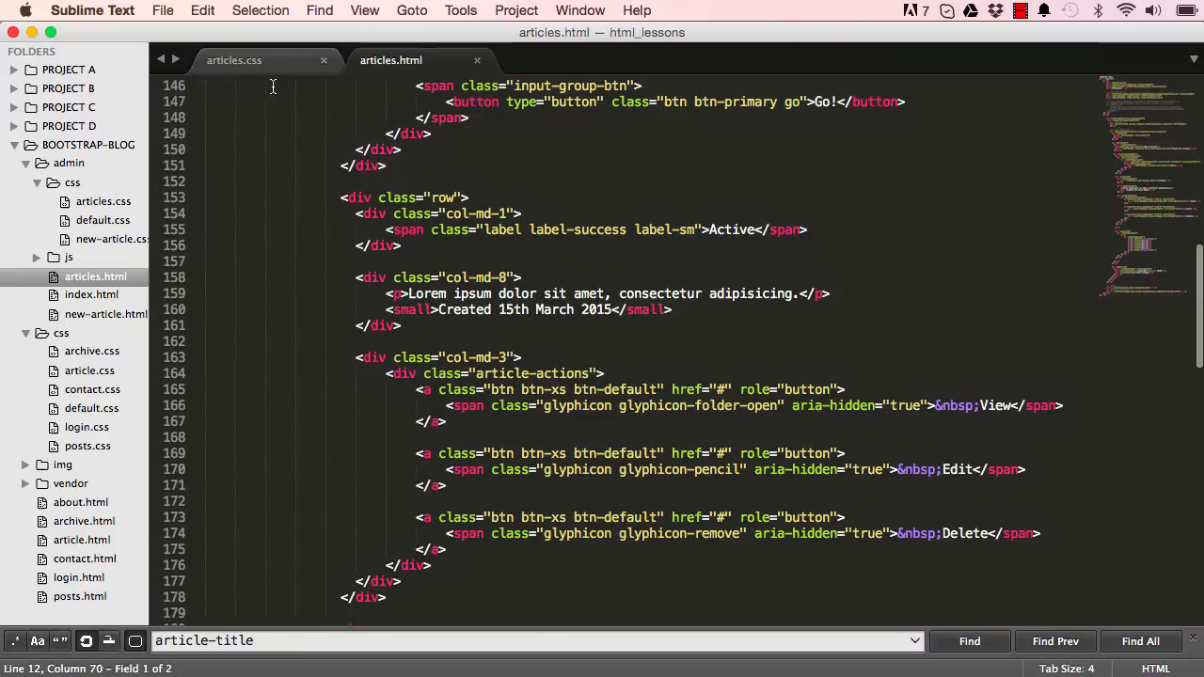
Step: Write a .btn-default rule with color #676a6c and border 1px #eee solid
left_click(233, 60)
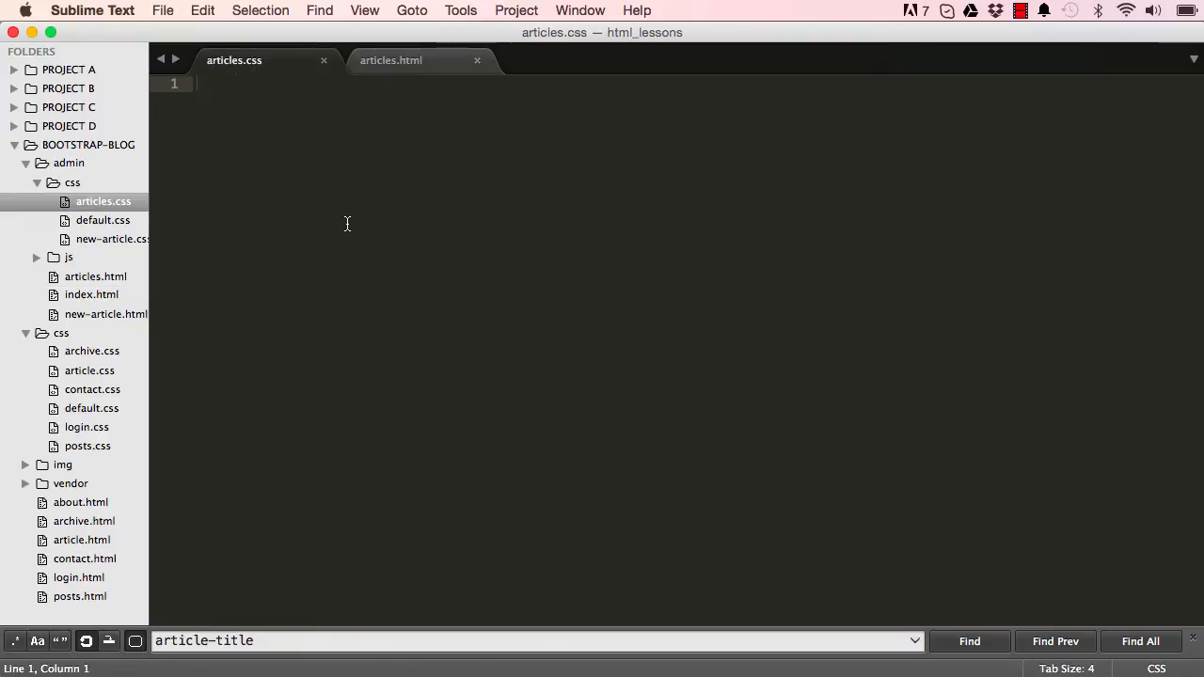
type(".btn-")
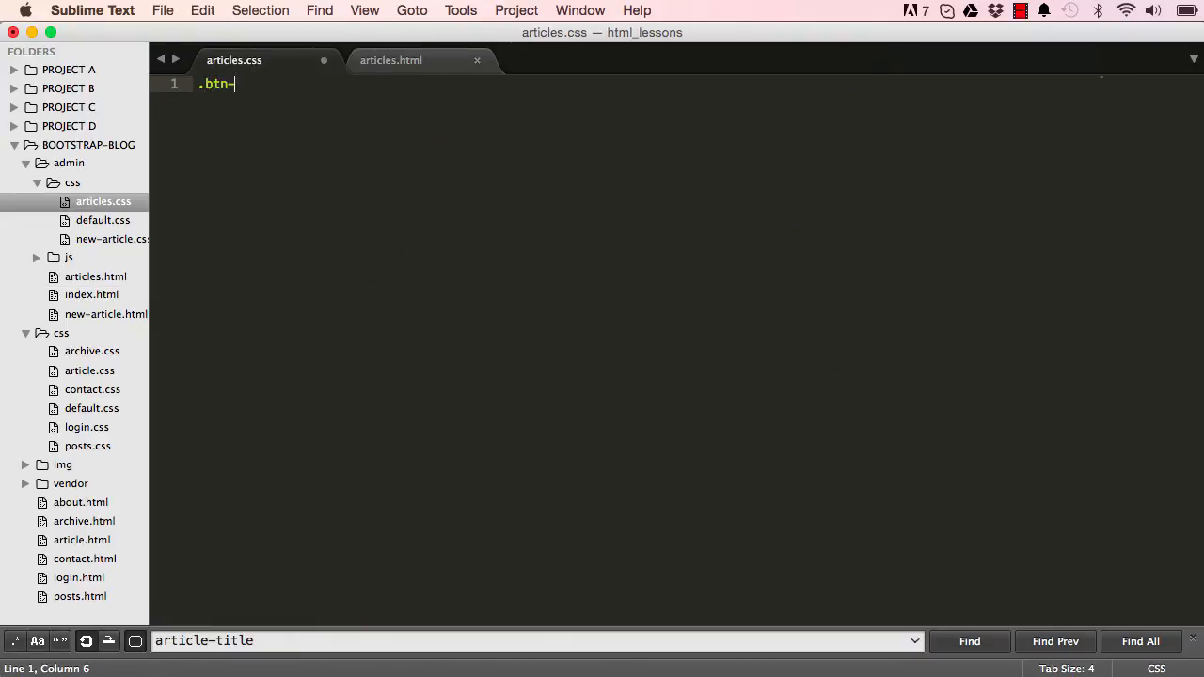
type("default {")
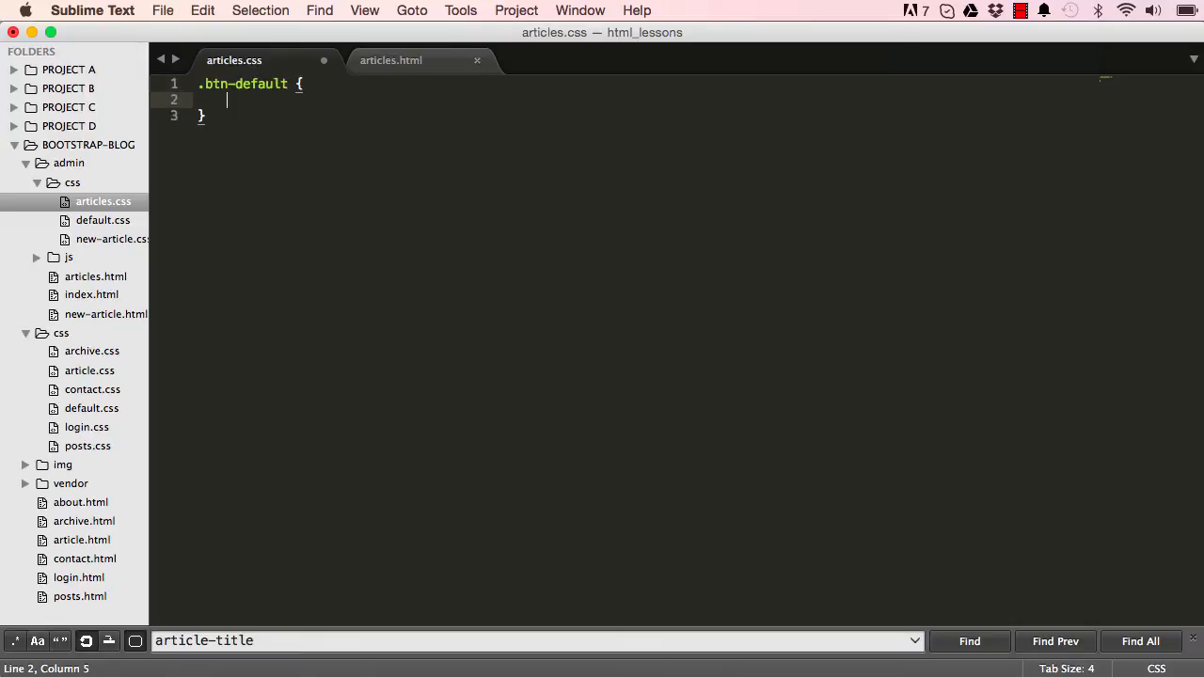
type("color:")
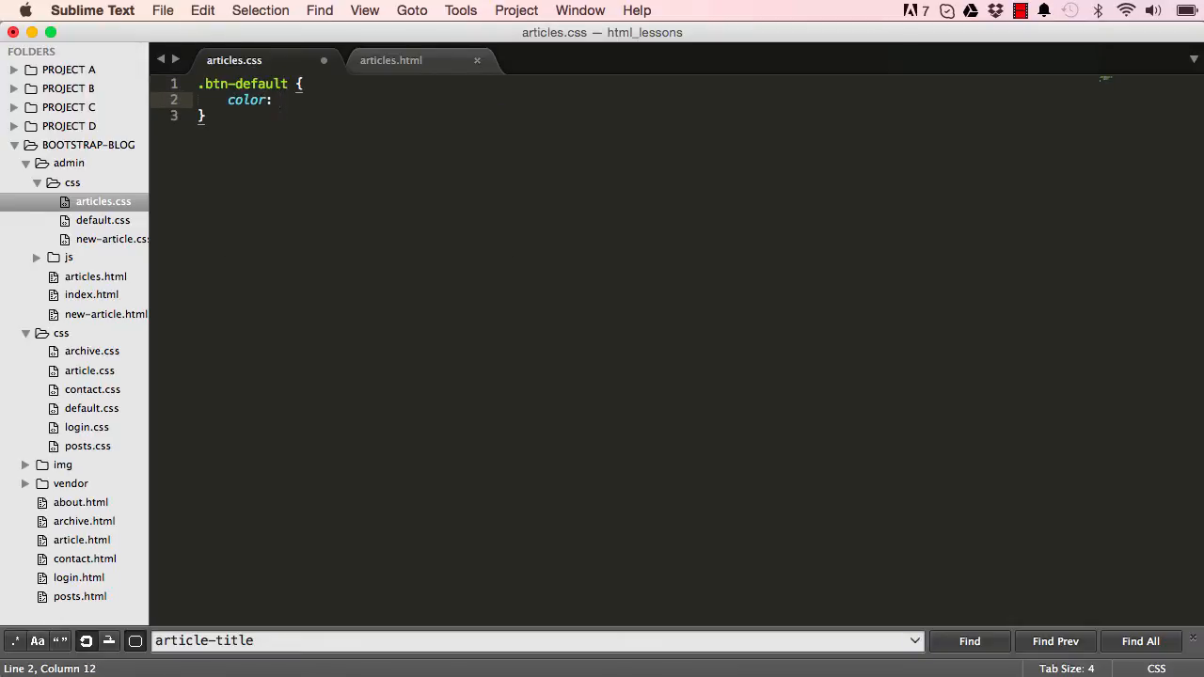
type("#67")
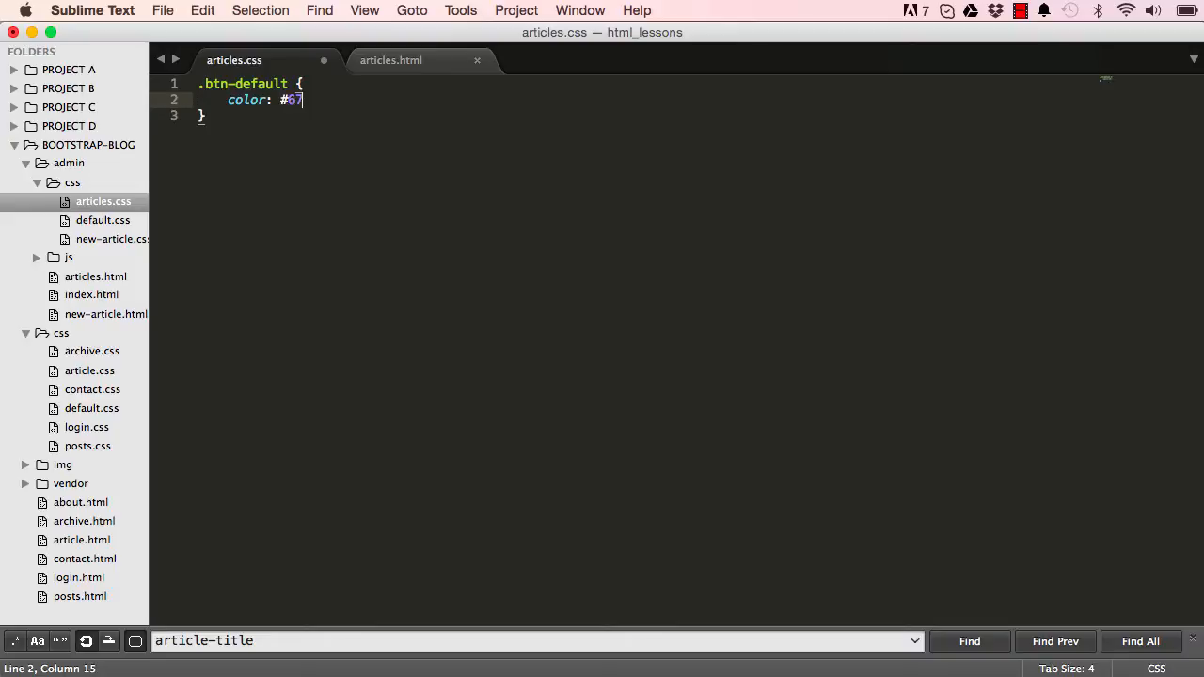
type("6")
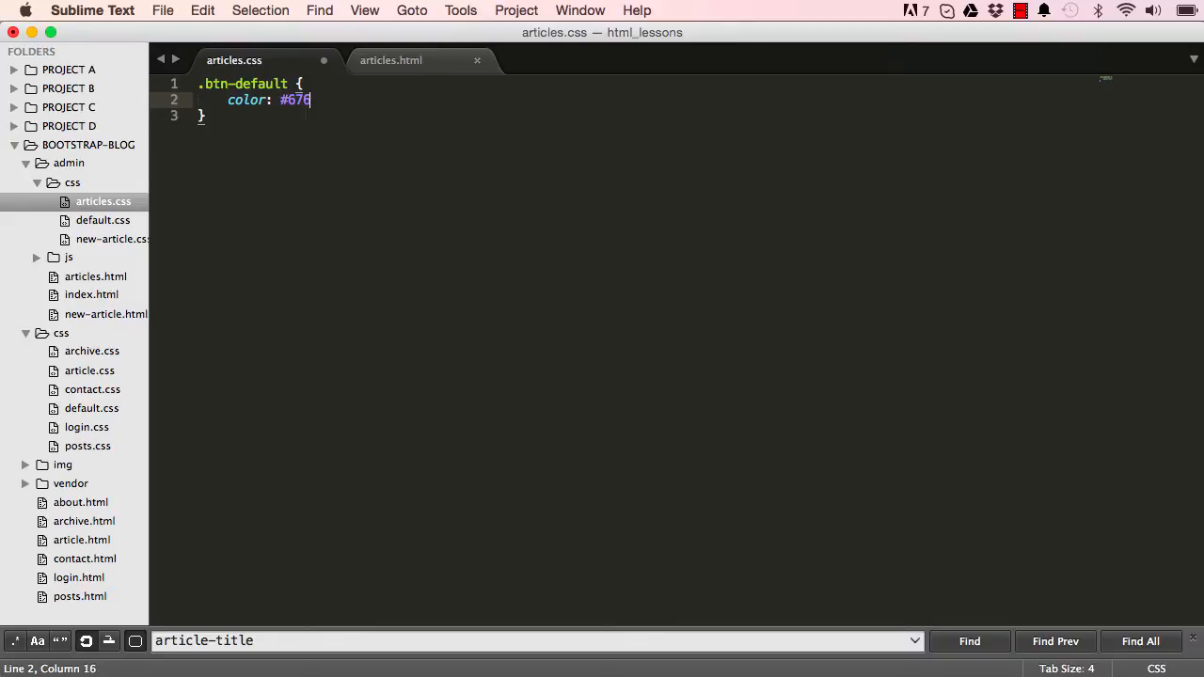
type("a6c;")
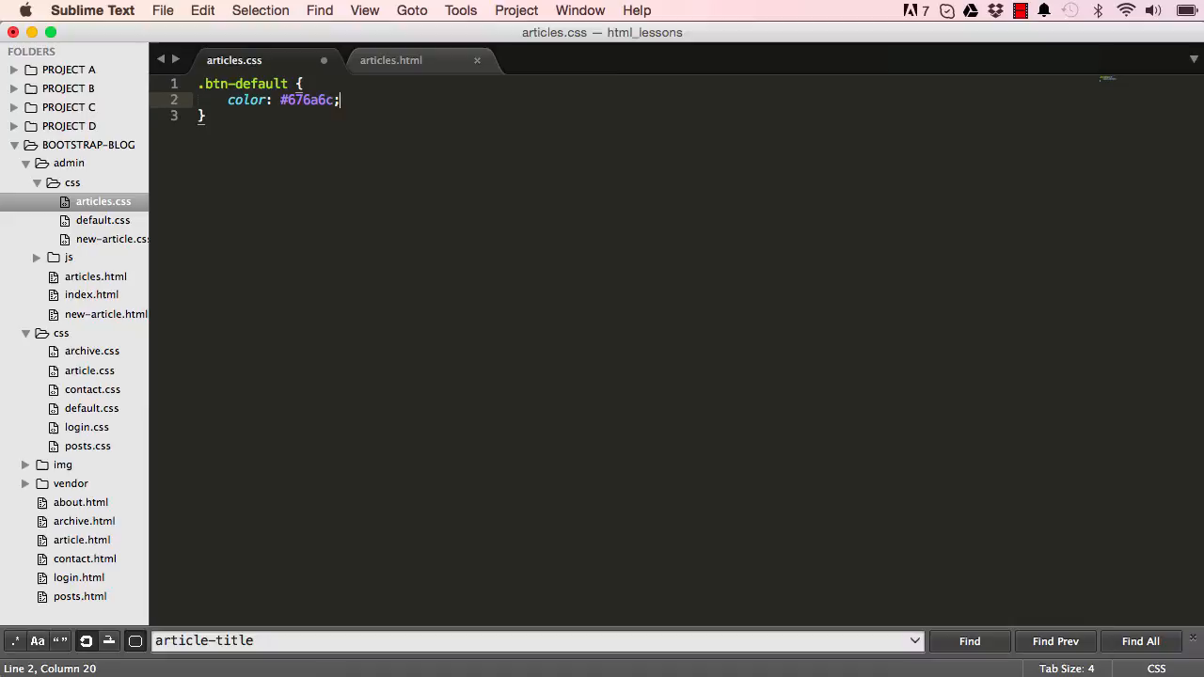
type("border: 1px #")
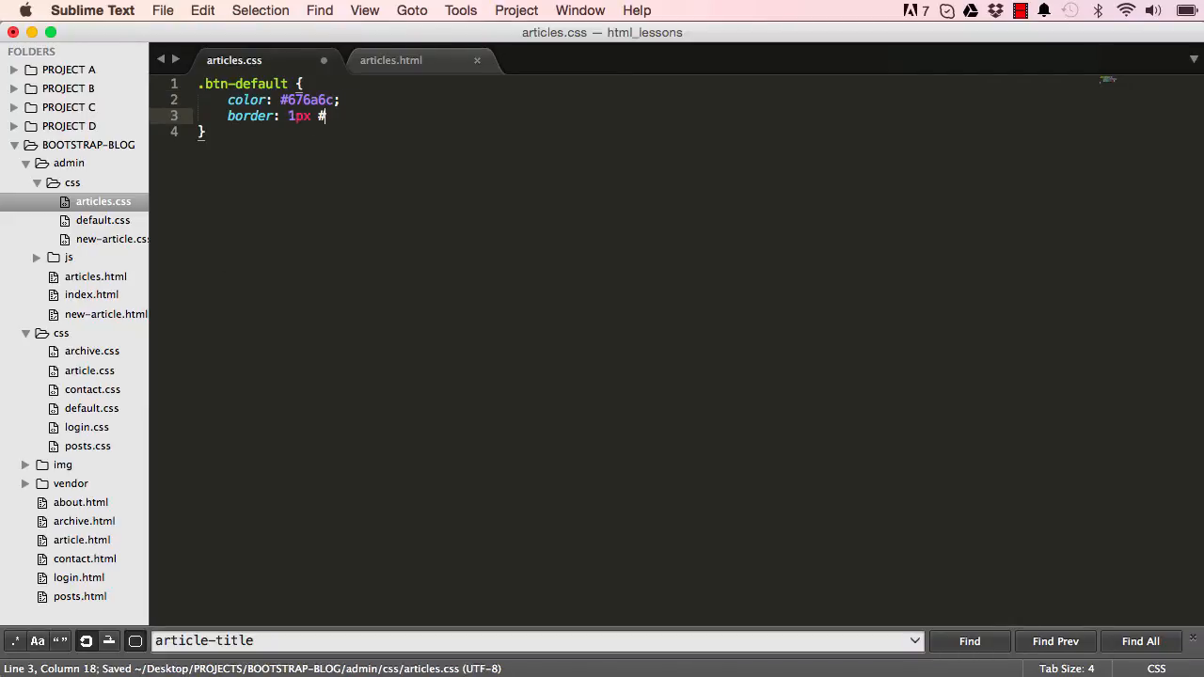
type("eee sol")
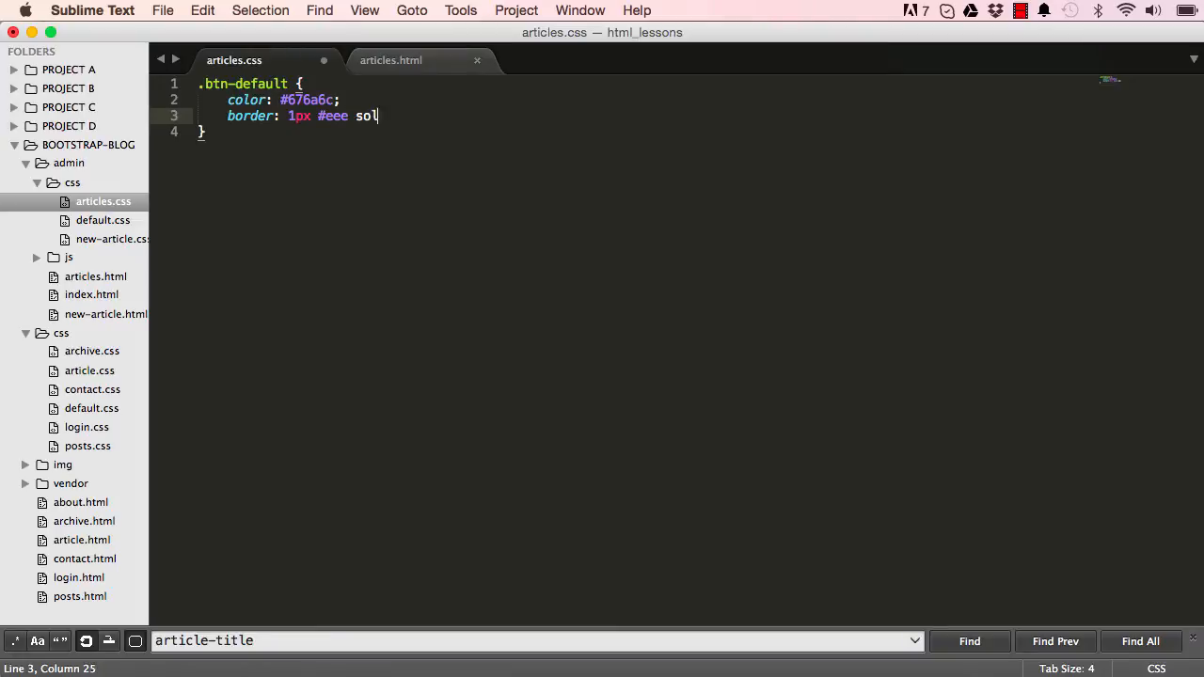
type("id;")
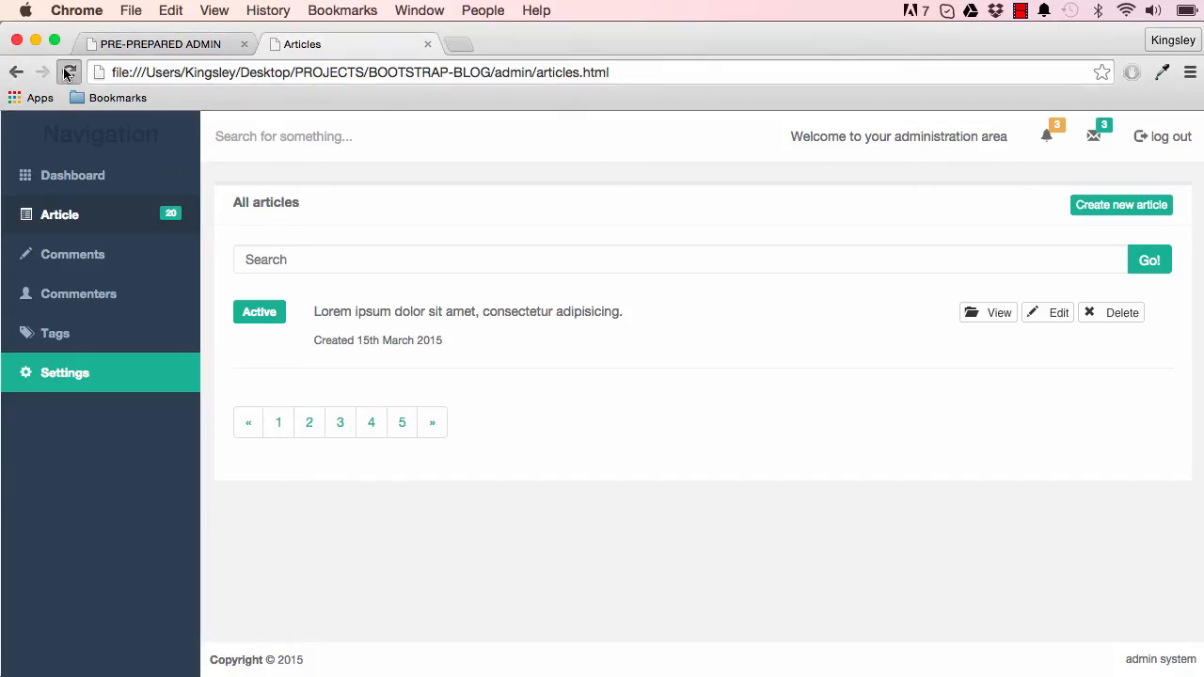
mouse_move(68, 71)
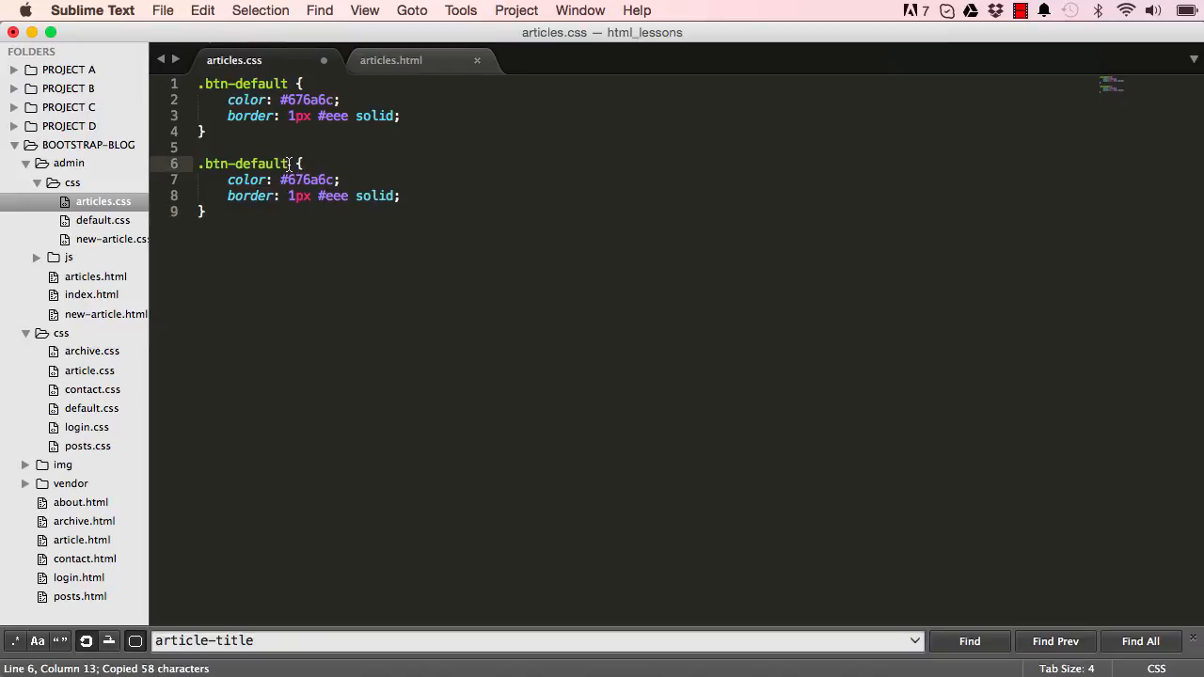
Step: Turn the duplicate into .btn-default:hover with background-color #f3f3f4
type(":hover")
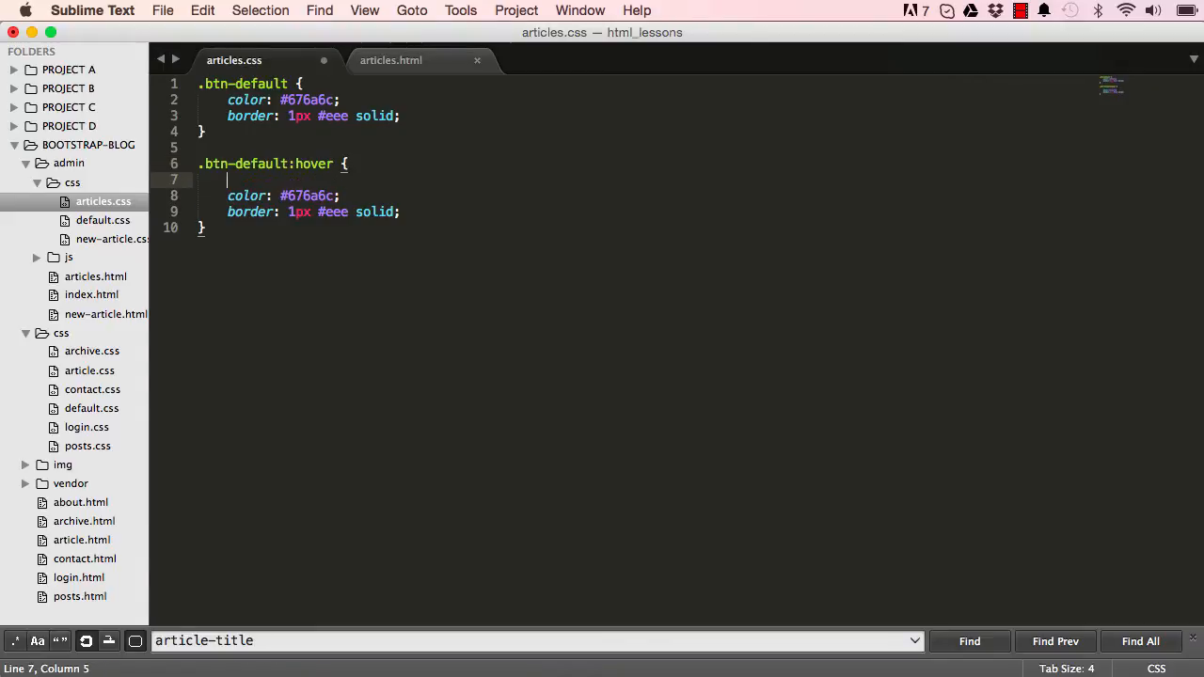
type("background-color:")
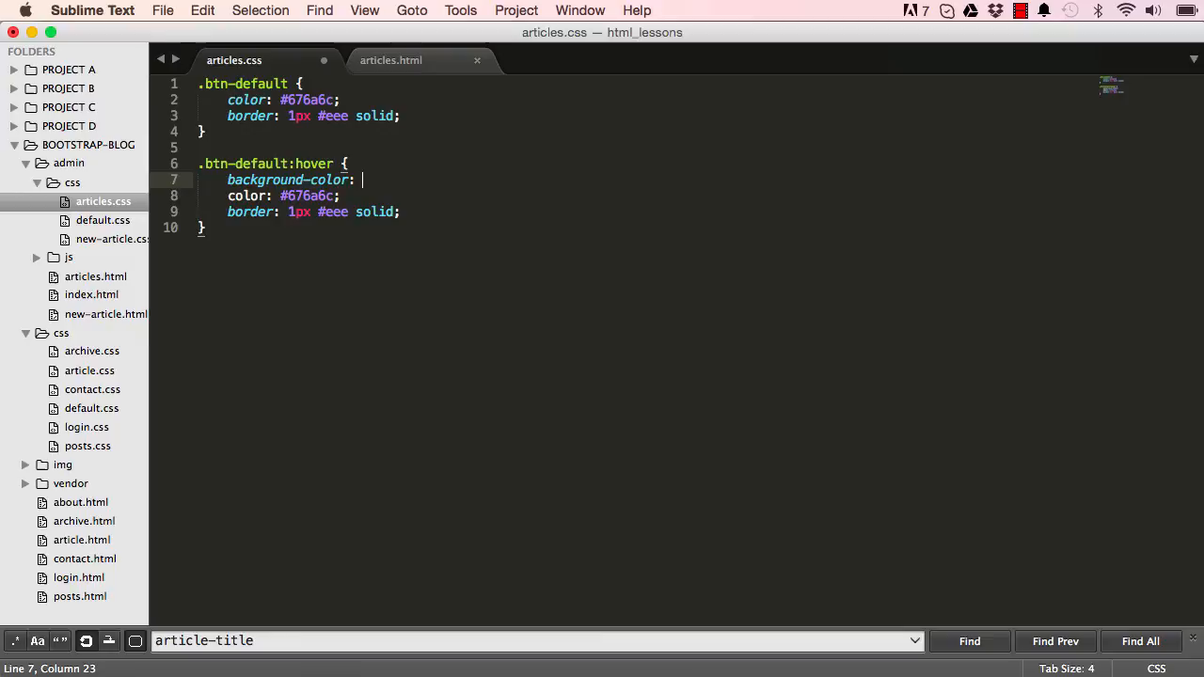
type("#")
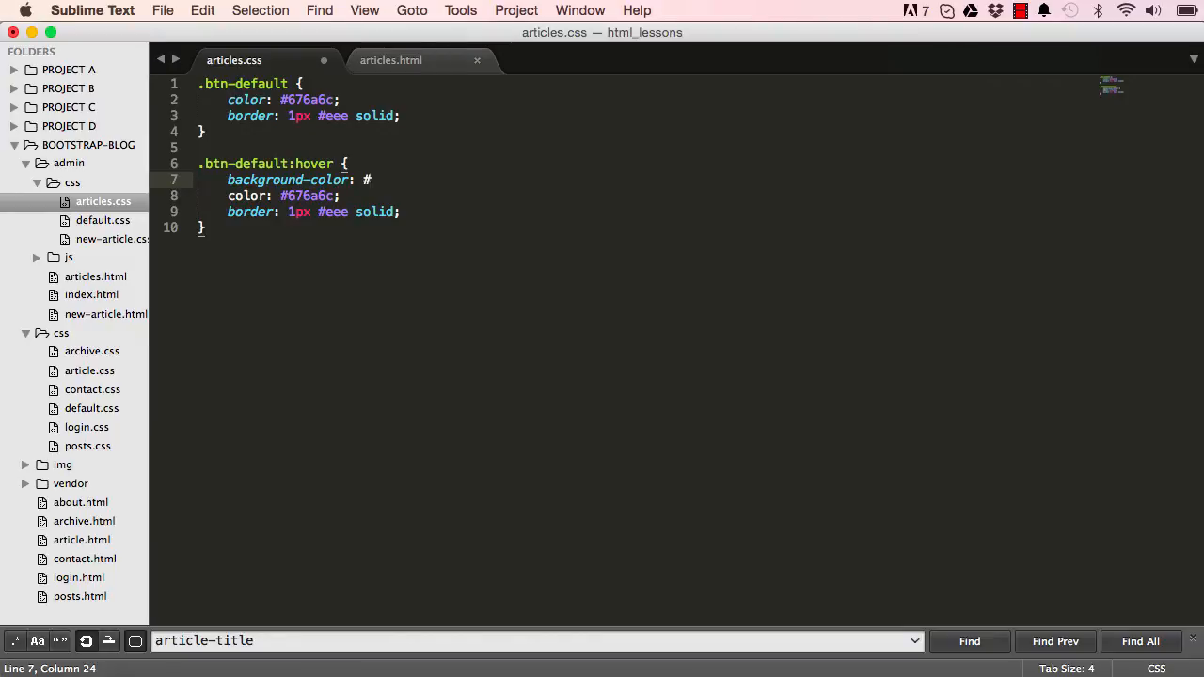
type("f")
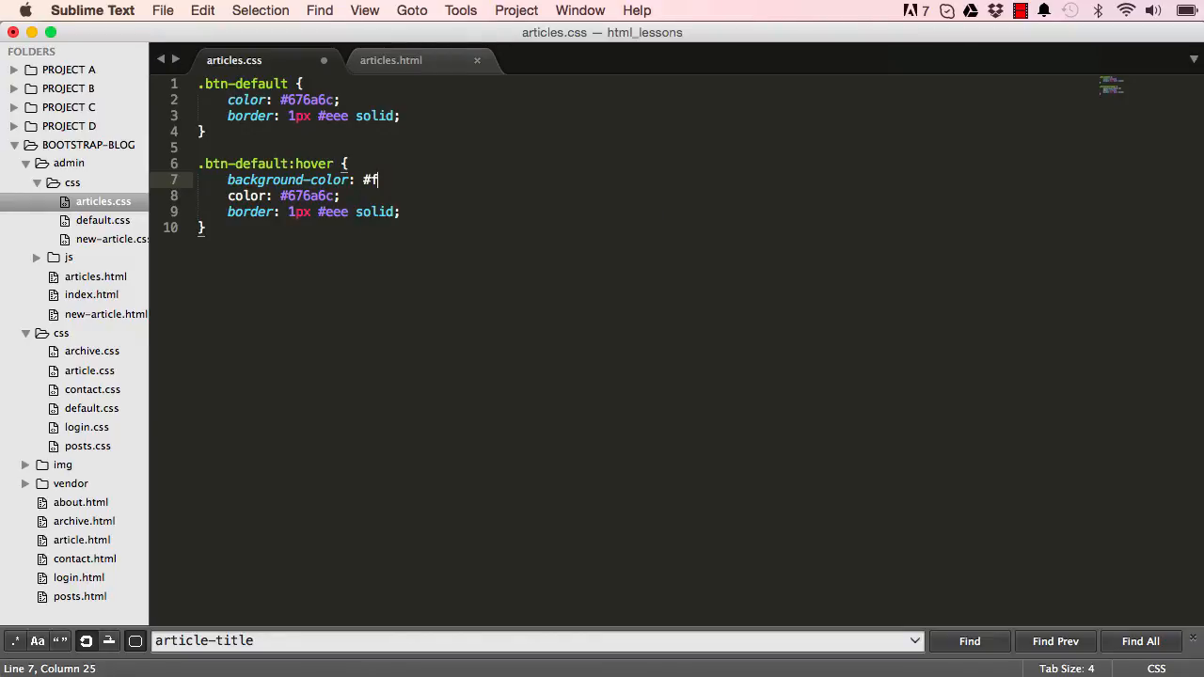
type("3f3")
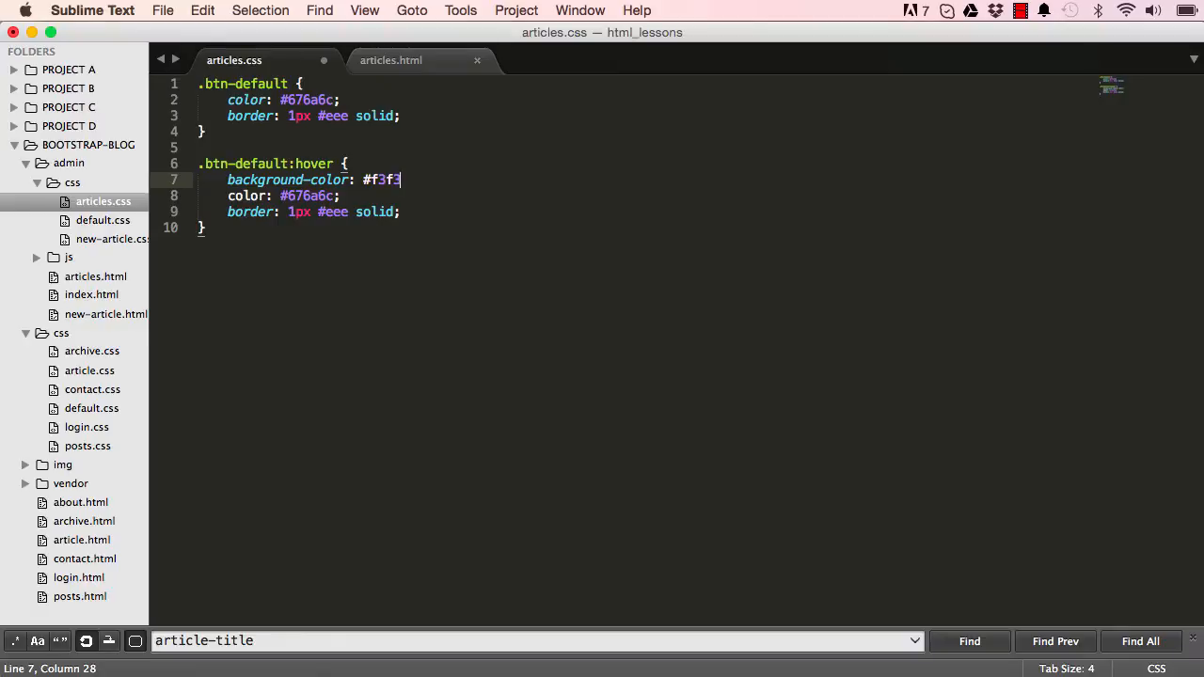
type("f4;")
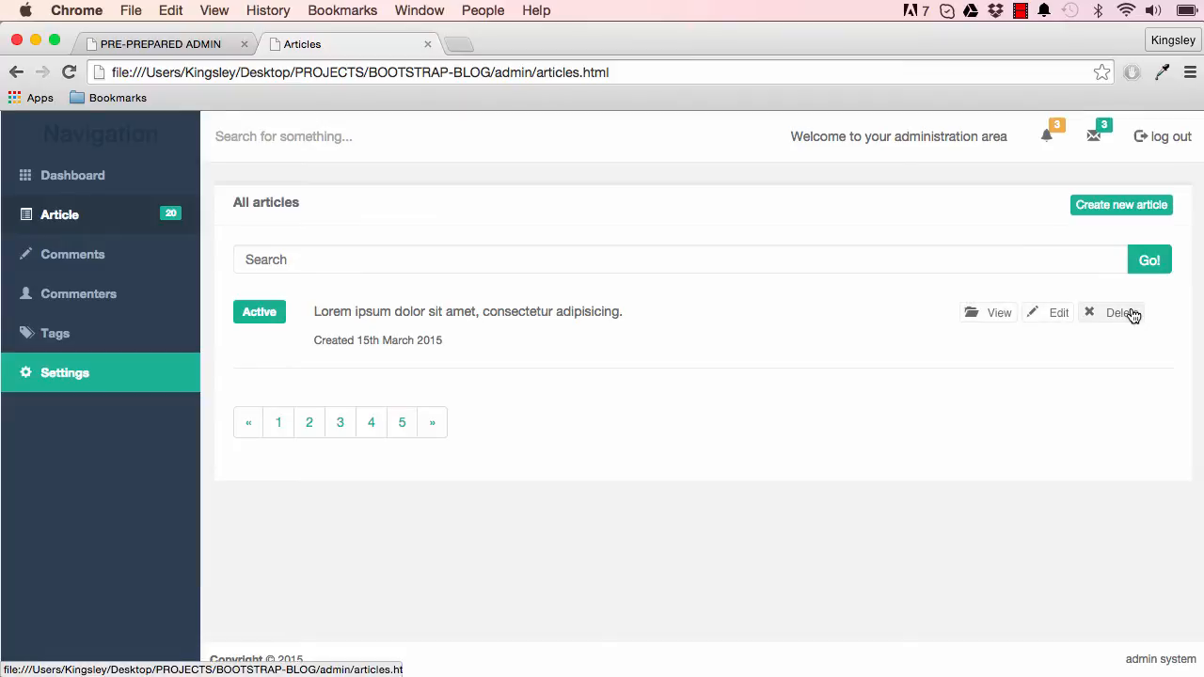
mouse_move(749, 486)
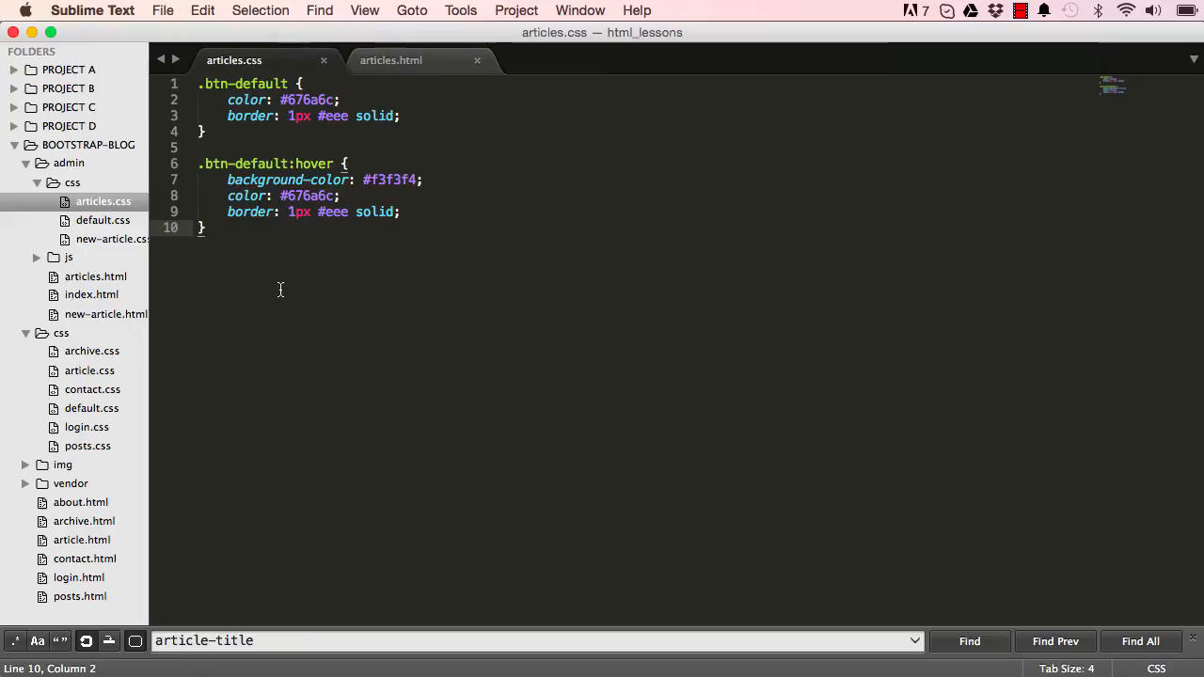
Step: Start an .article-row p rule with font-size 16px
type(".art")
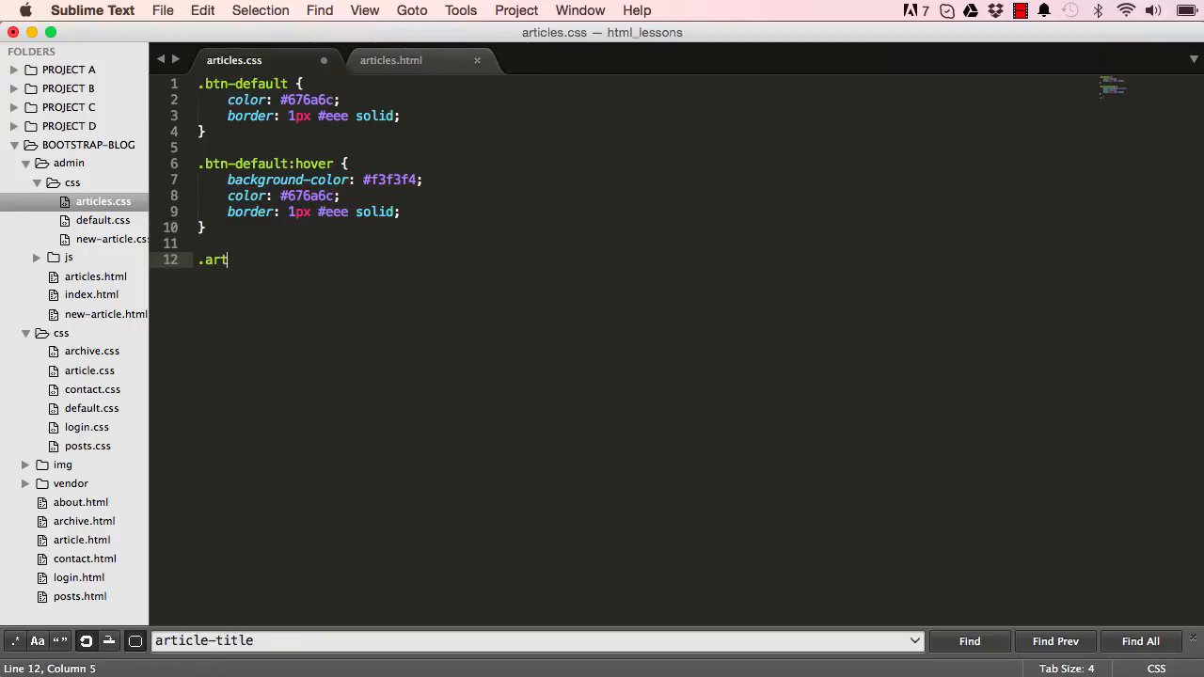
type("icle-row")
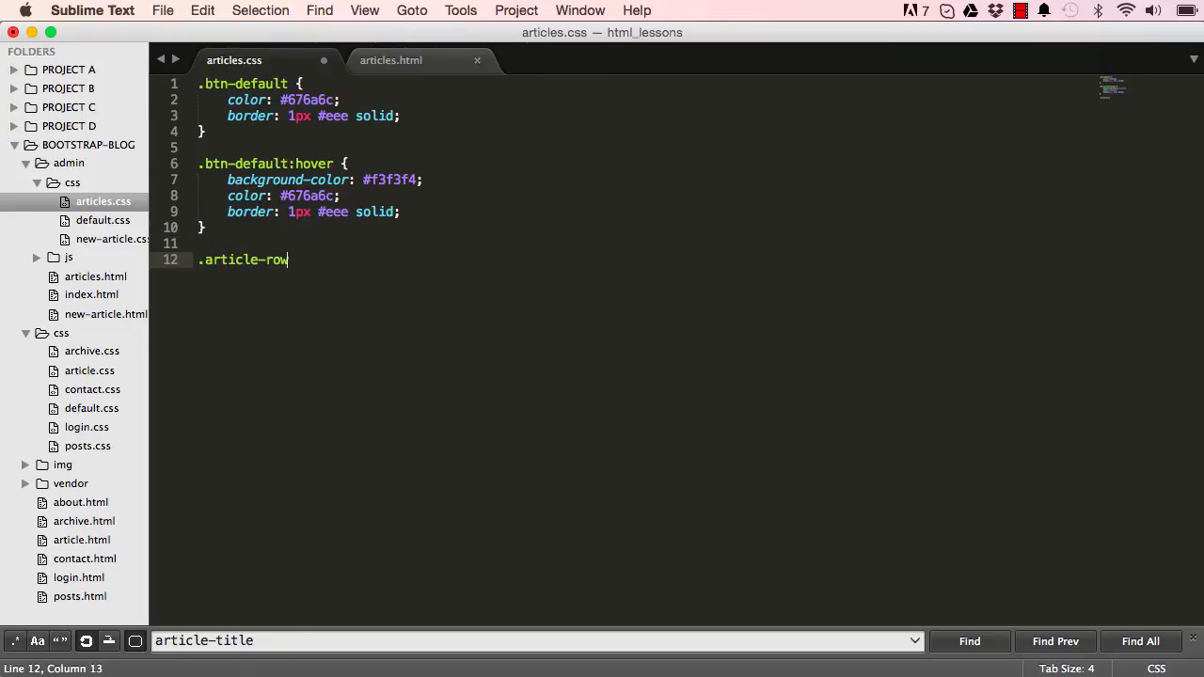
type("p {")
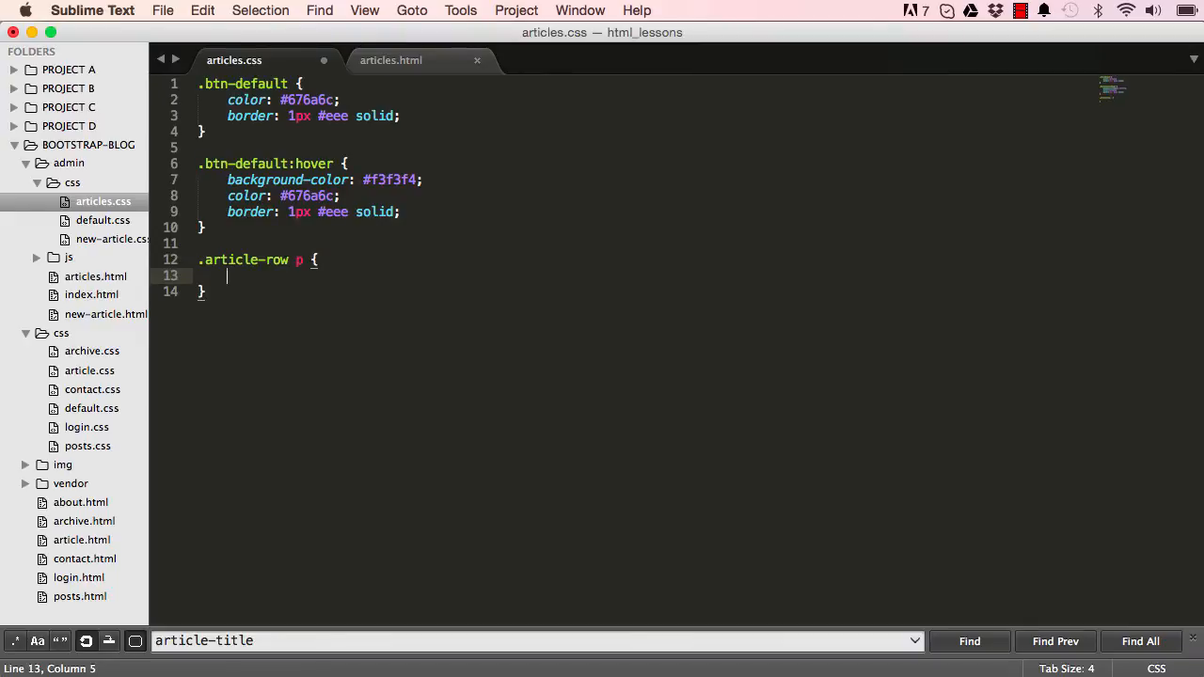
type("font-size:")
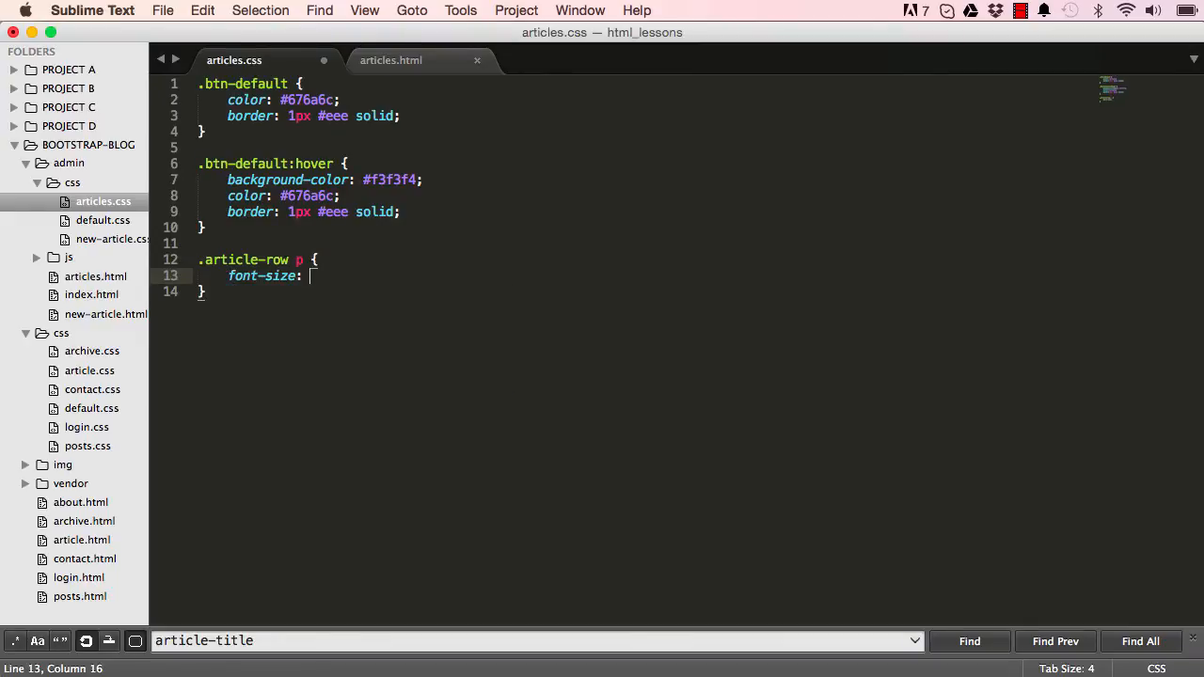
type("16px;")
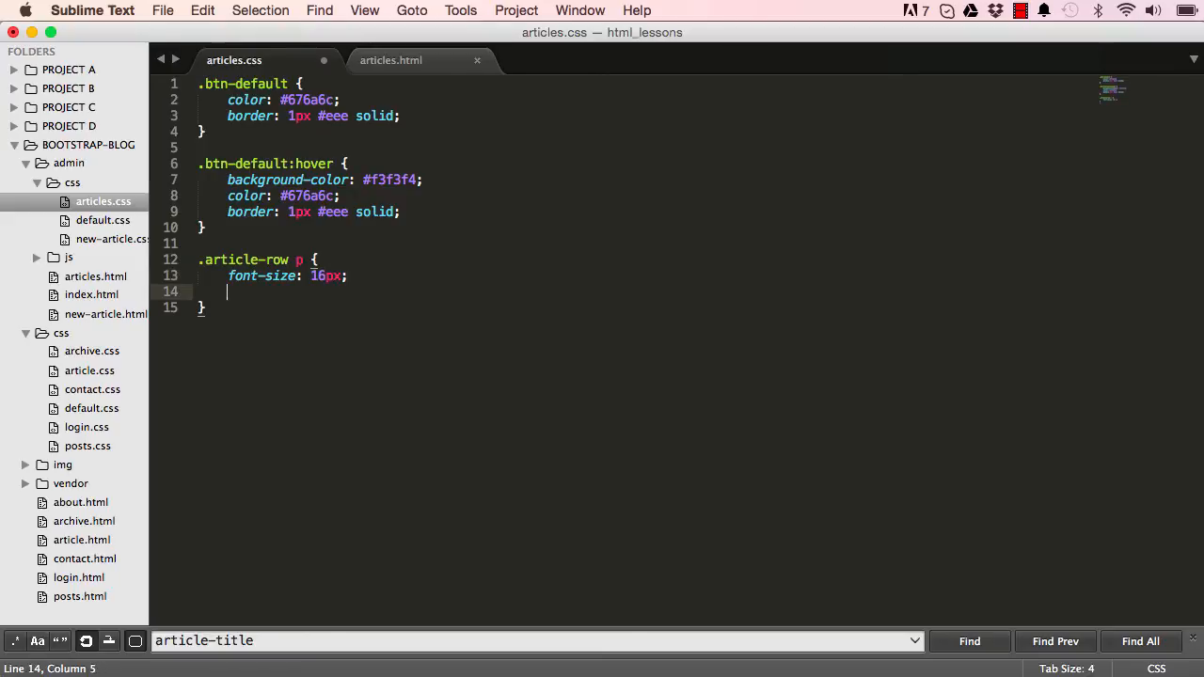
Step: Add margin-bottom 0px and font-weight 400 to the .article-row p rule
type("margin-bottom:")
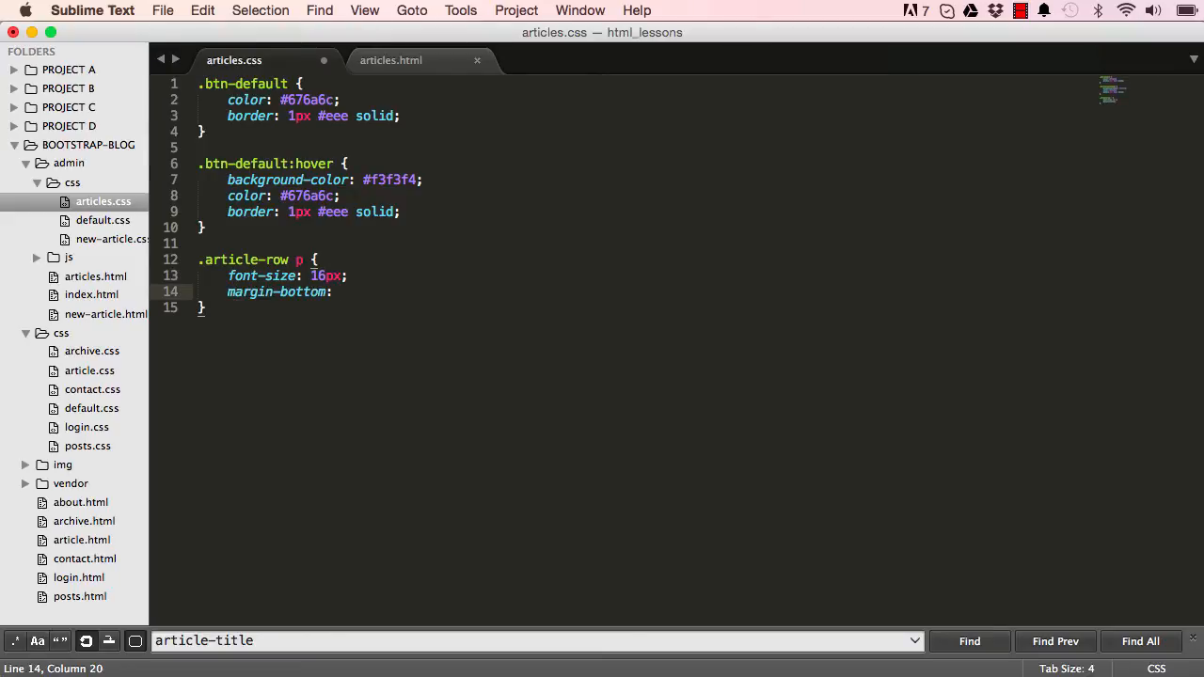
type("0px;")
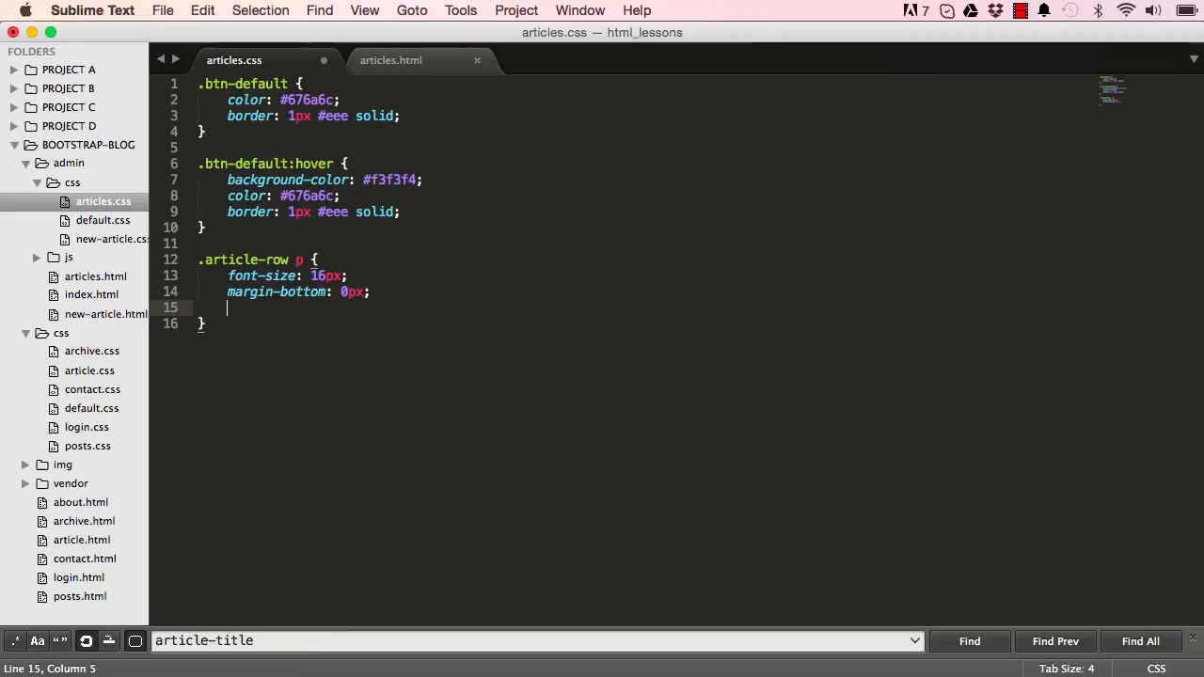
type("font-weight:")
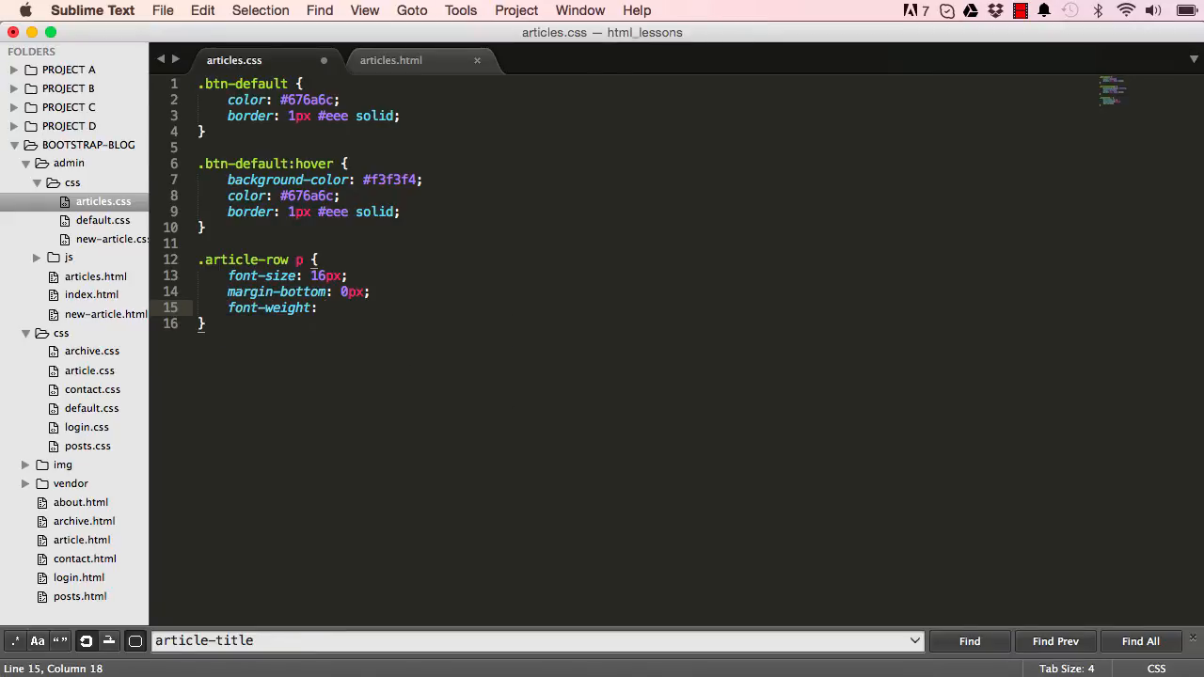
type("400;")
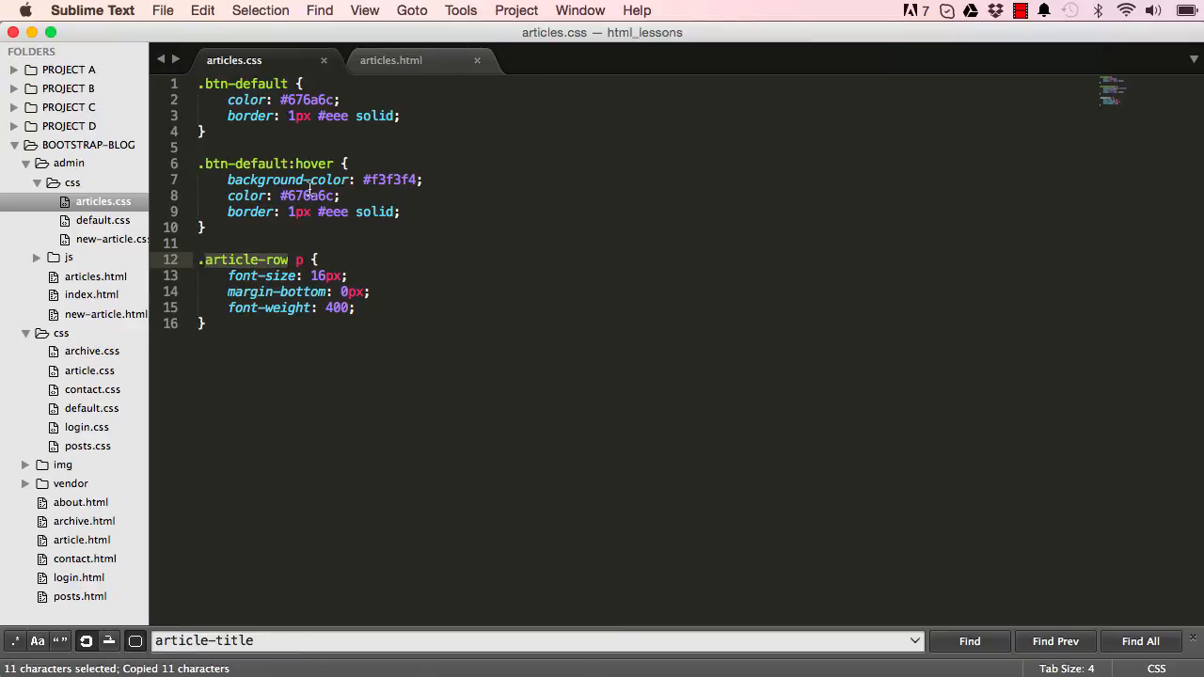
left_click(392, 60)
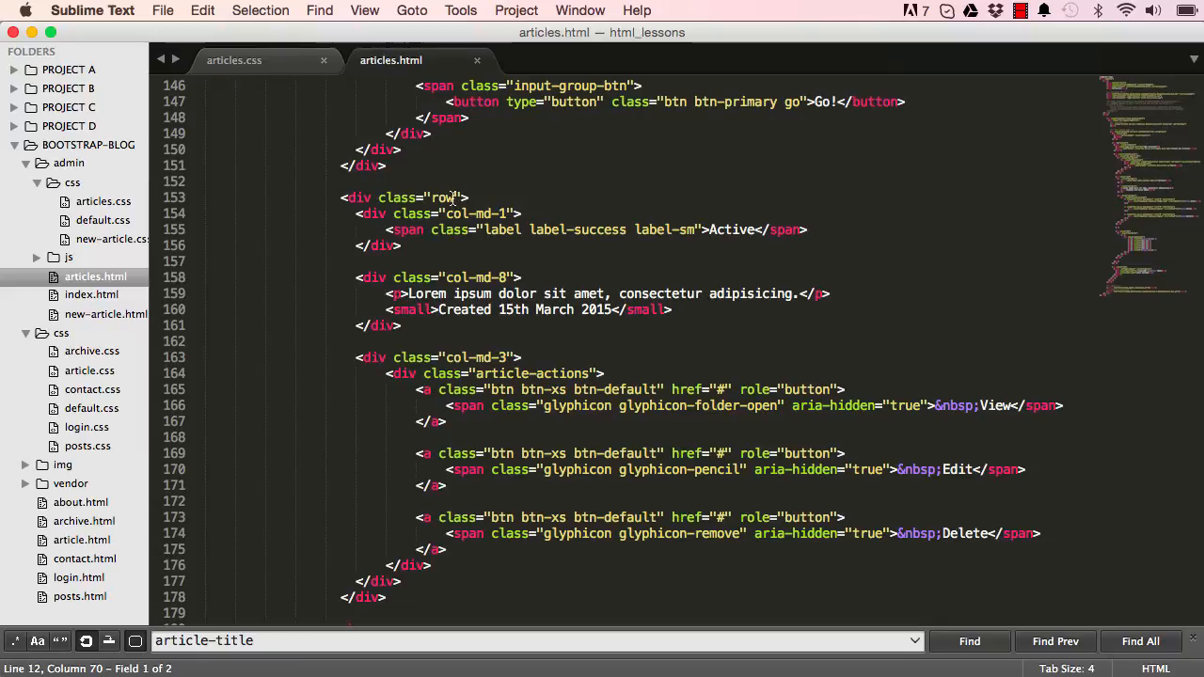
Step: Insert the article-row class after row on the article's row div
left_click(507, 230)
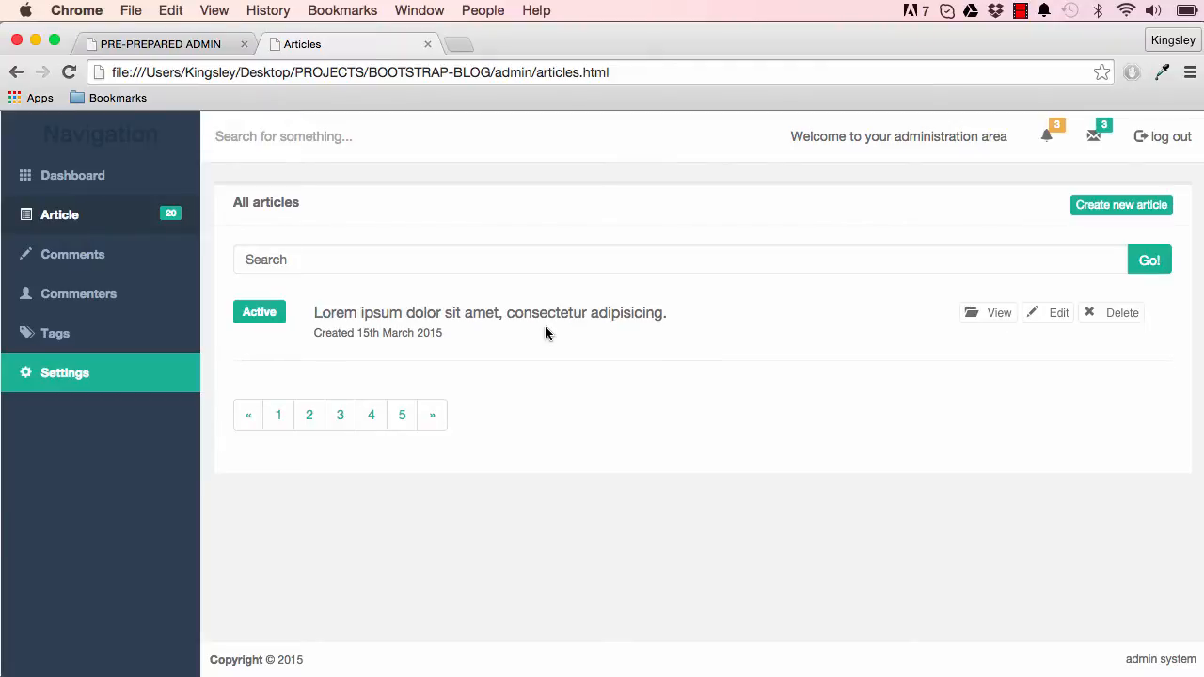
mouse_move(461, 353)
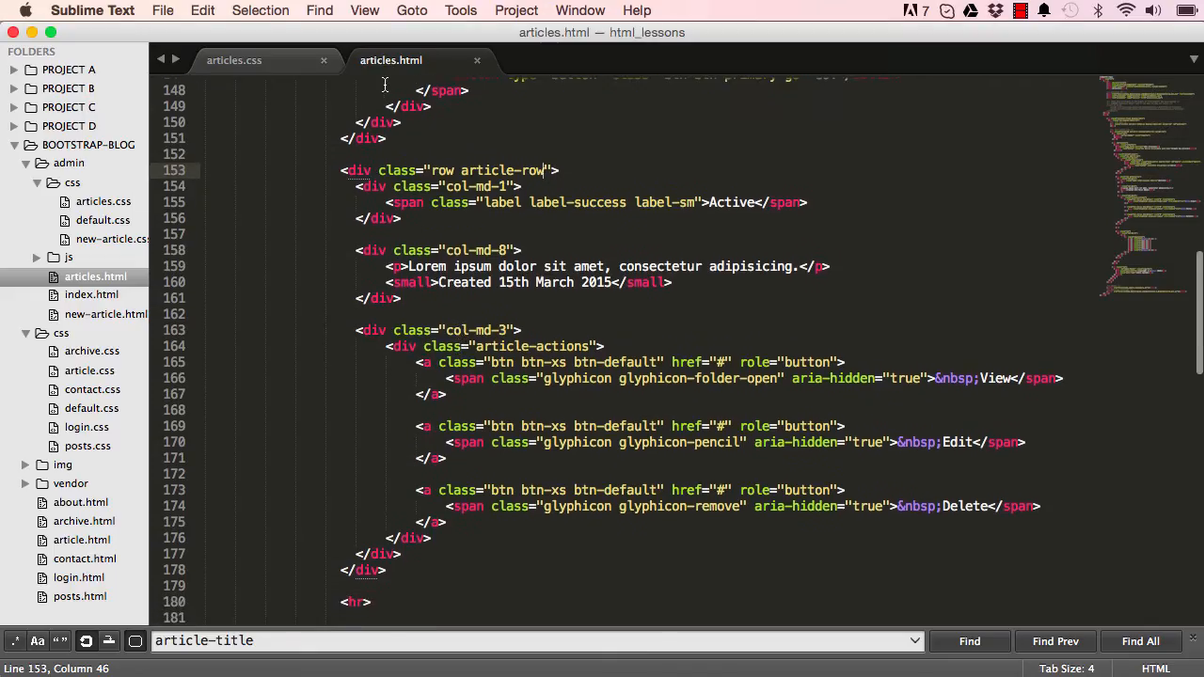
mouse_move(542, 237)
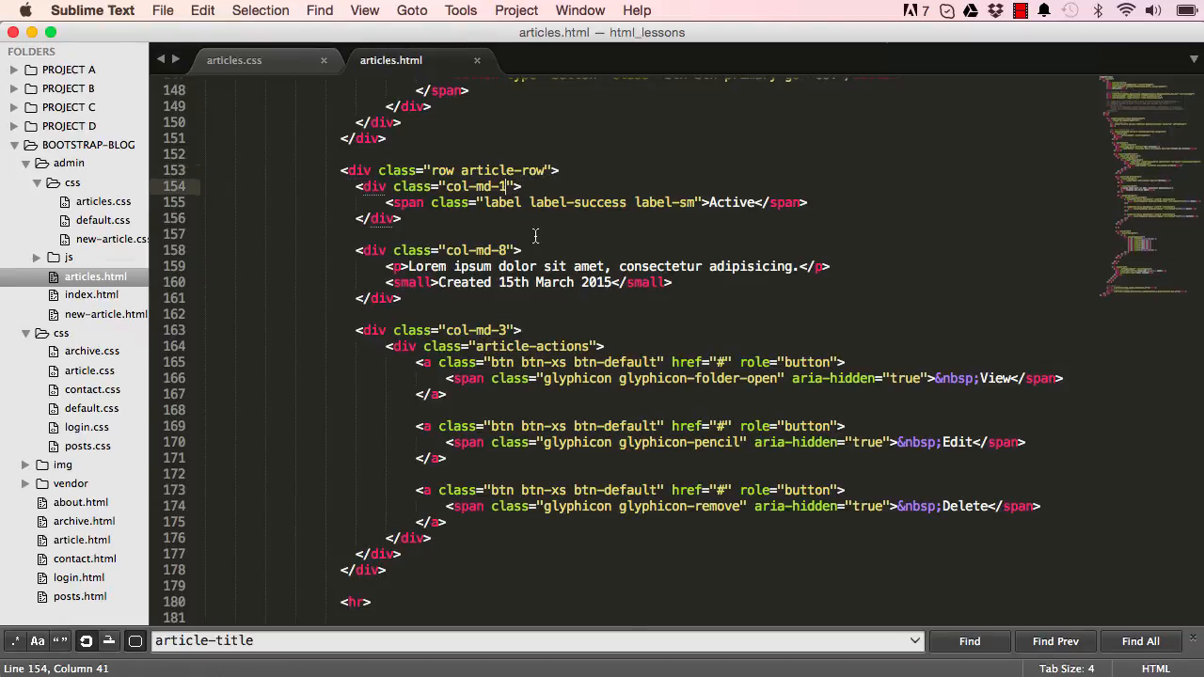
Step: Add status-padding to the Active column's class and start a .status-padding padding rule in articles.css
type("sp")
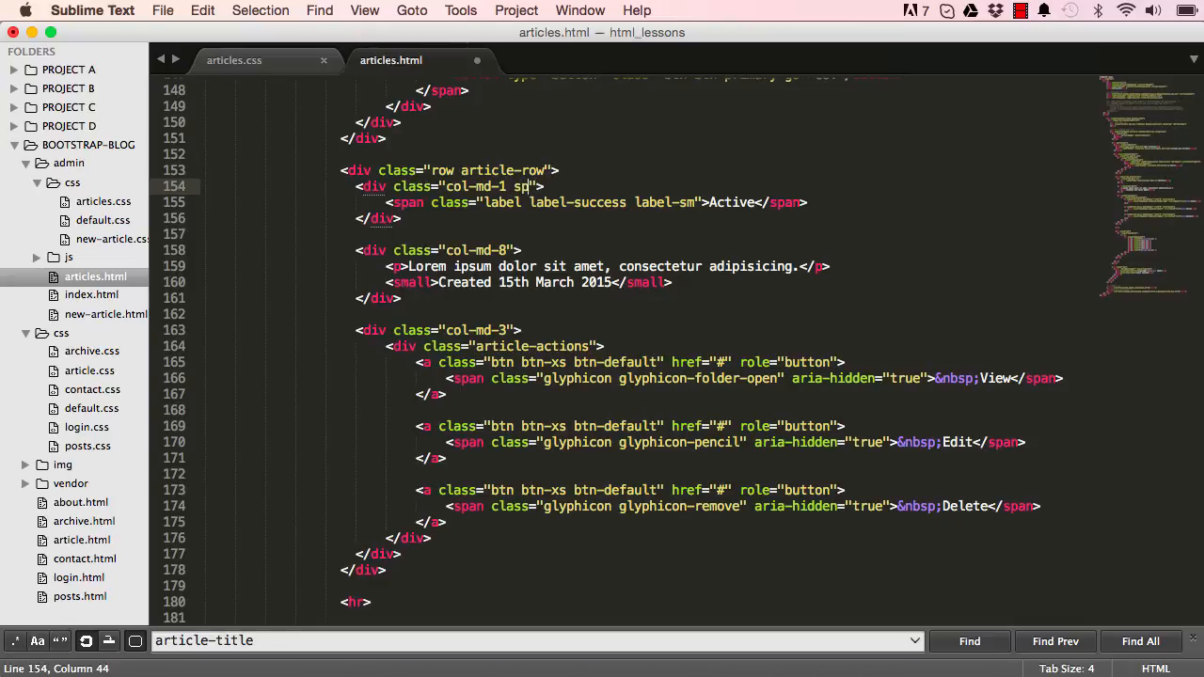
type("tatus-padding")
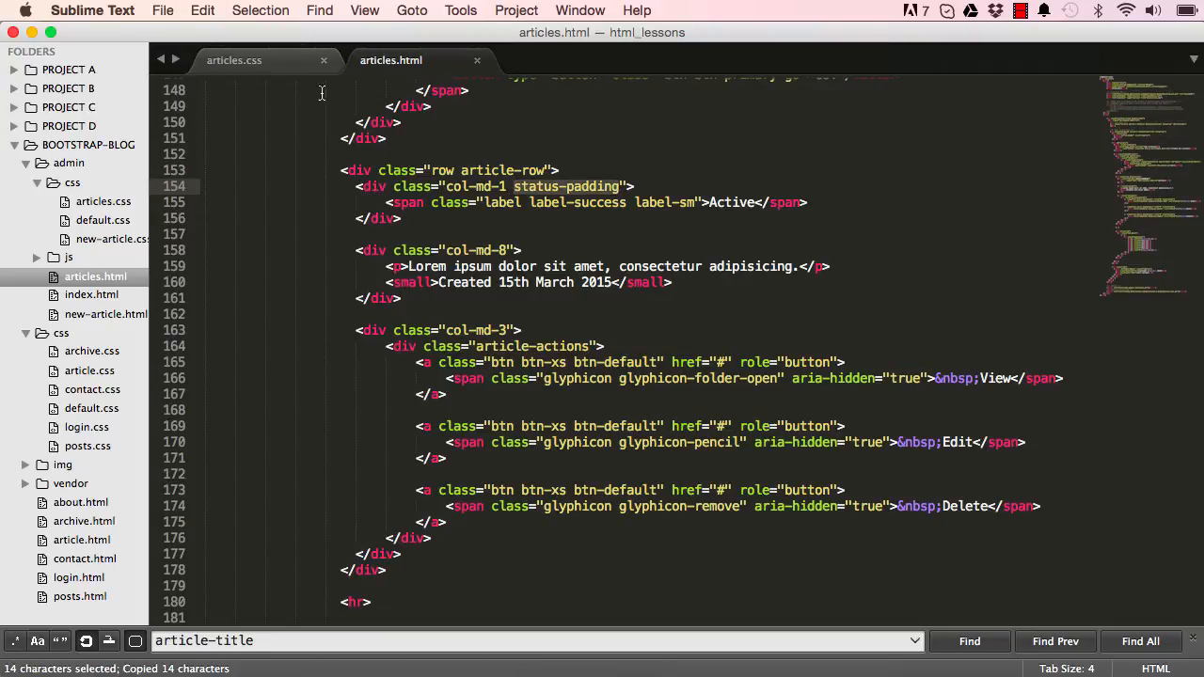
left_click(233, 58)
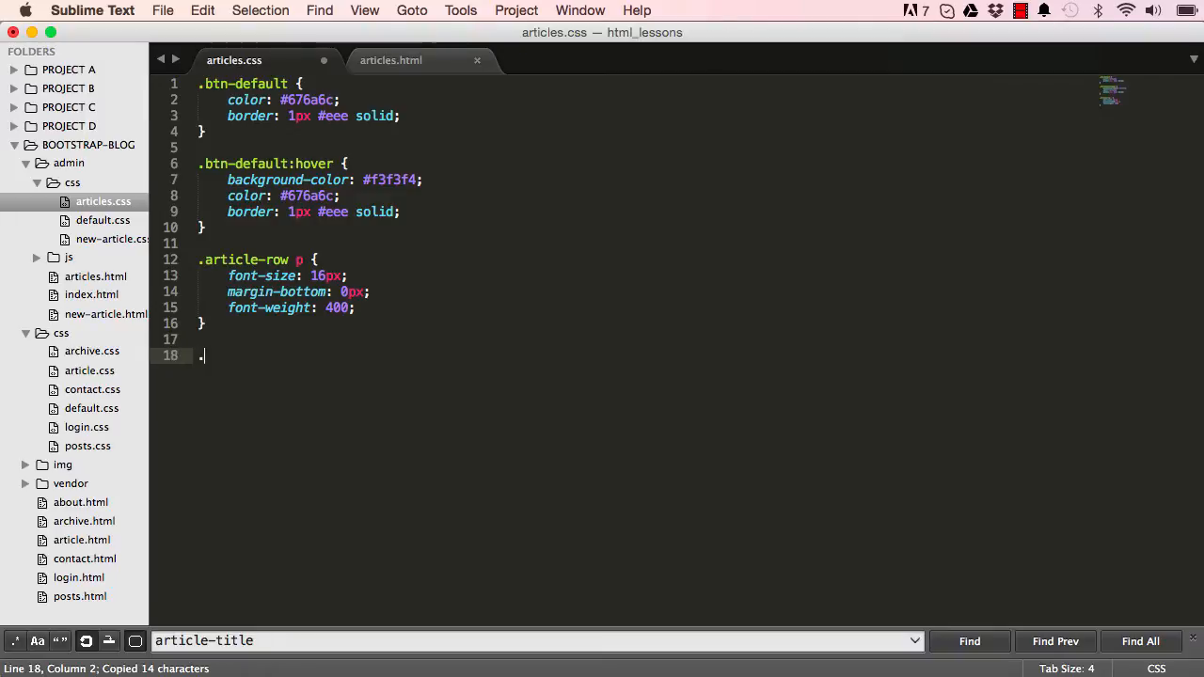
type("status-padding {")
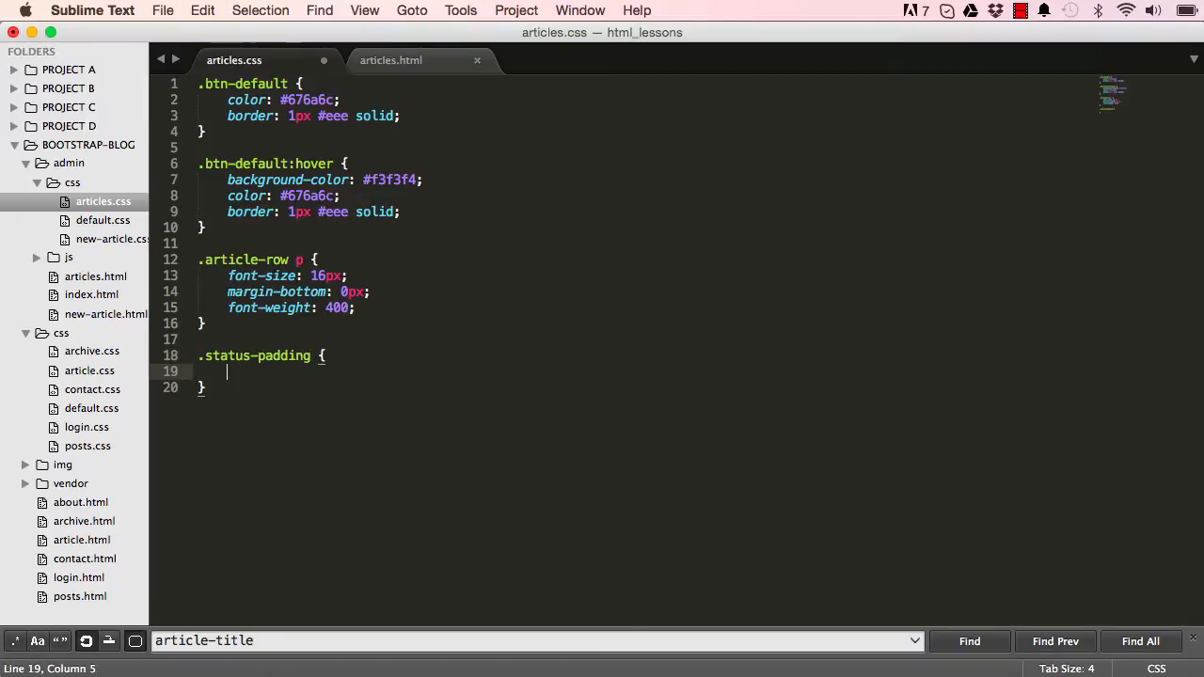
type("padding")
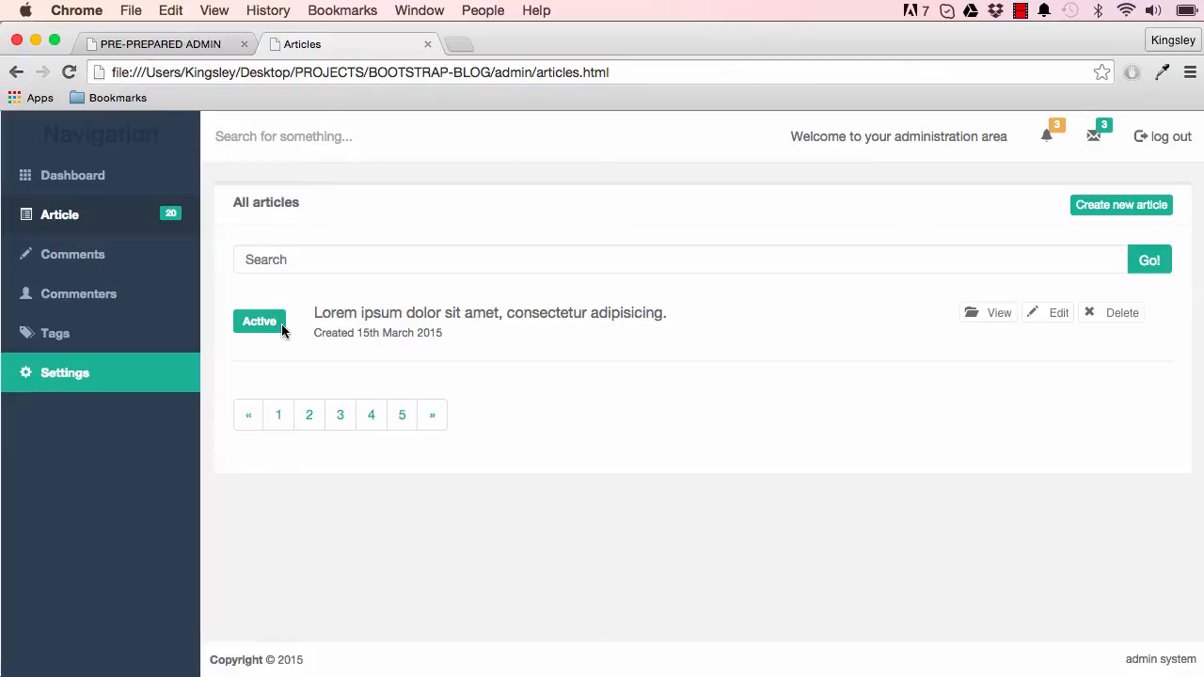
mouse_move(326, 327)
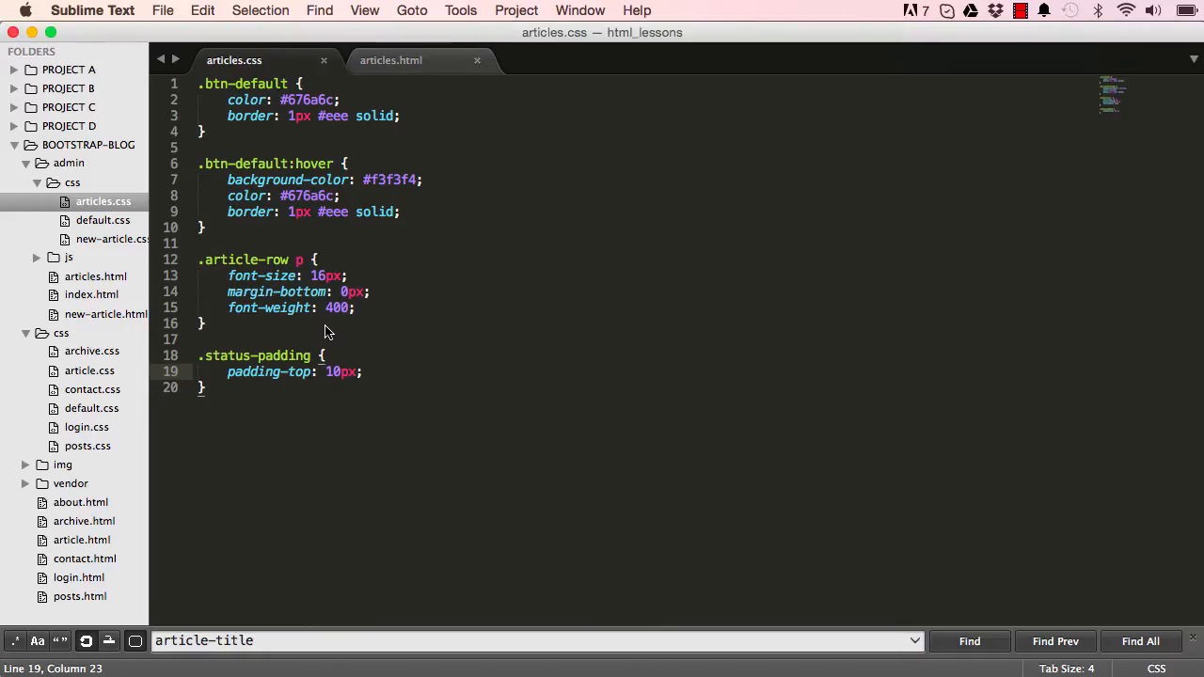
Step: Add the article-title class to the col-md-8 article text div
left_click(391, 61)
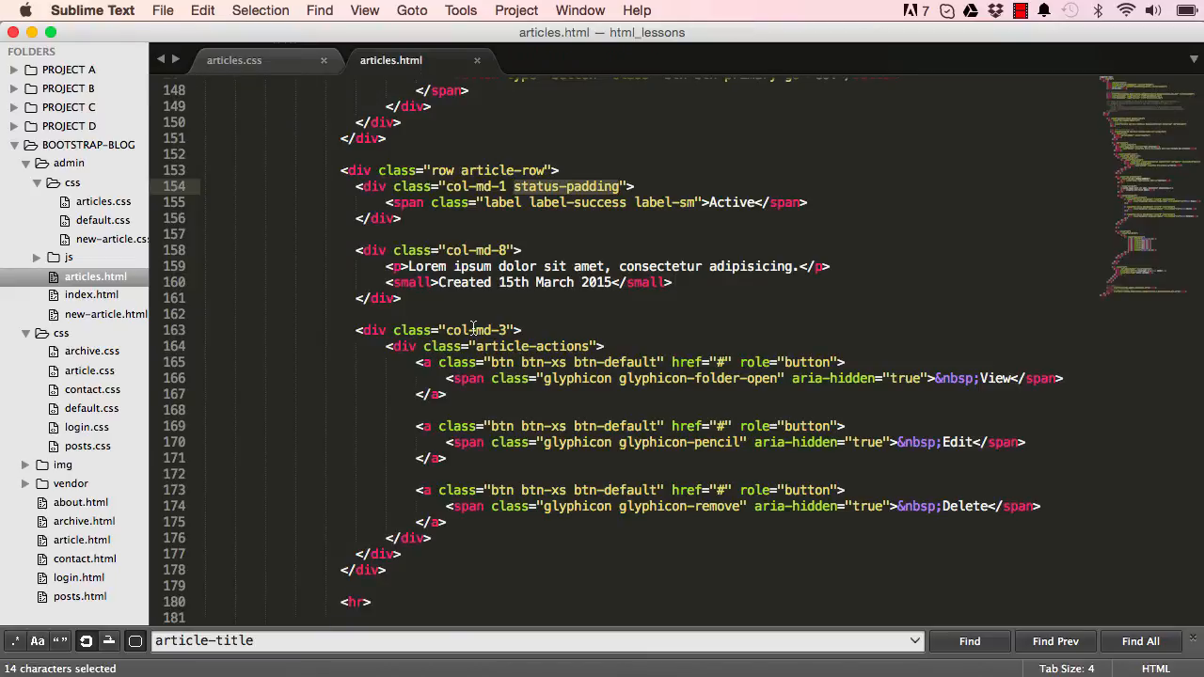
type("a")
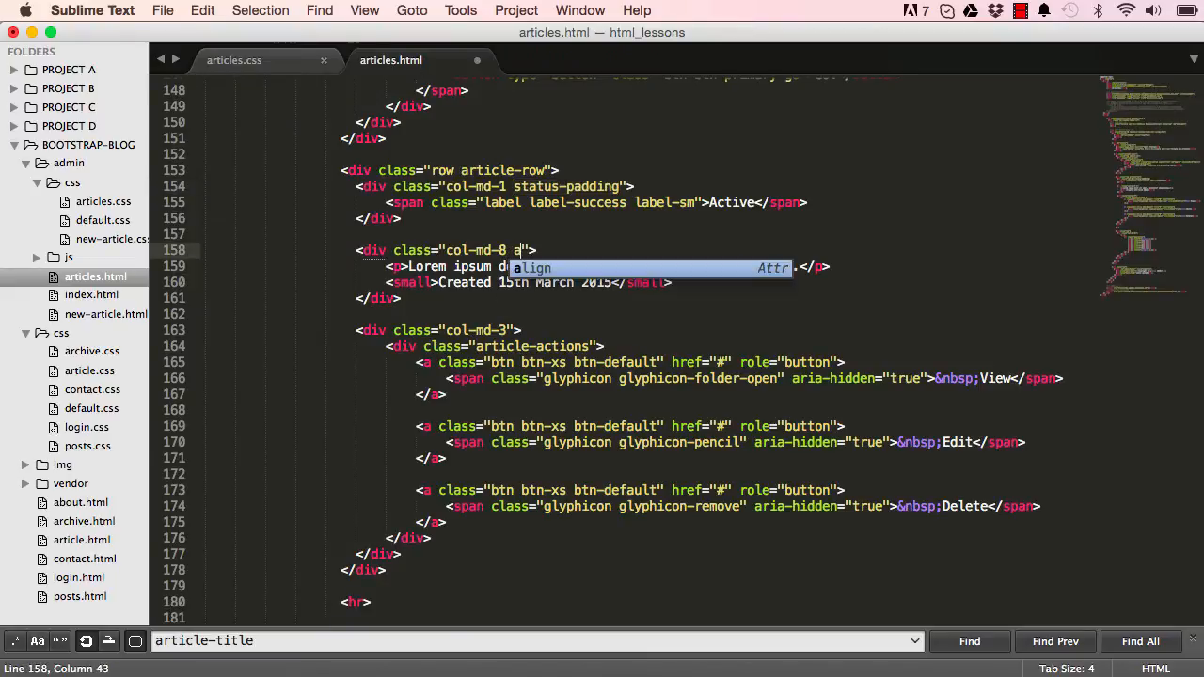
type("rticle-title")
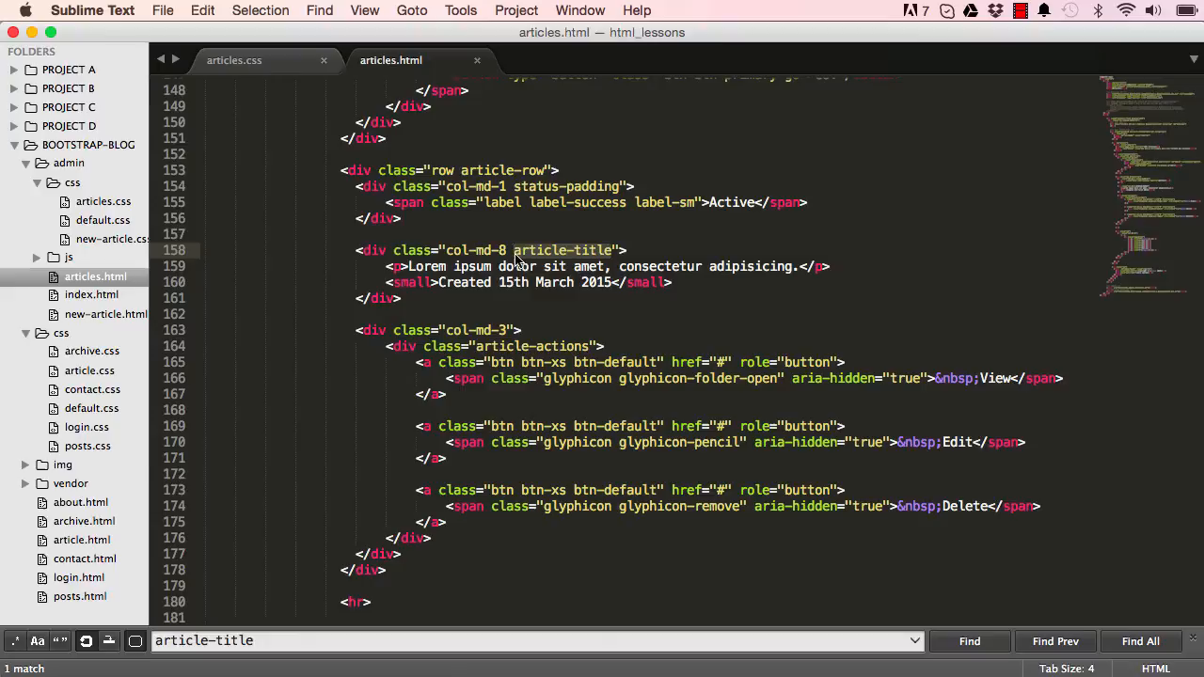
Step: Write an .article-title small rule with color #bbb in articles.css
left_click(233, 58)
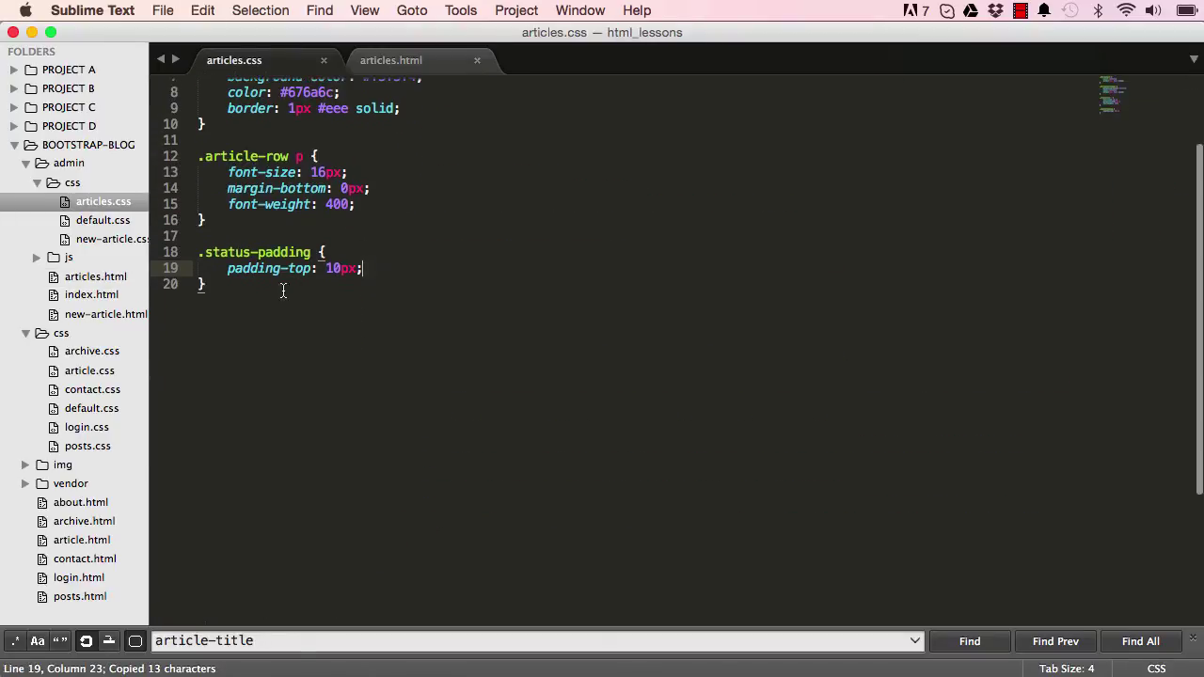
type(".article-title")
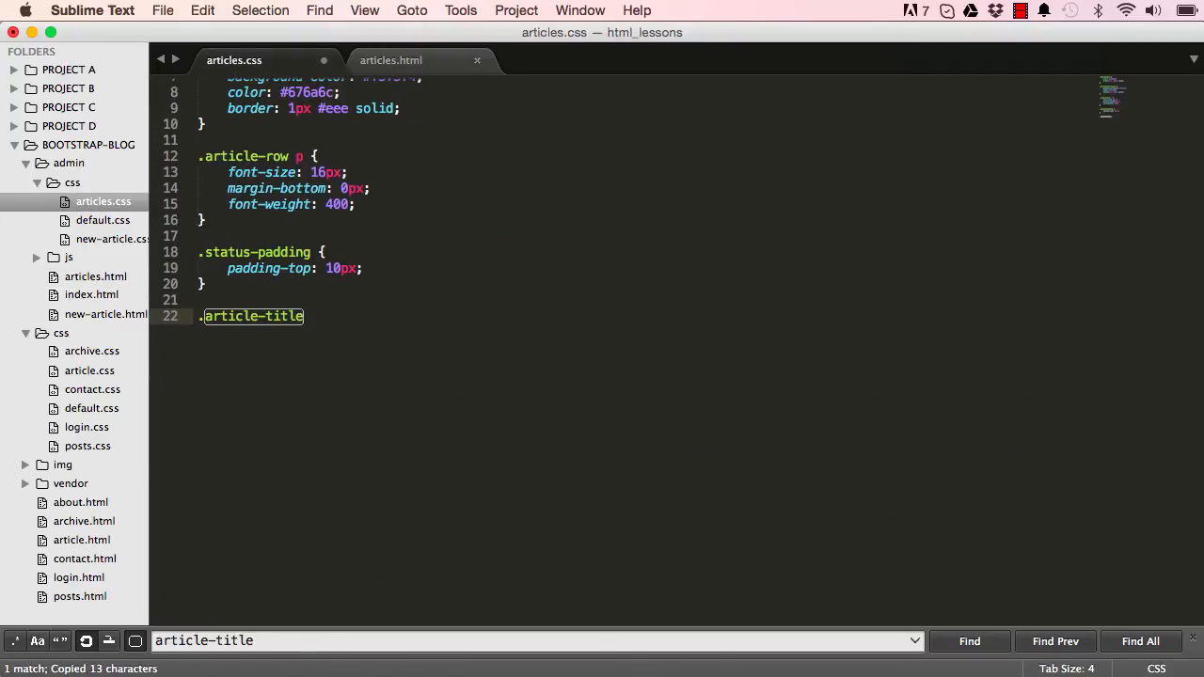
type("small {")
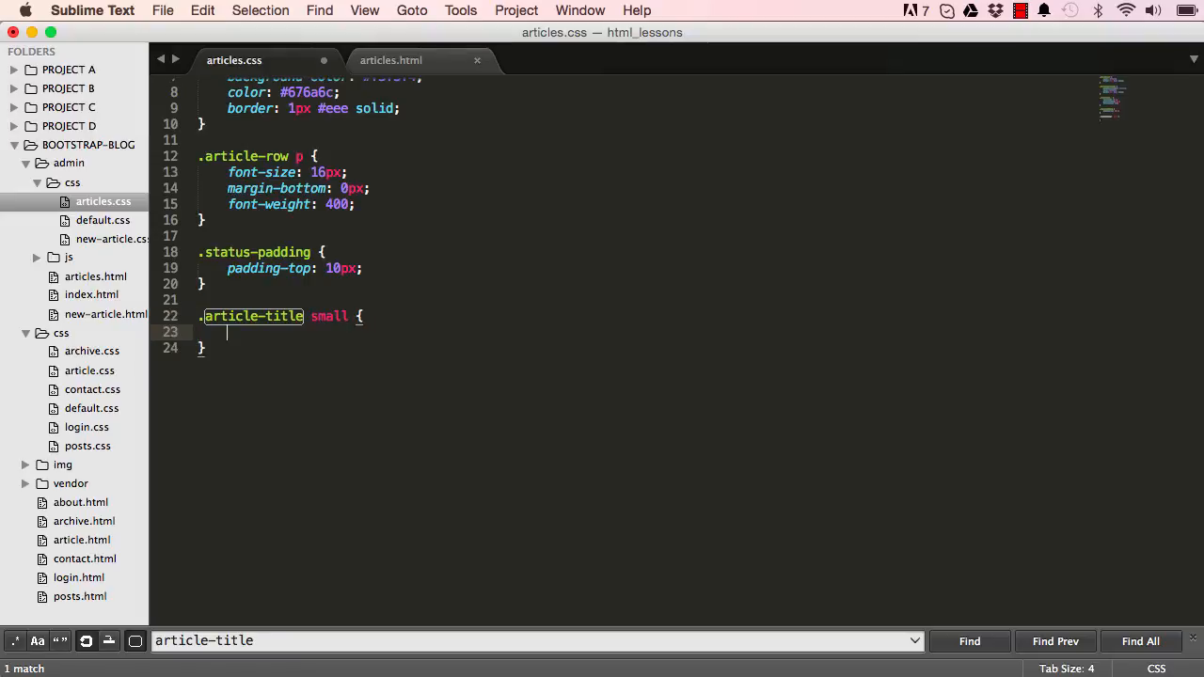
type("color:")
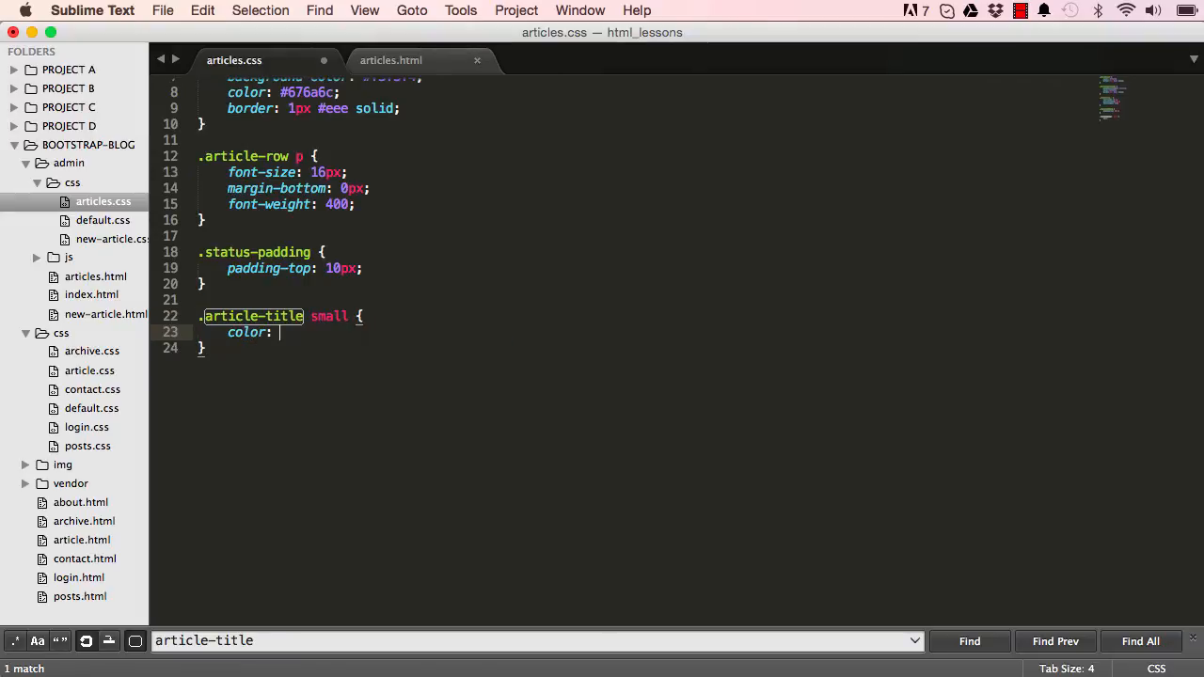
type("#bb")
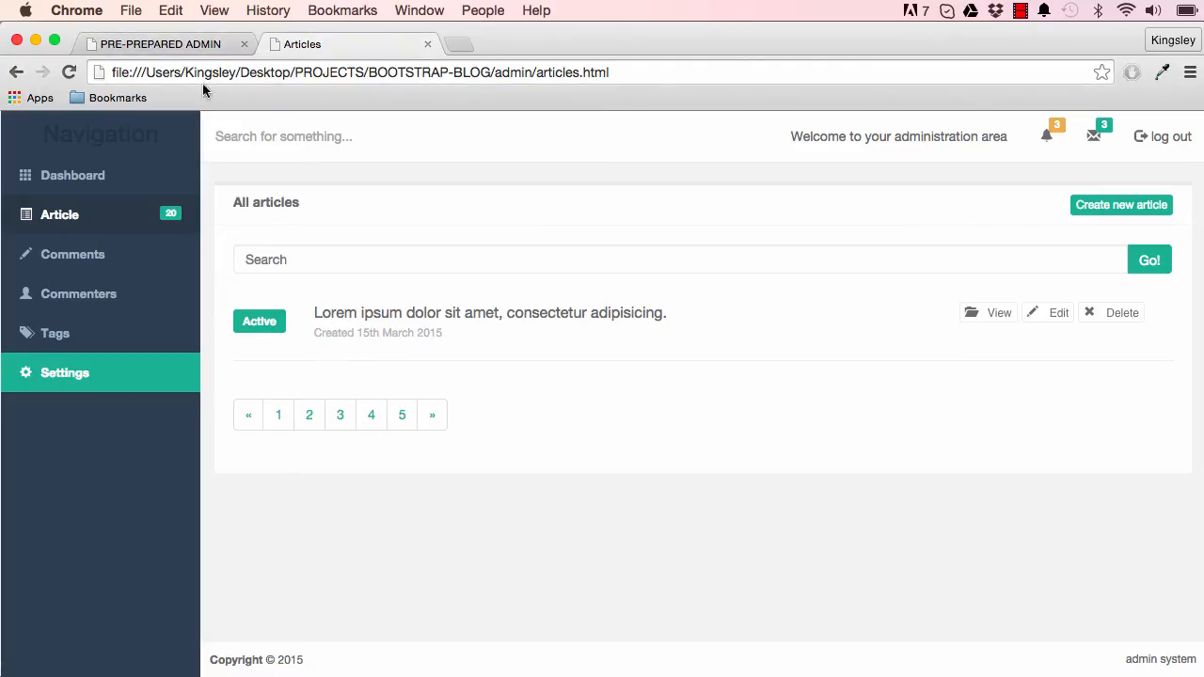
left_click(301, 43)
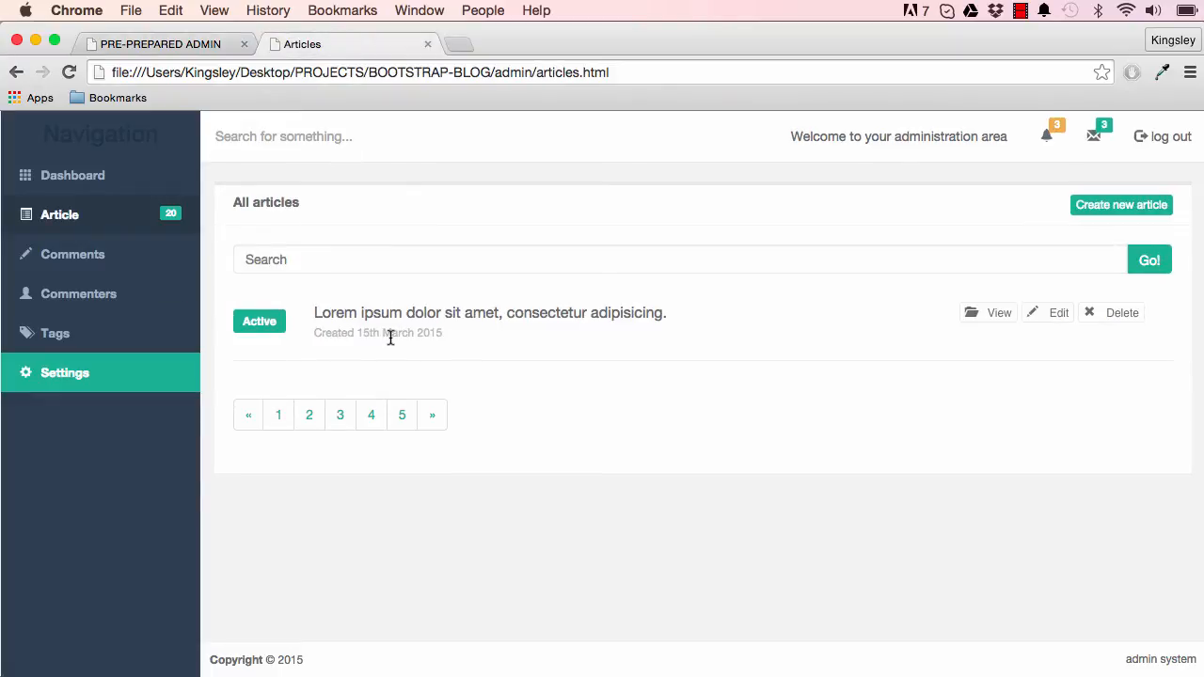
mouse_move(549, 348)
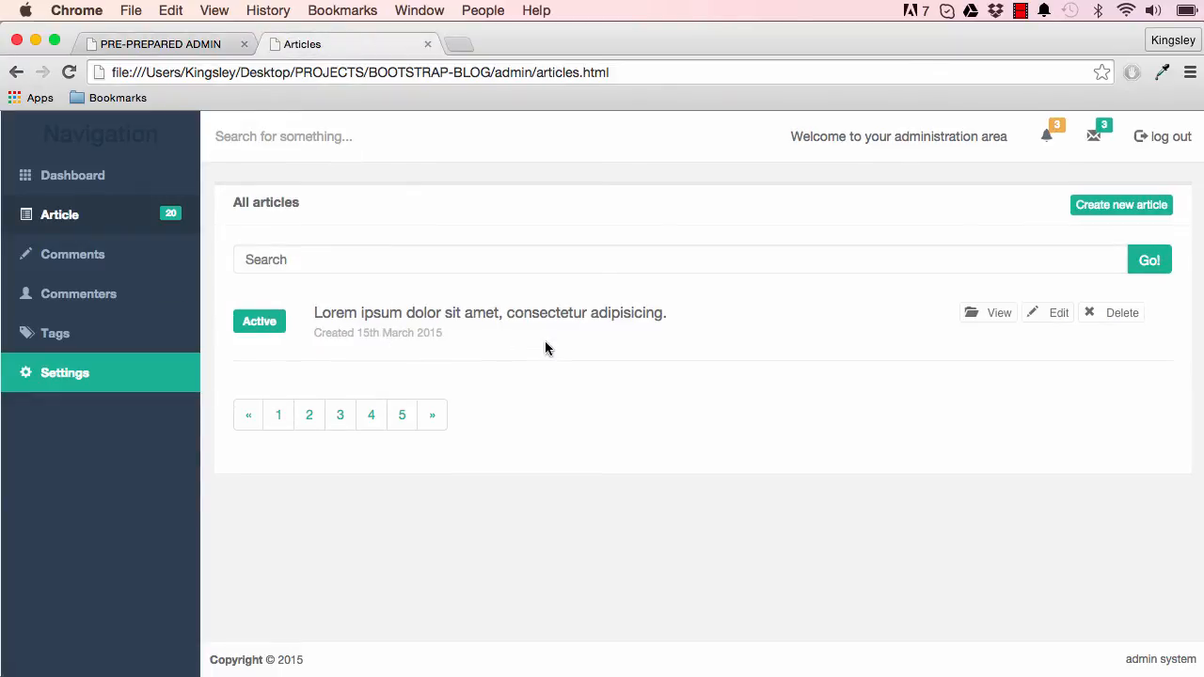
mouse_move(1193, 380)
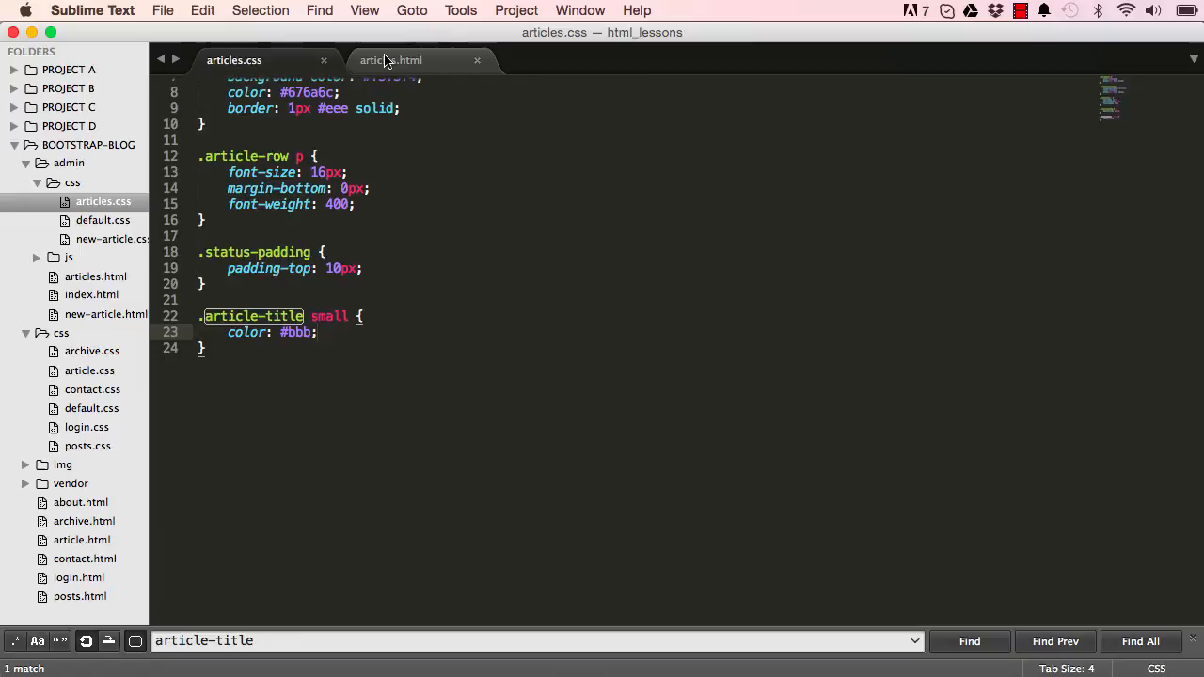
Step: Give the status column a col-xs-2 class alongside col-sm-1 and col-md-1
left_click(391, 59)
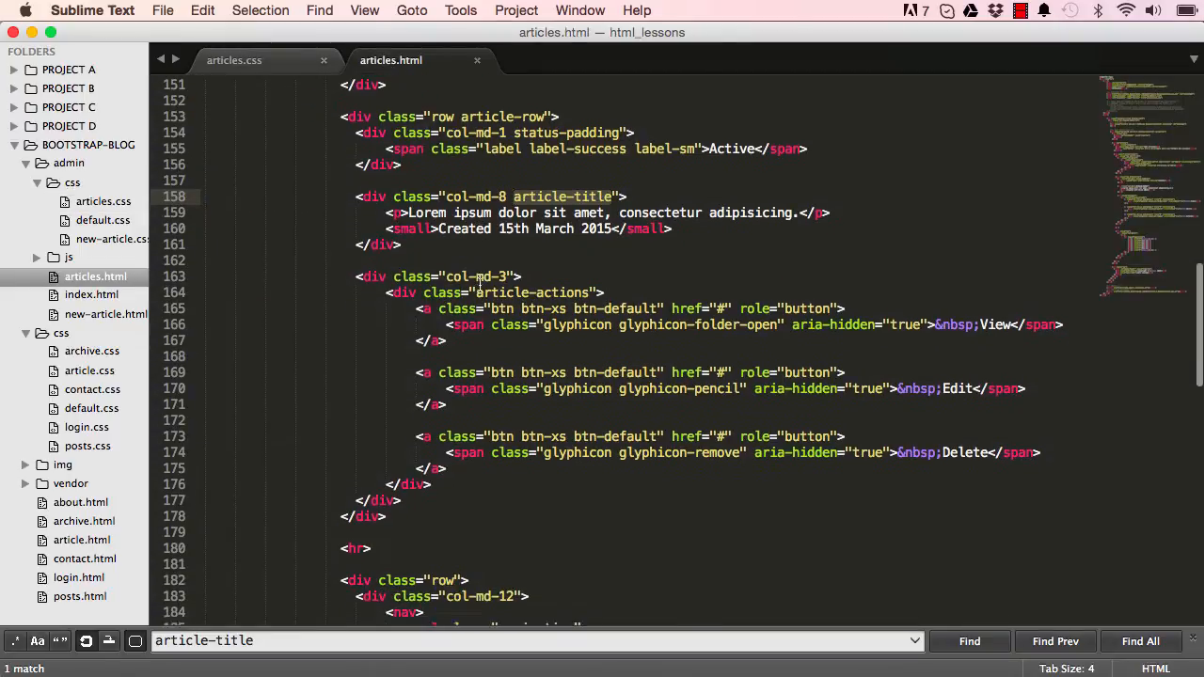
scroll("up", 3)
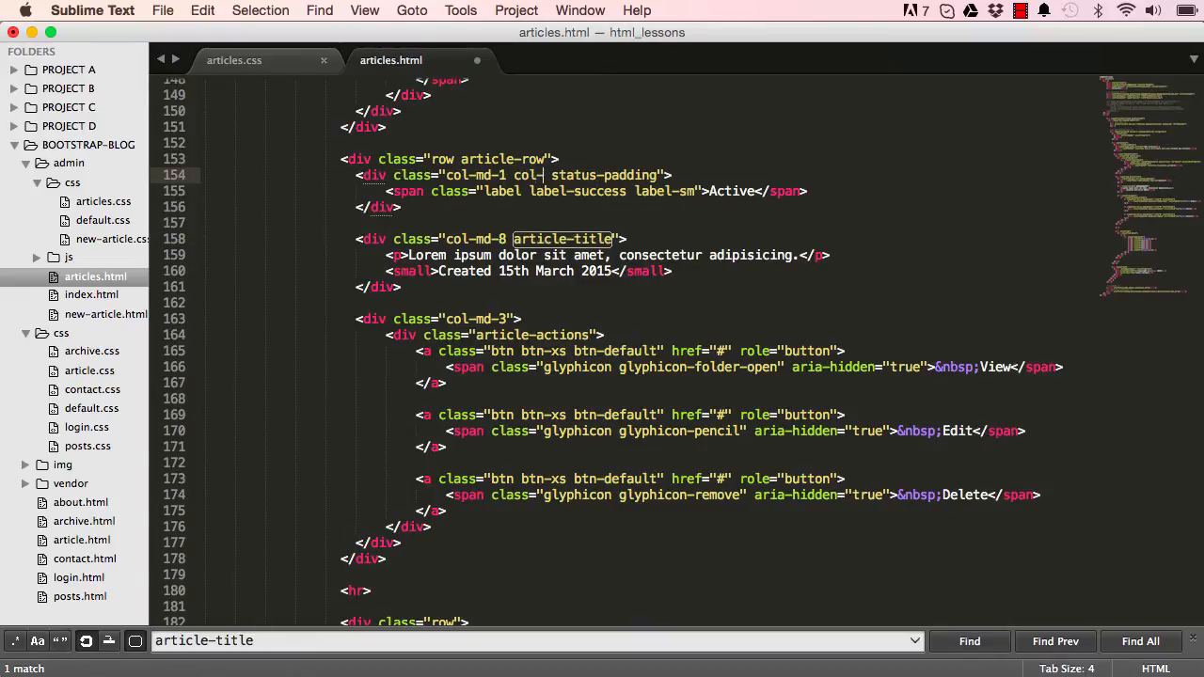
type("xs-")
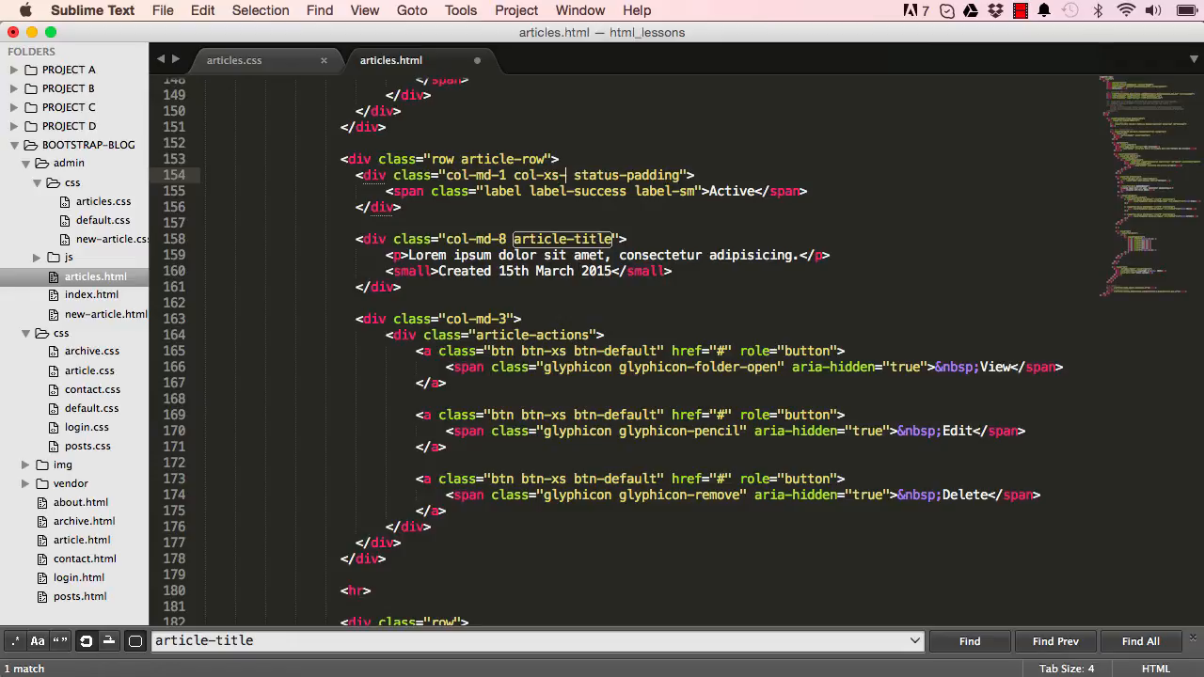
type("2")
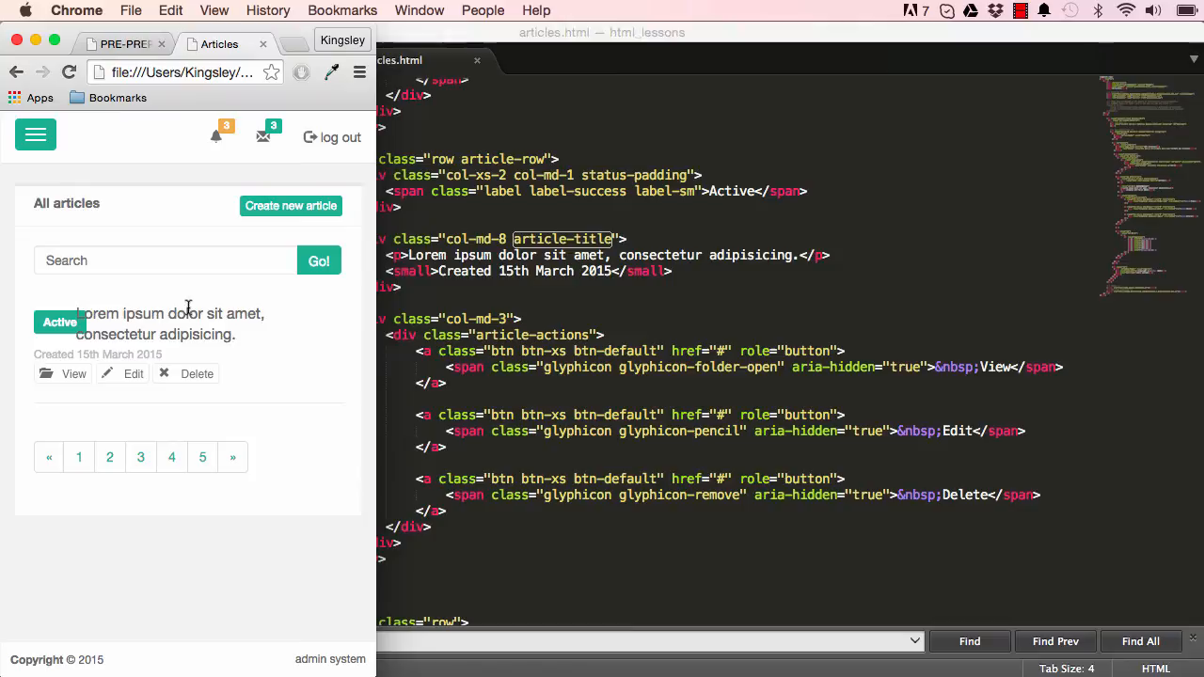
mouse_move(377, 314)
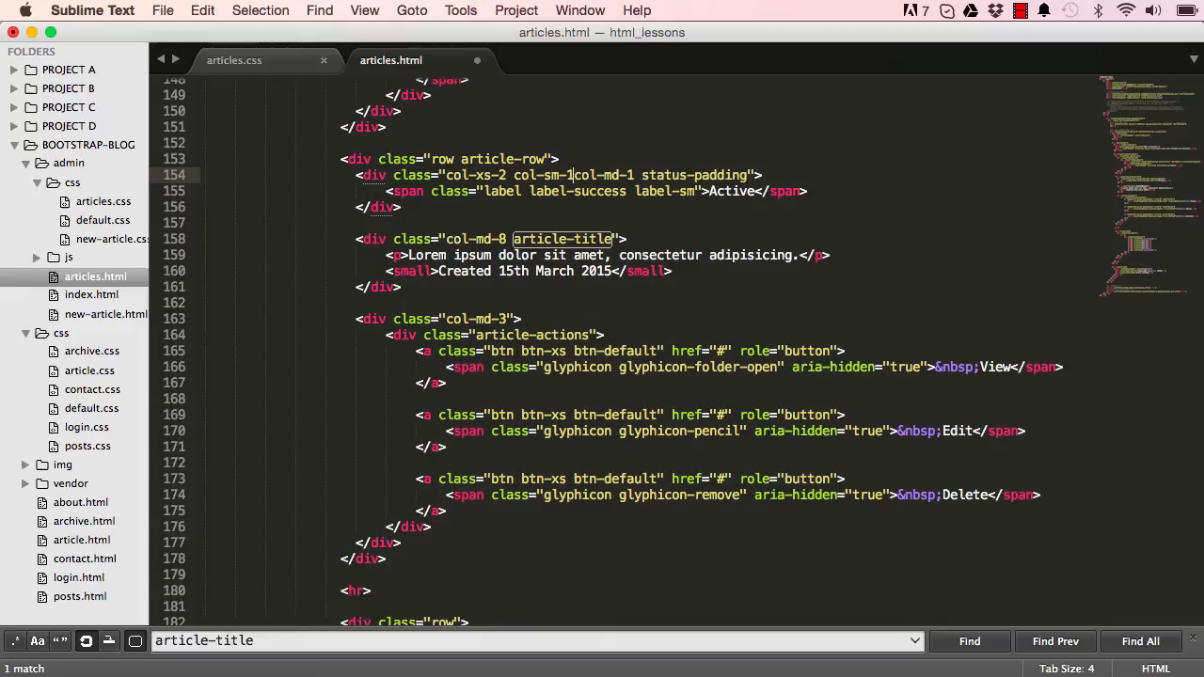
Step: Save articles.html and narrow the browser window to test the small-screen layout
key("cmd+s")
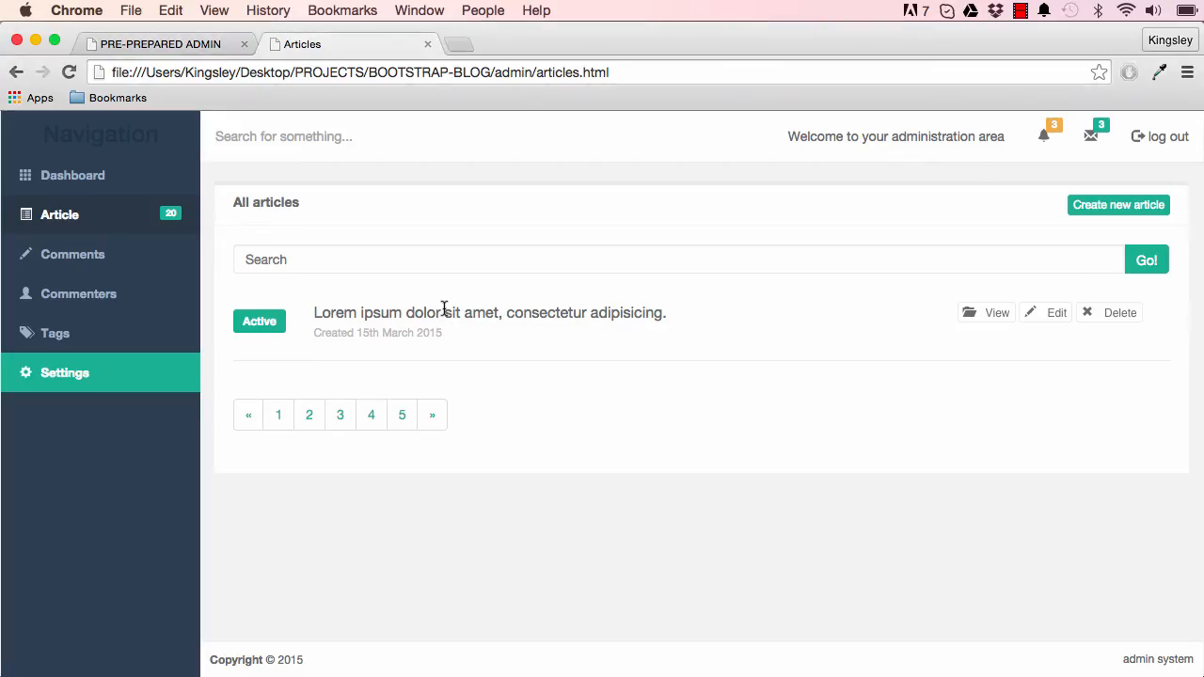
mouse_move(903, 403)
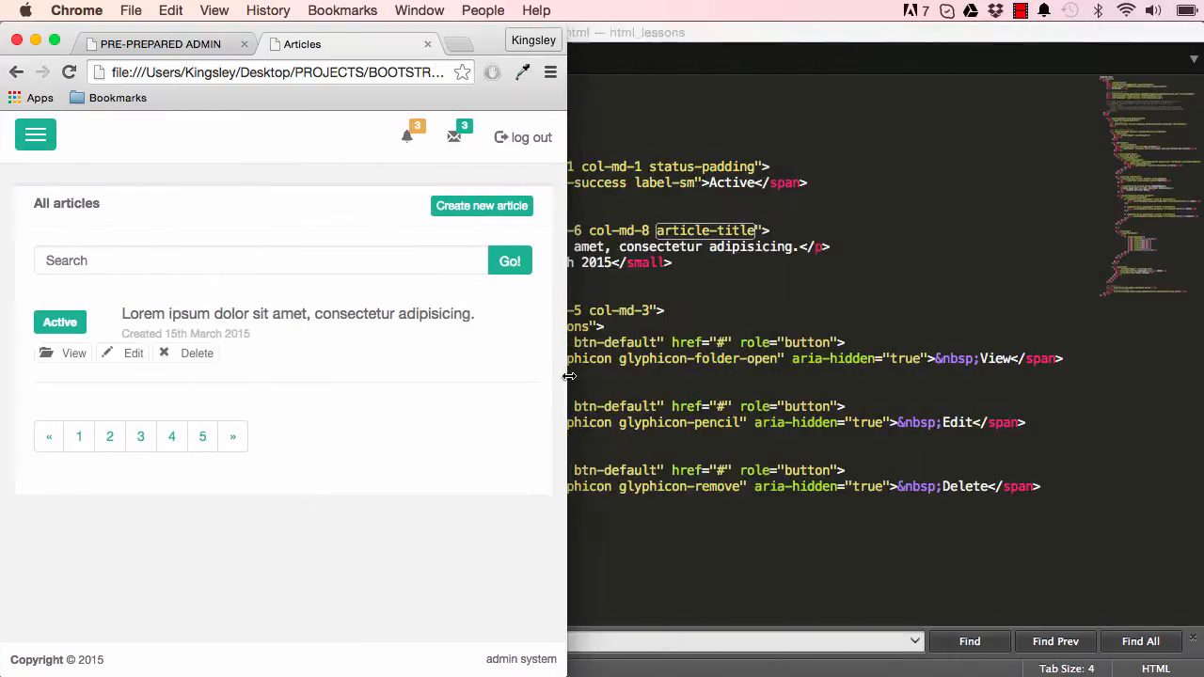
left_click_drag(568, 376, 377, 377)
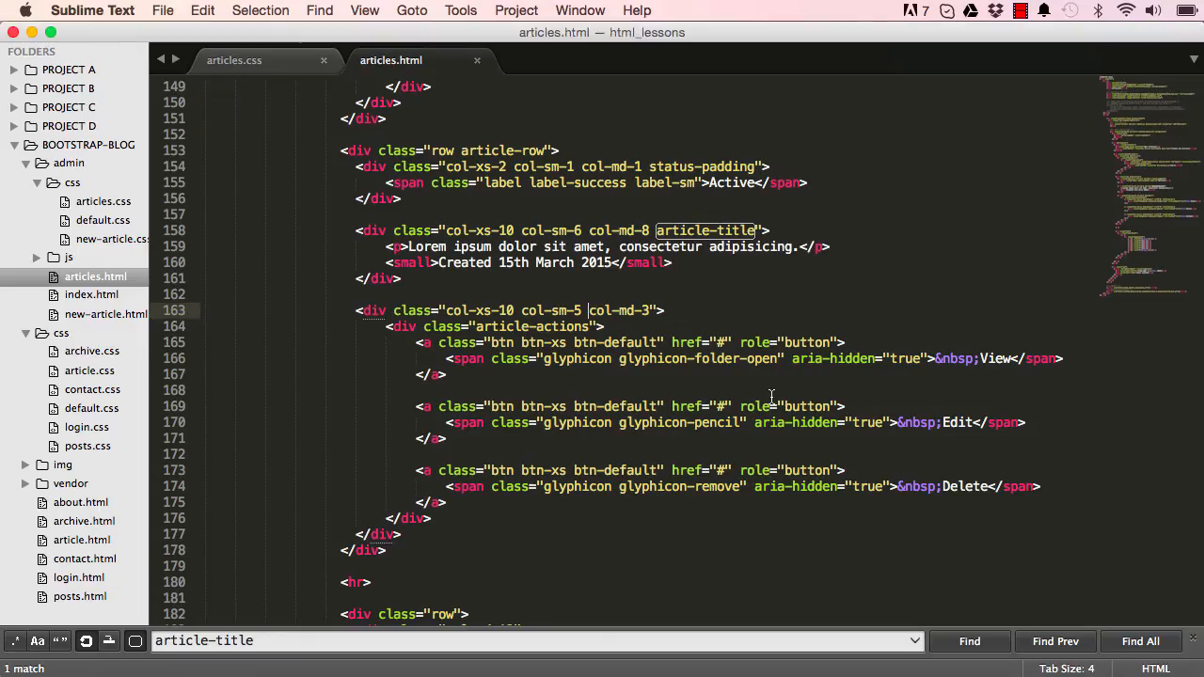
mouse_move(557, 386)
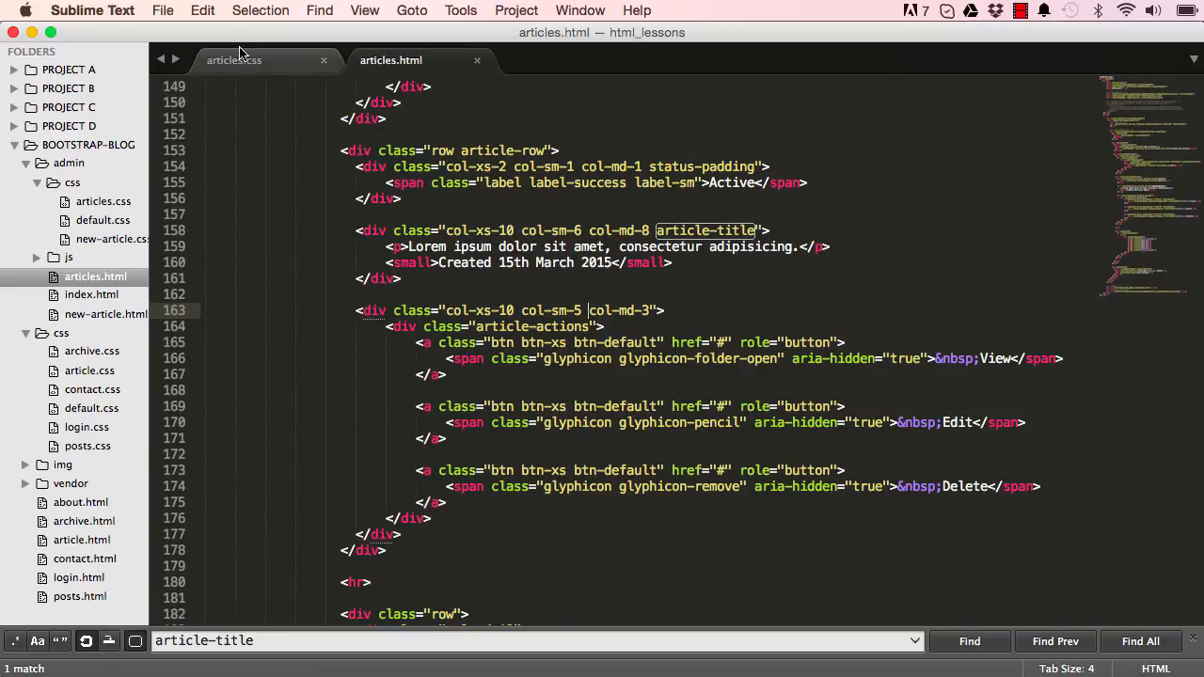
left_click(233, 58)
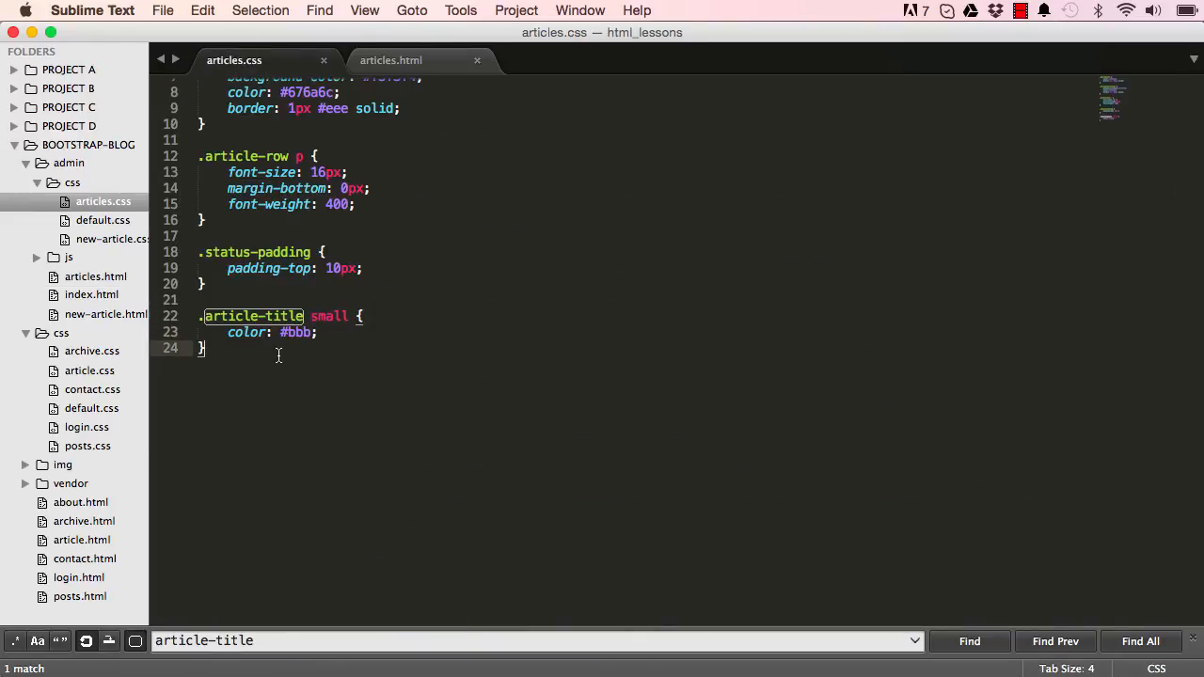
key("enter")
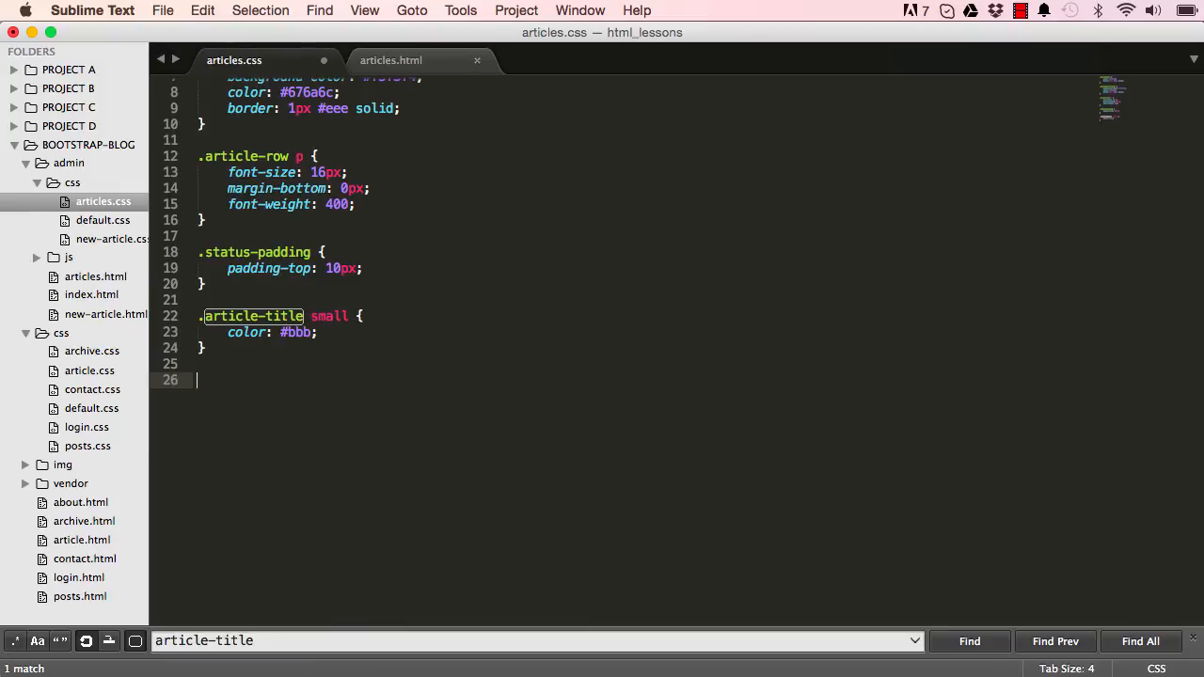
type("@media")
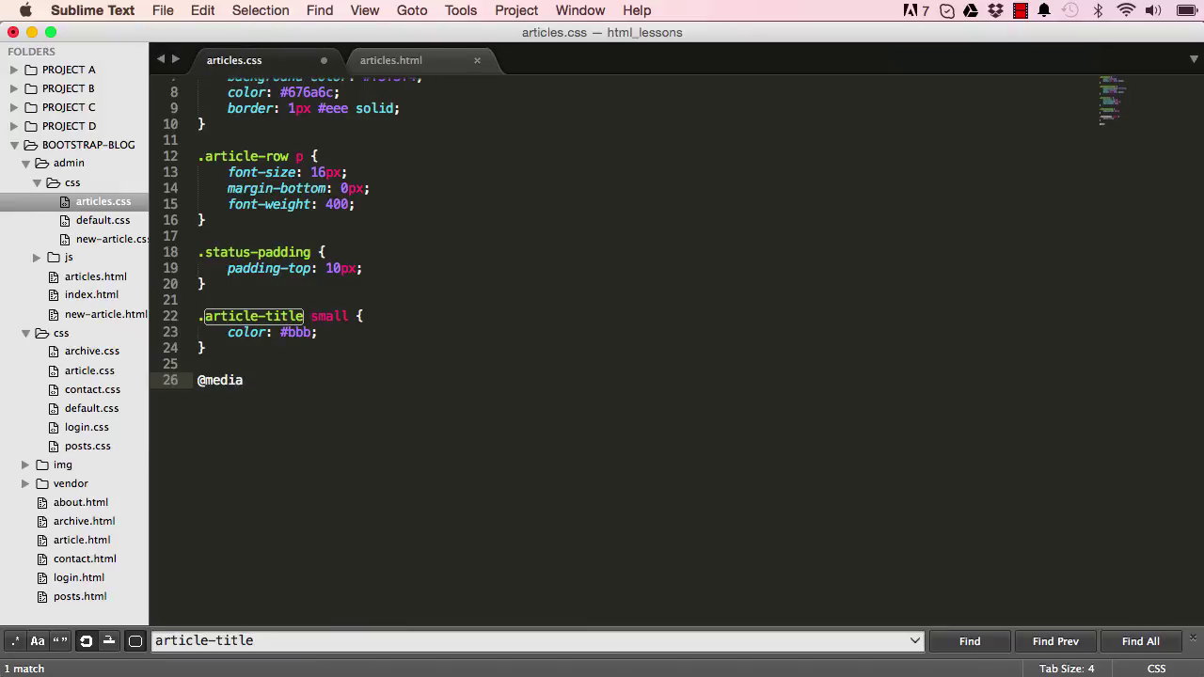
type("(max-width: 9")
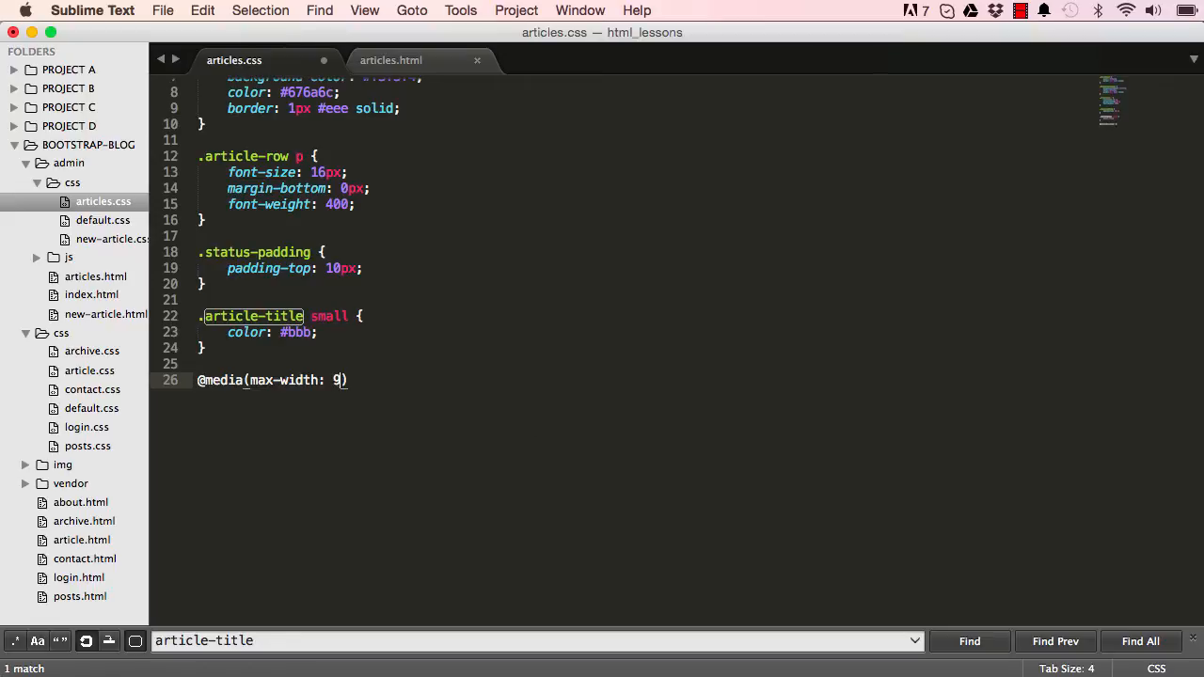
type("91px")
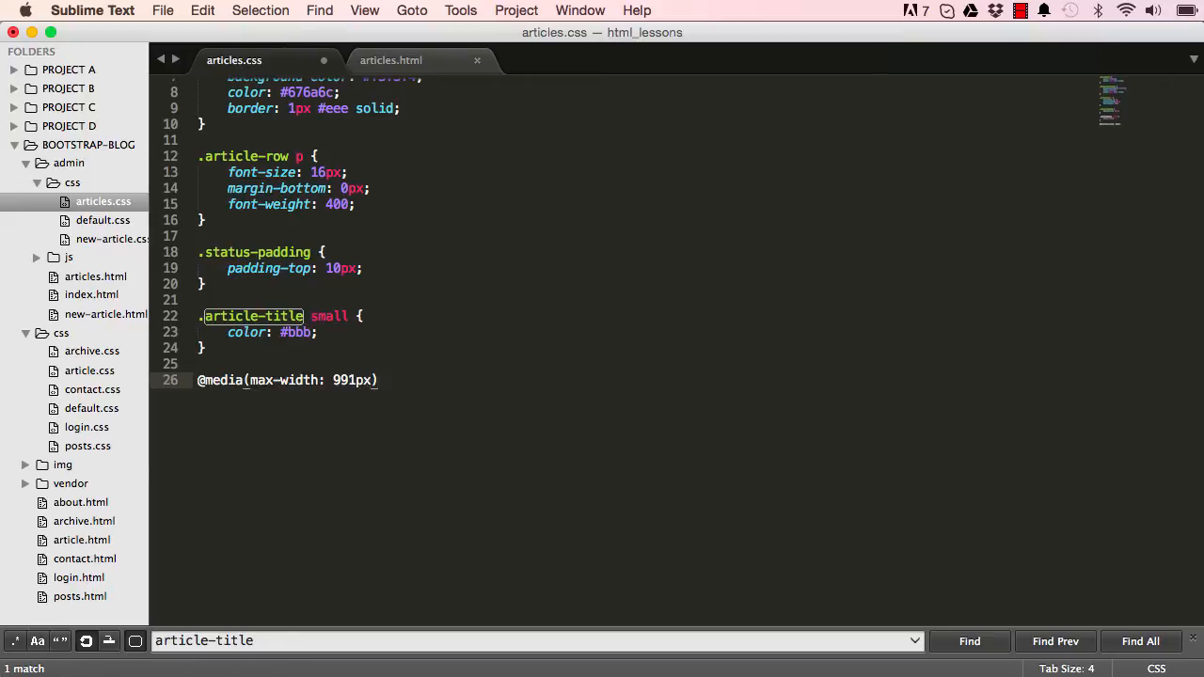
type("{}")
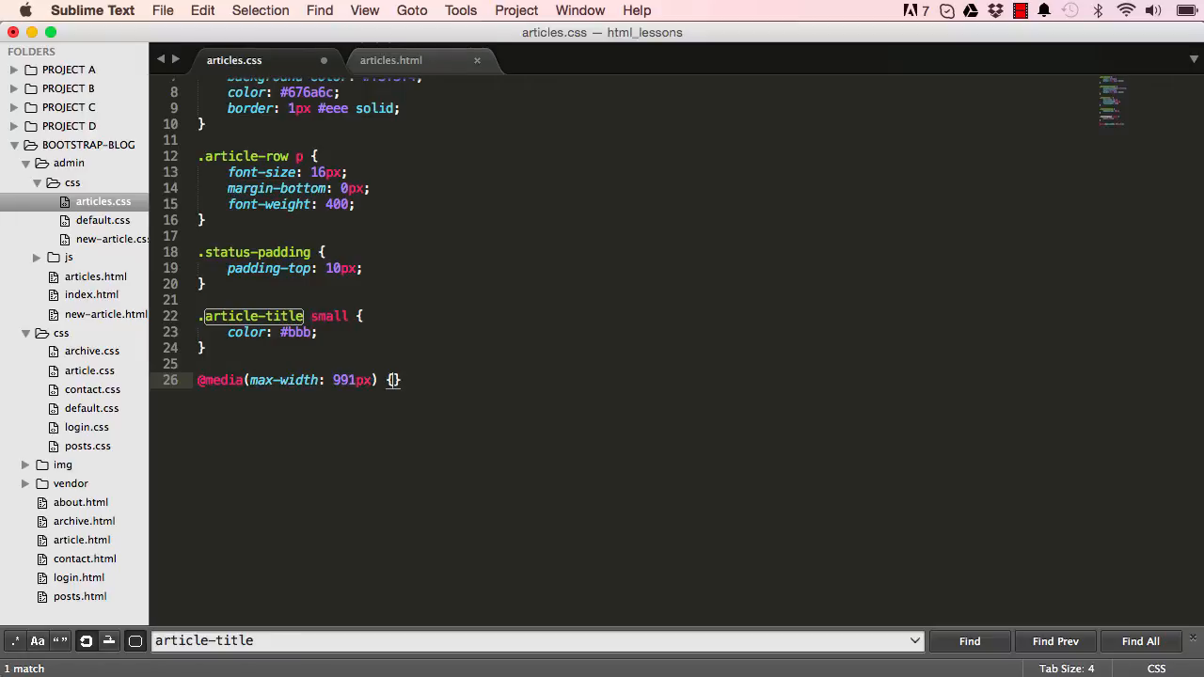
Step: Inside the media query, give .article-title padding-left 30px
type(".article")
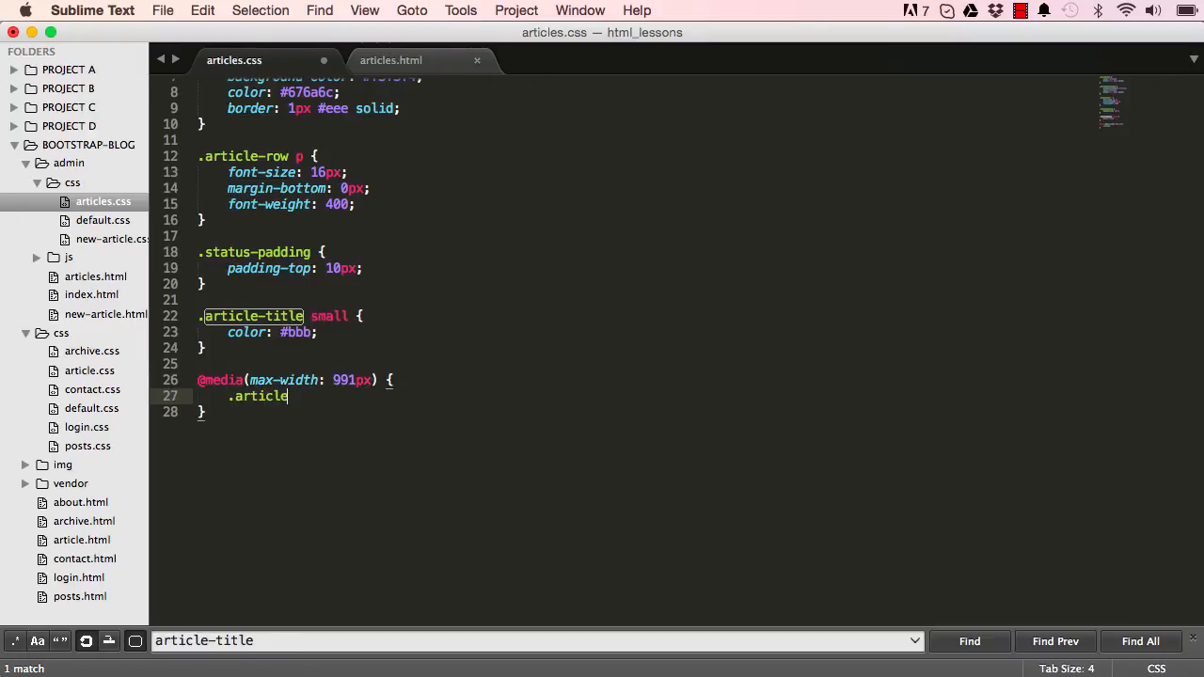
type("-title")
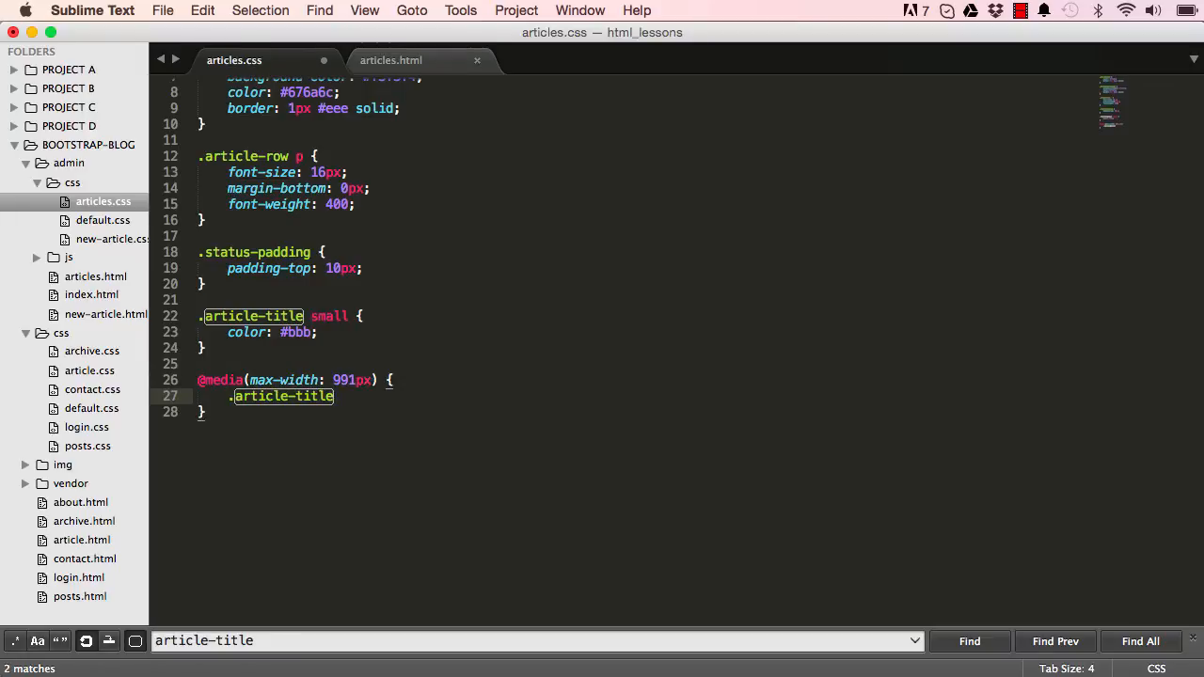
type("padding-left:")
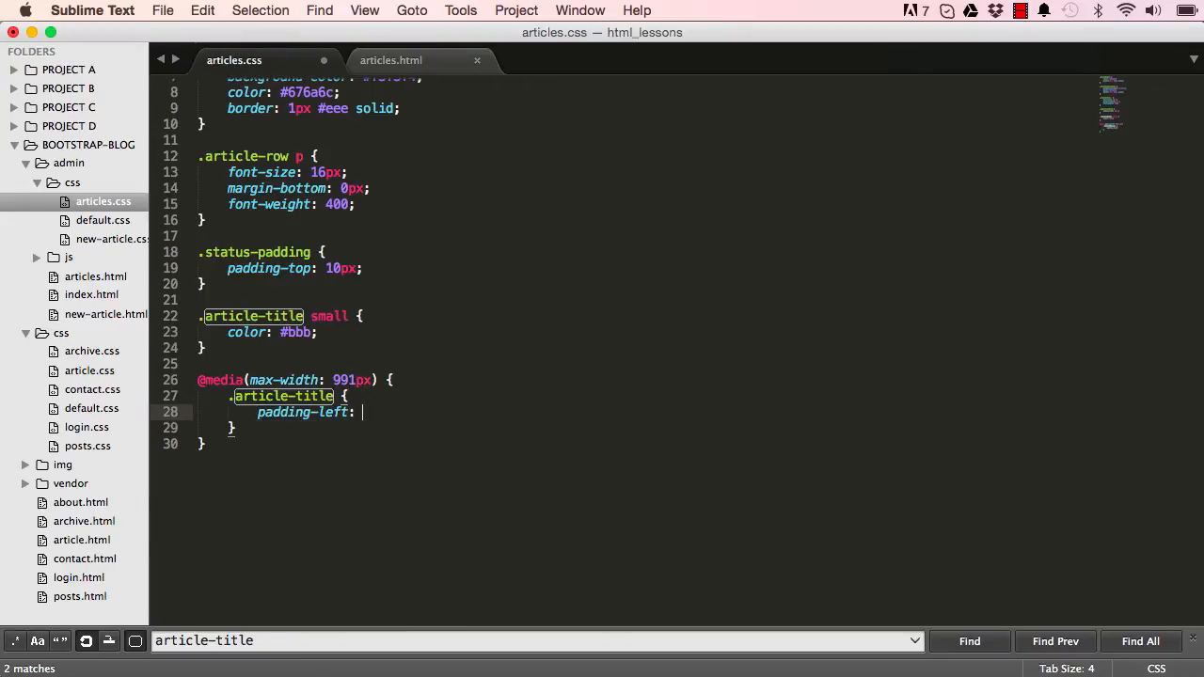
type("30px;")
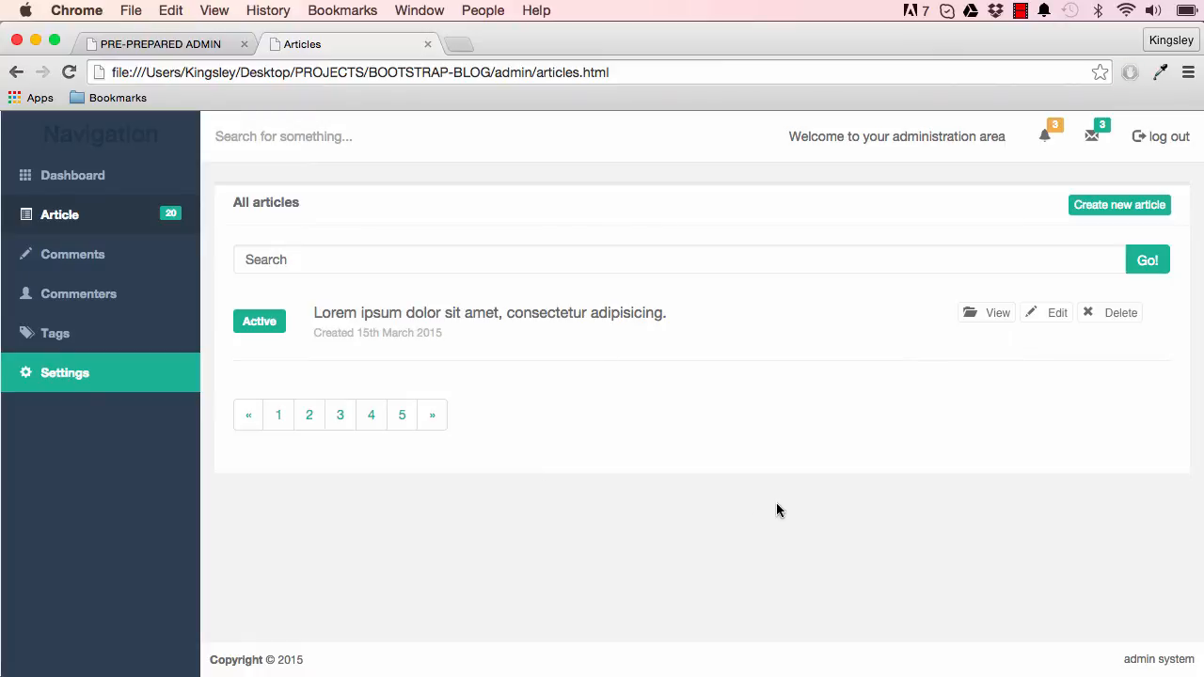
mouse_move(1201, 485)
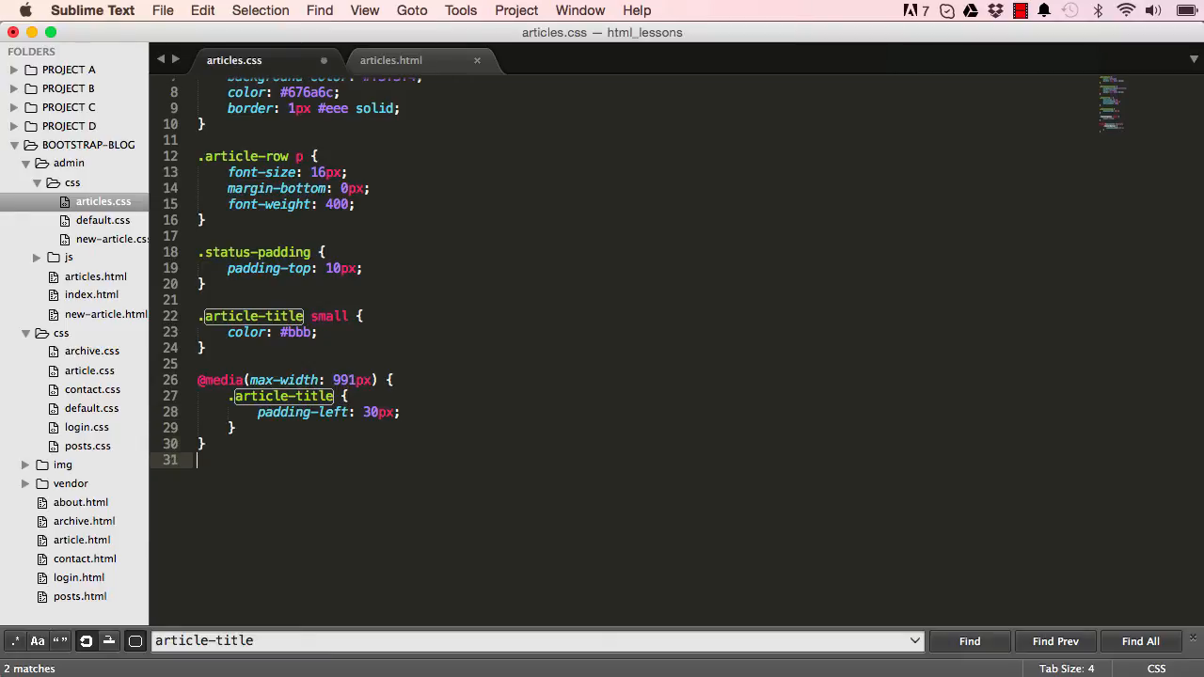
type("@media")
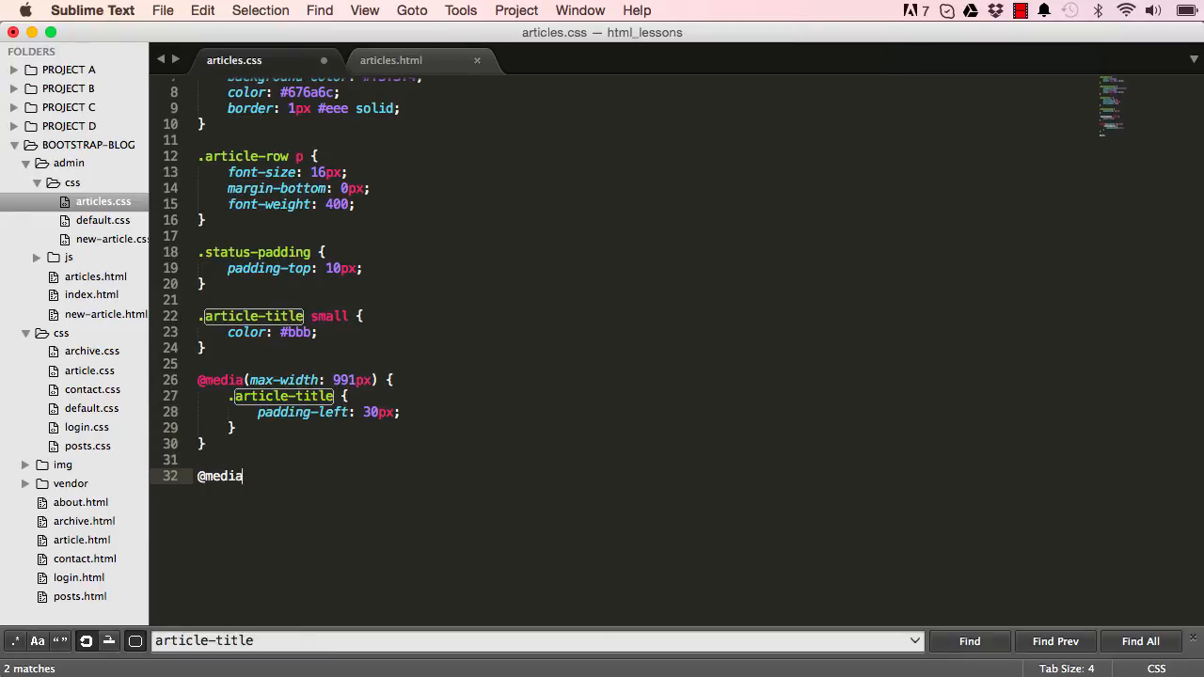
type("(min-width:")
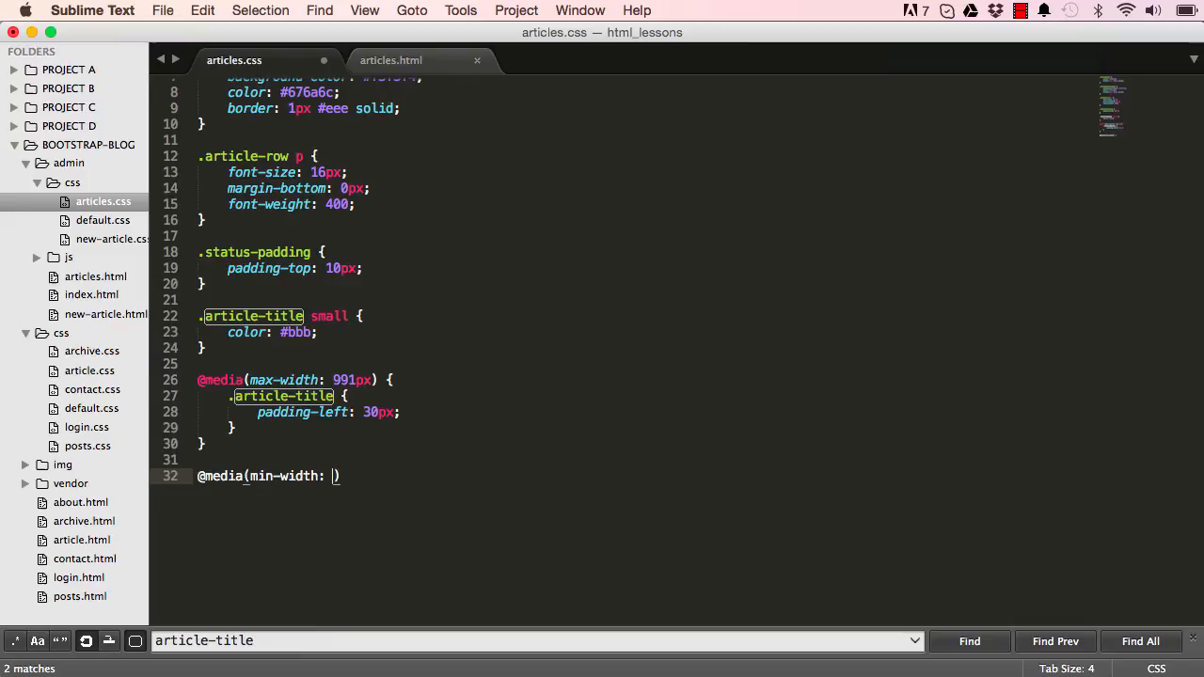
type("767px")
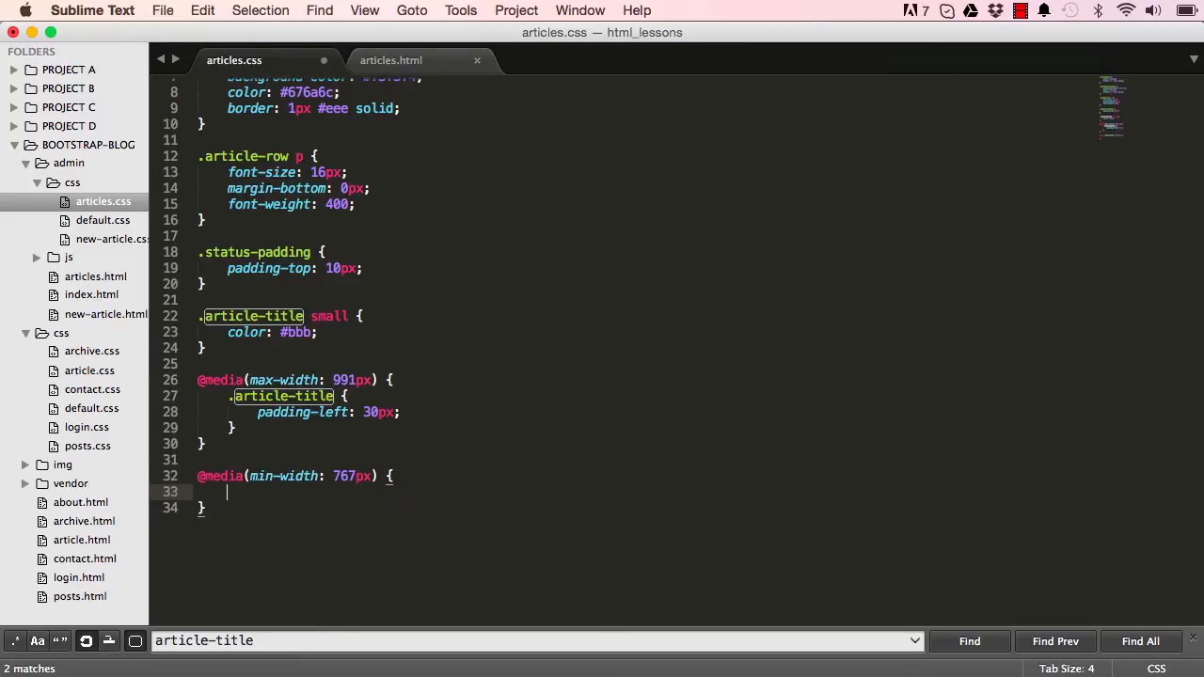
type(".arti")
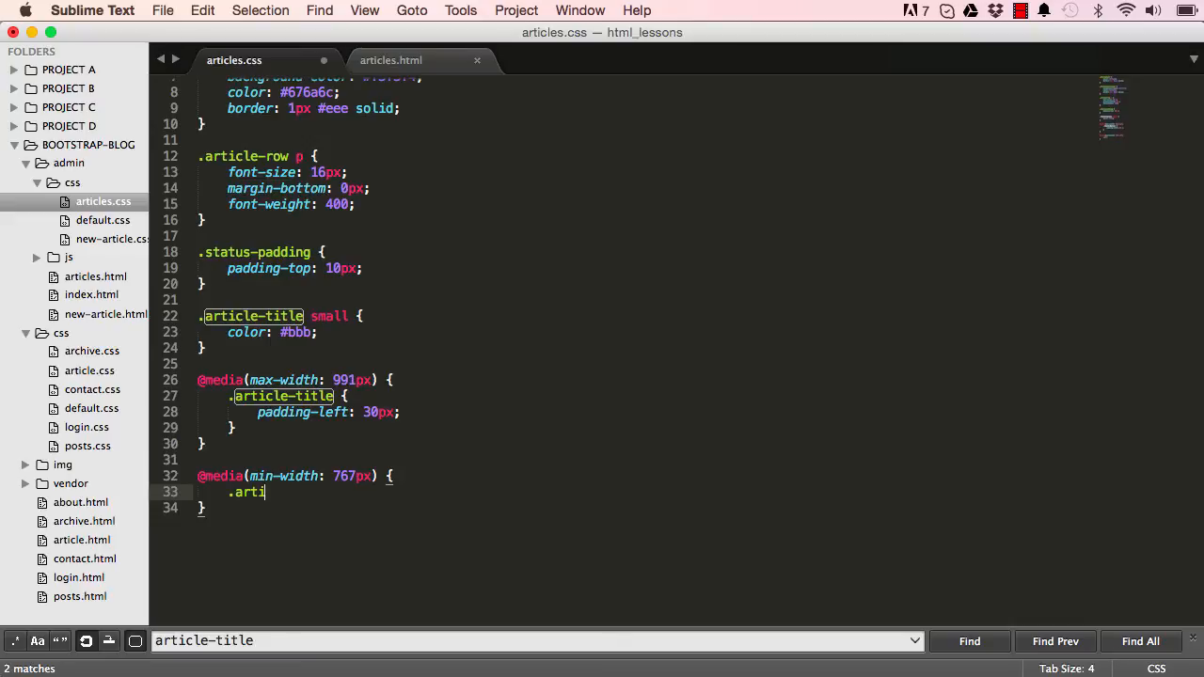
type("cle-acti")
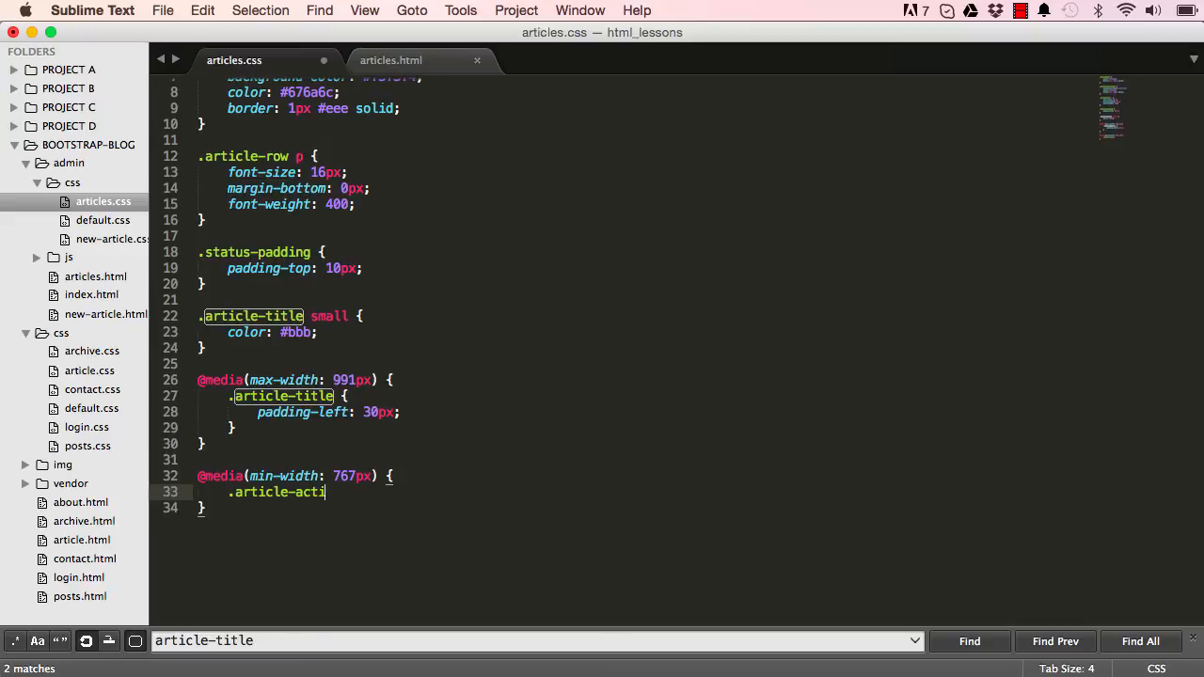
type("ons {")
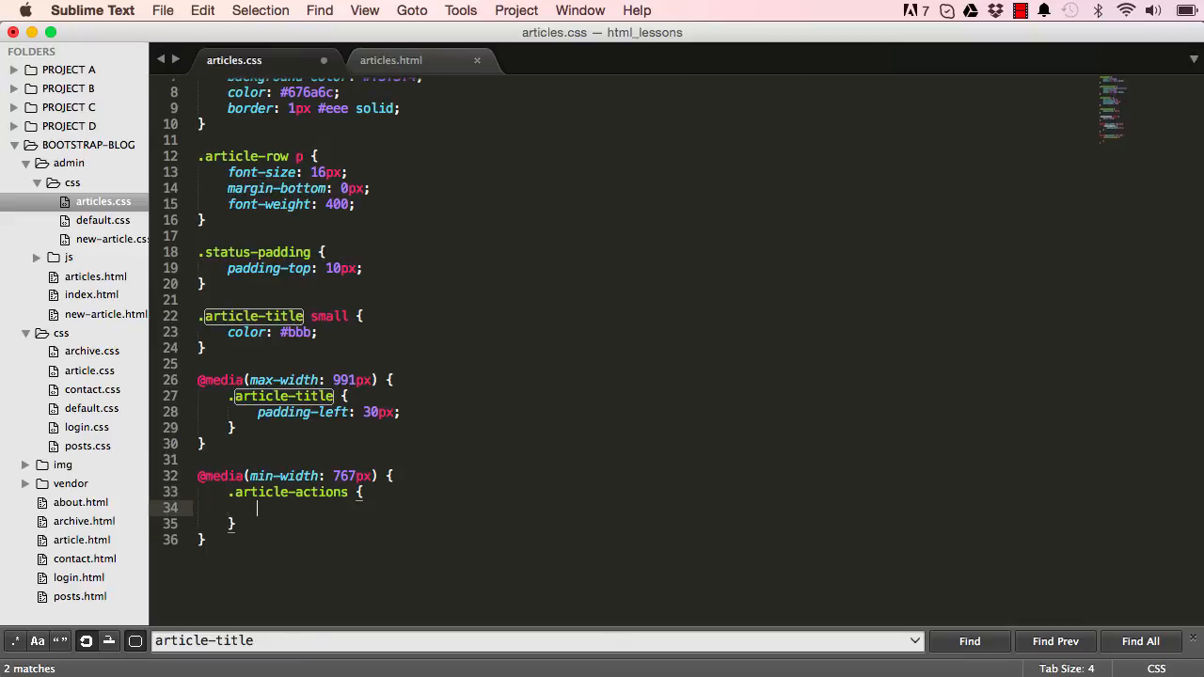
type("float:")
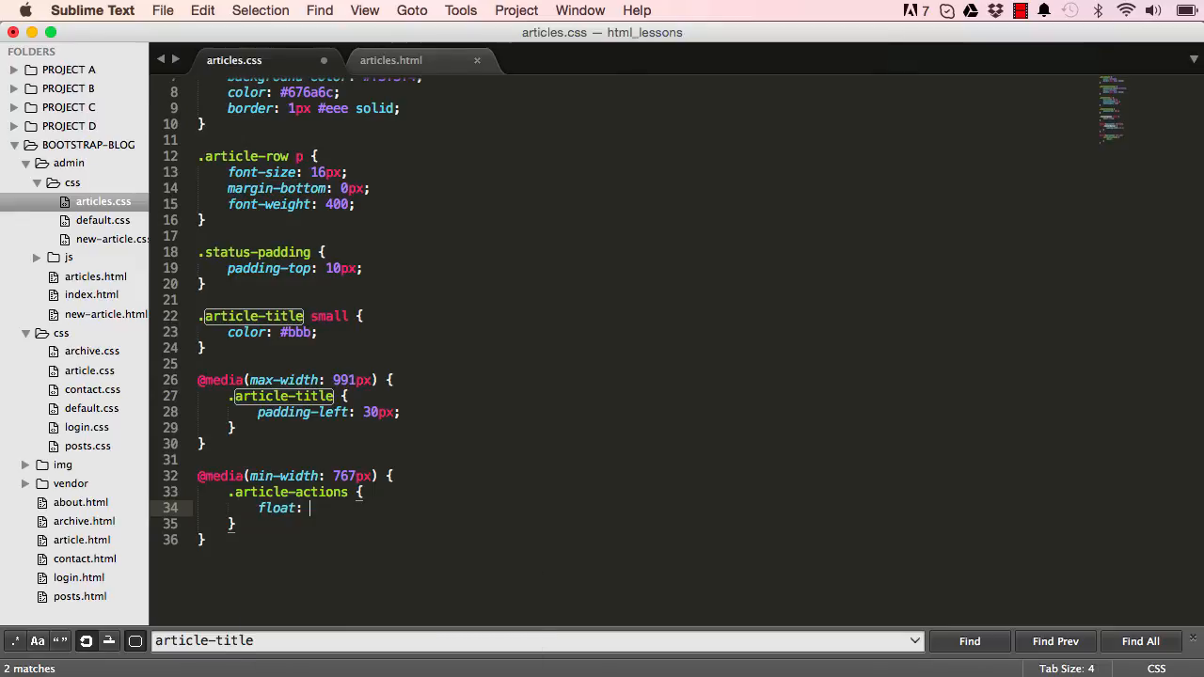
type("right;")
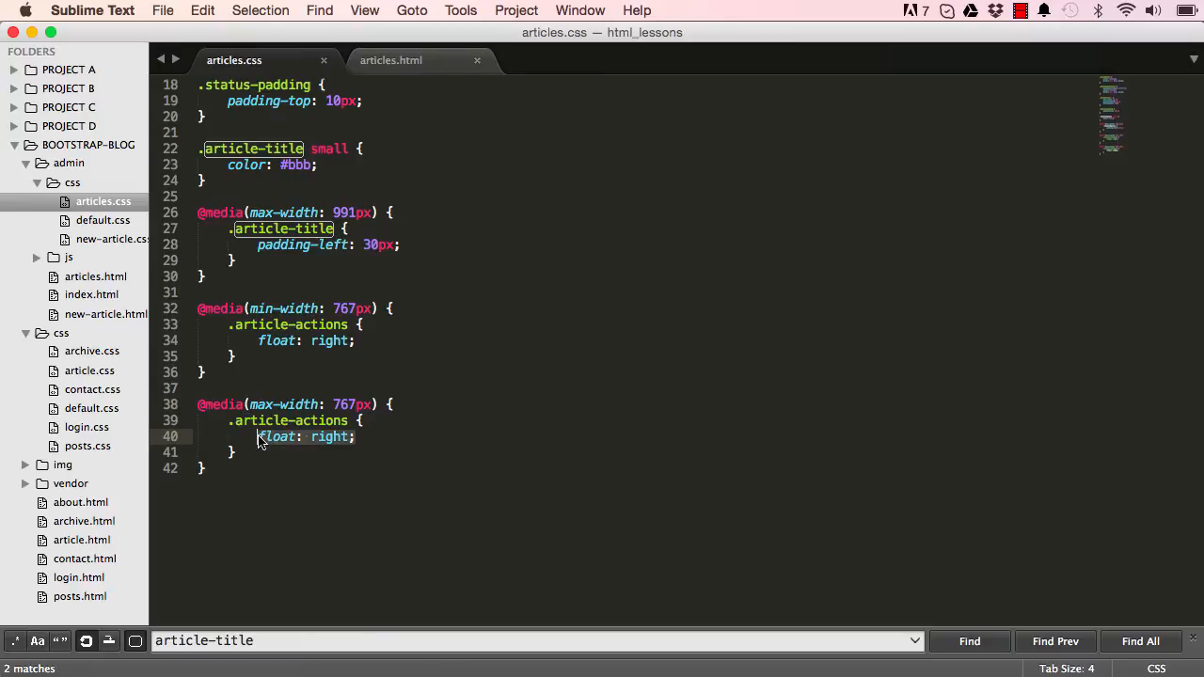
Step: Add padding and a 10px top margin to .article-actions in the max-width 767px query
type("padding-left: 10px;")
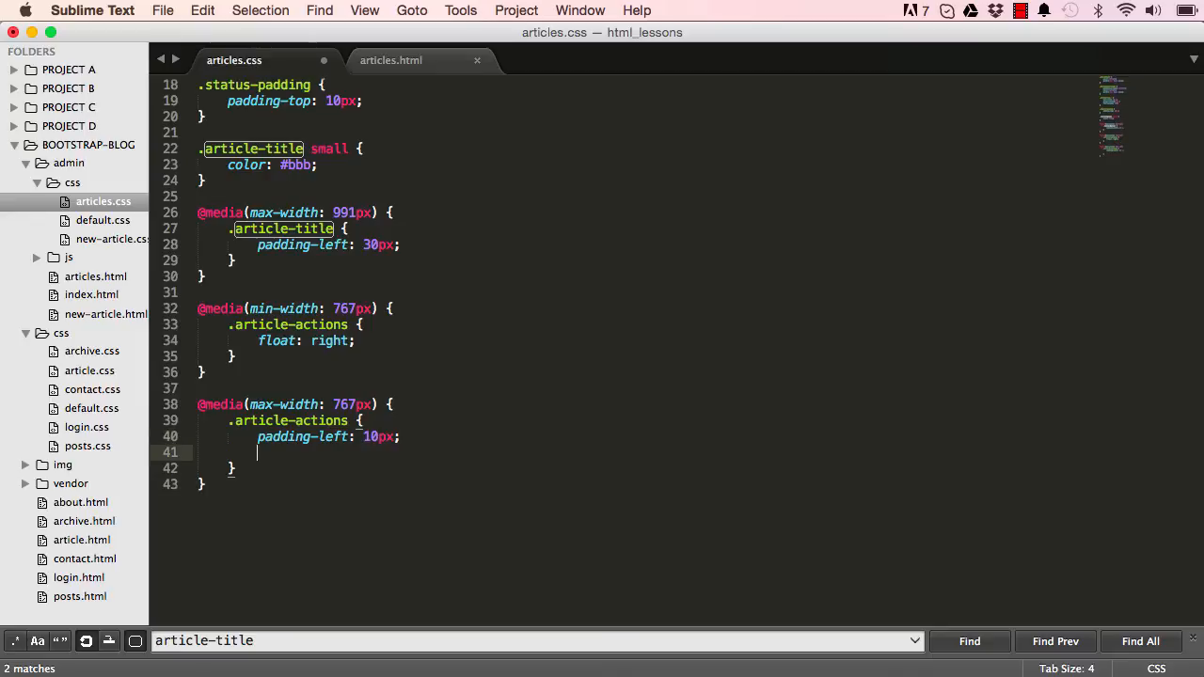
type("margin")
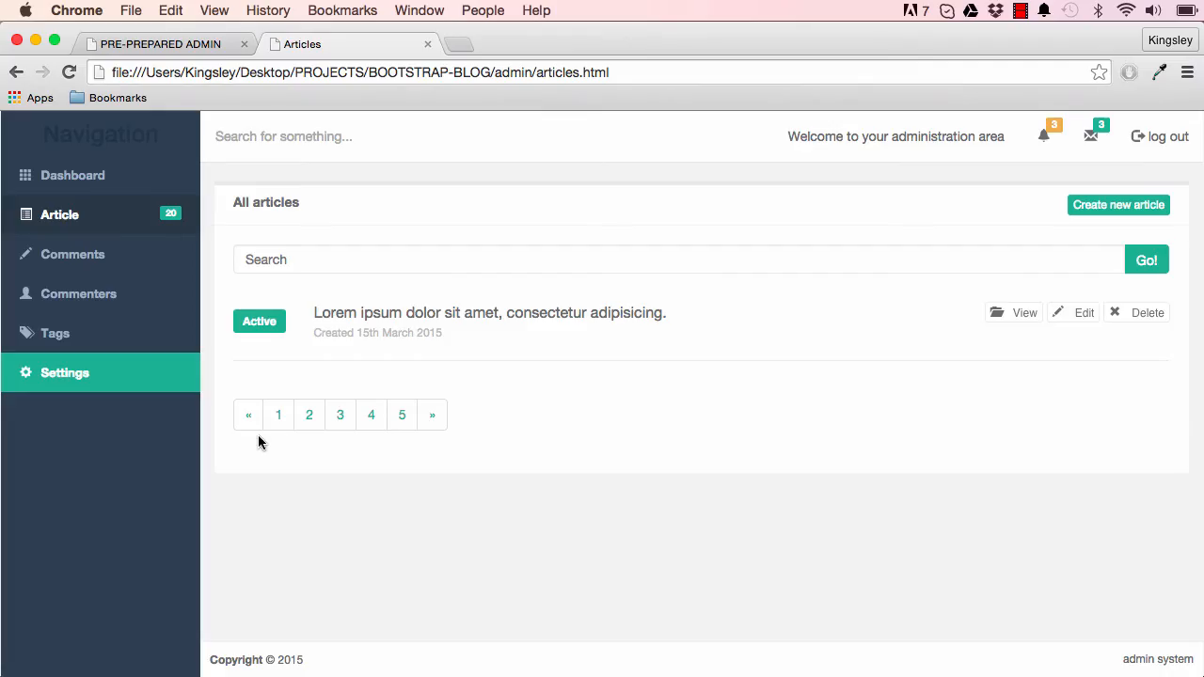
mouse_move(1199, 365)
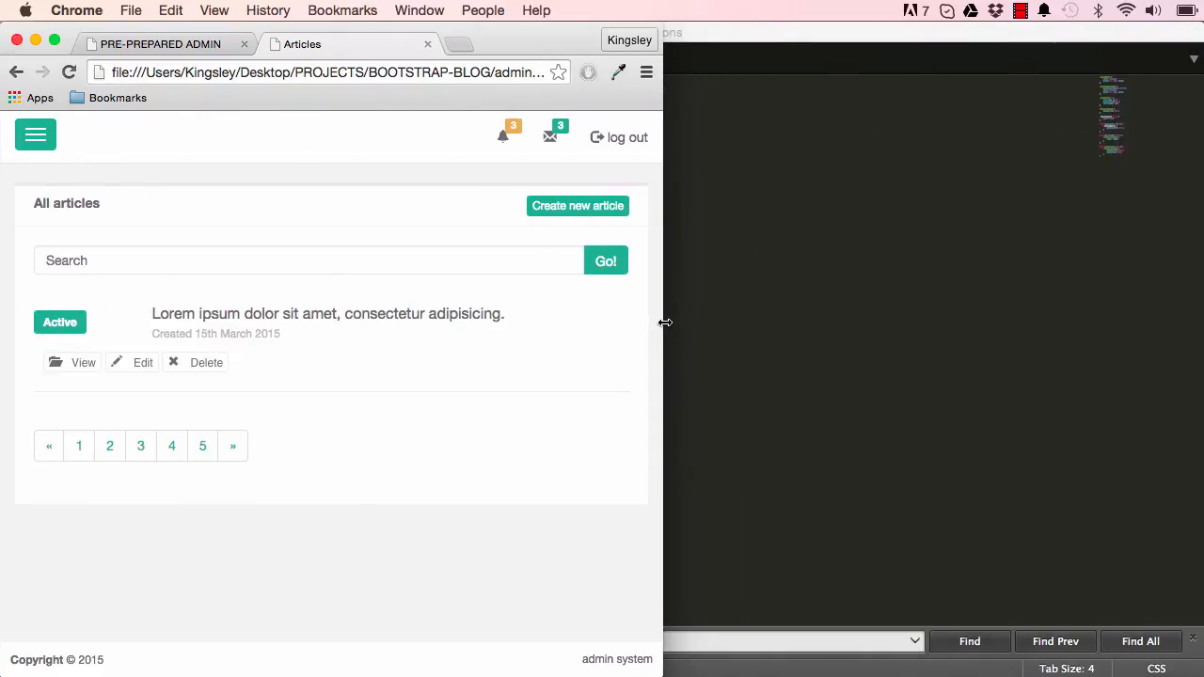
mouse_move(207, 331)
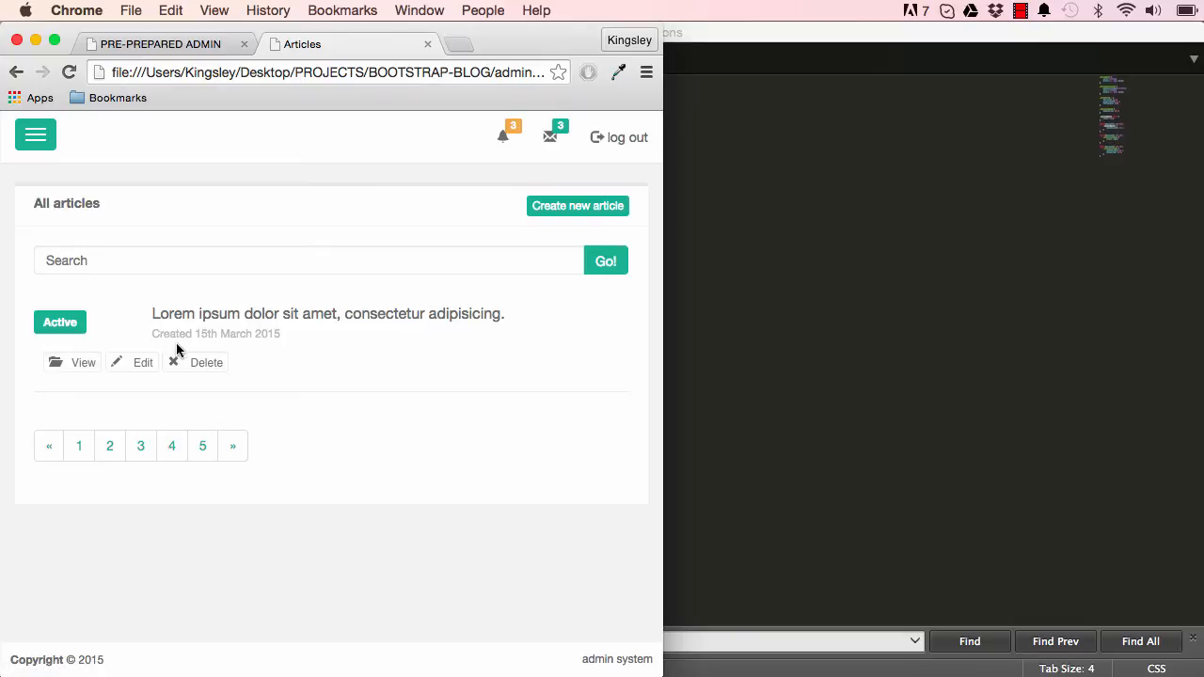
mouse_move(347, 292)
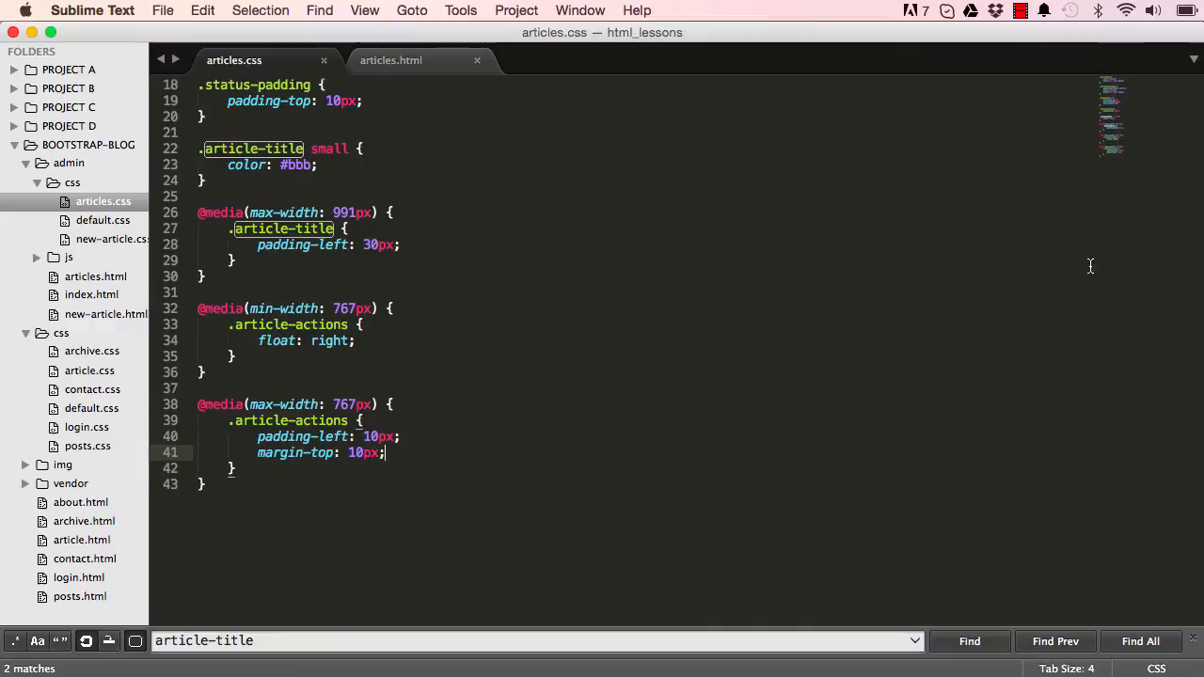
Step: Preview the narrow Articles page in Chrome, then start a col- class on the actions div
left_click(392, 60)
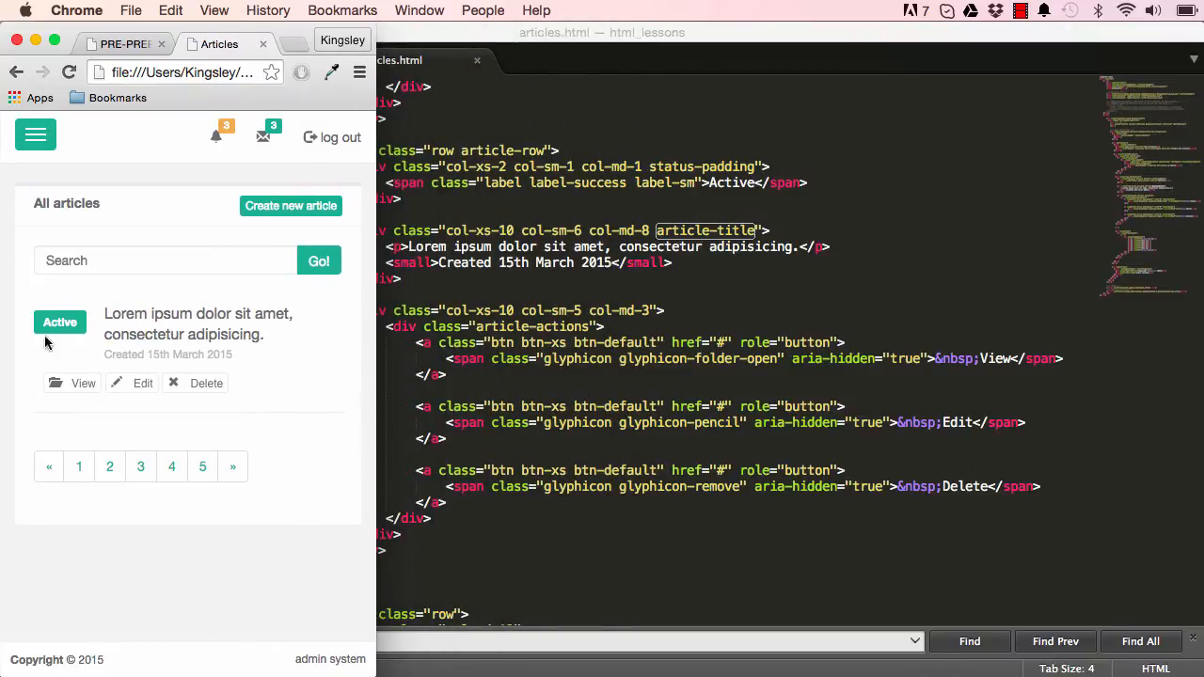
mouse_move(332, 237)
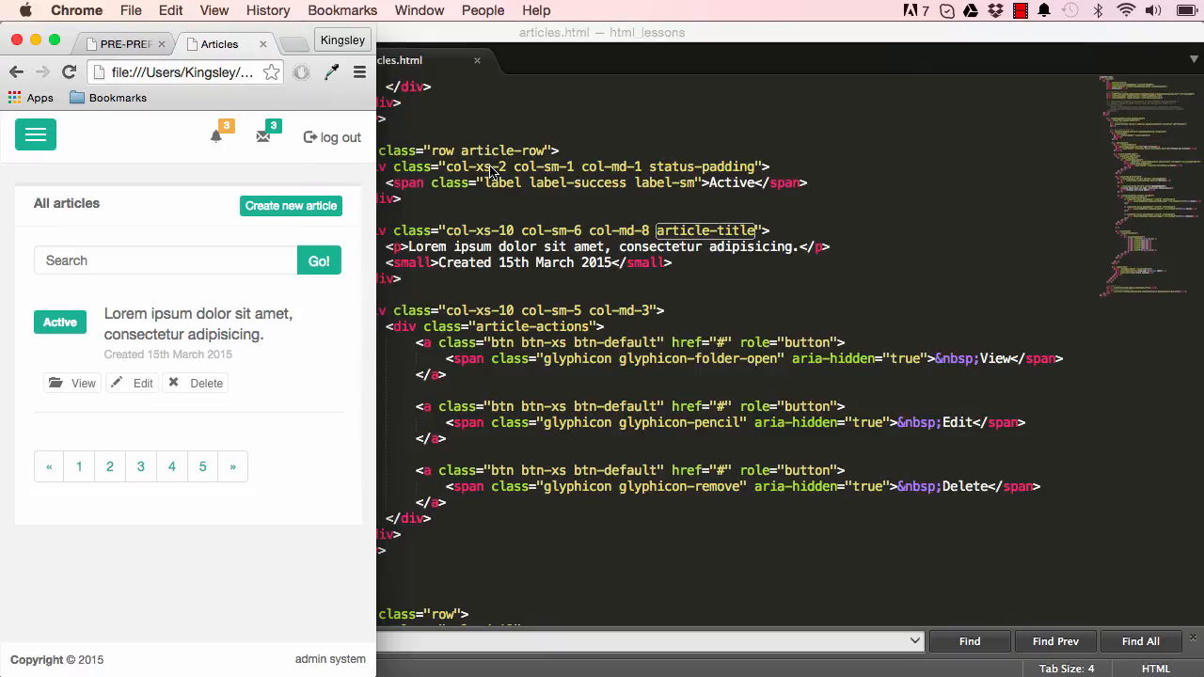
mouse_move(501, 241)
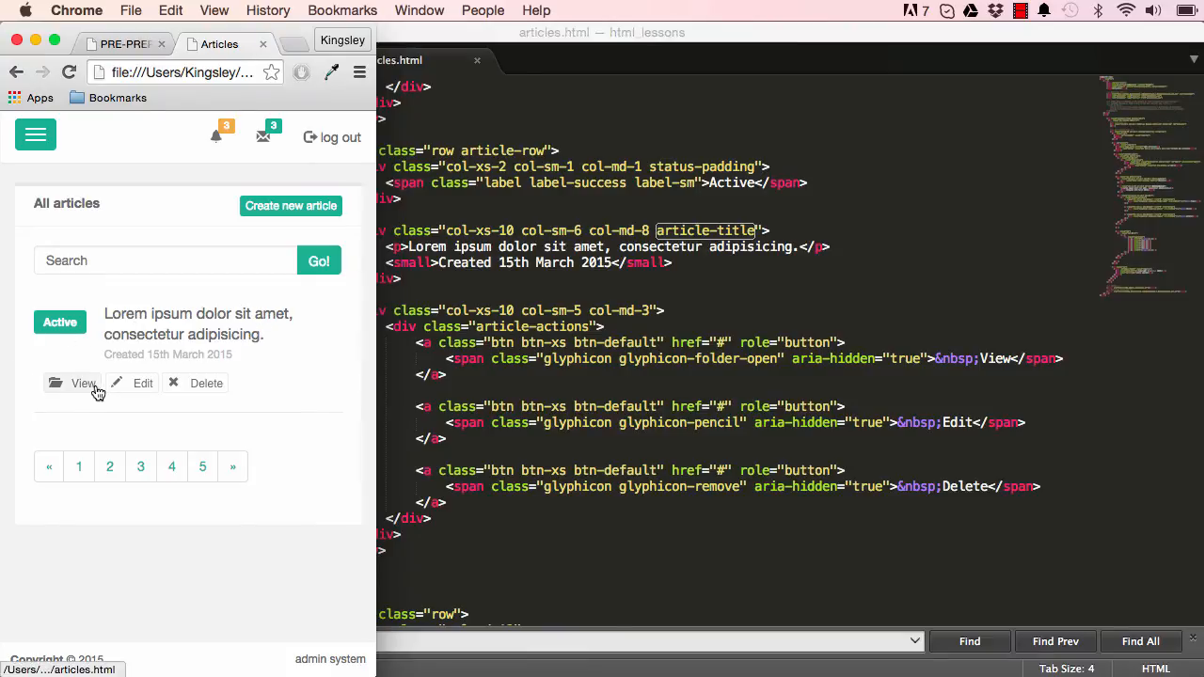
mouse_move(337, 335)
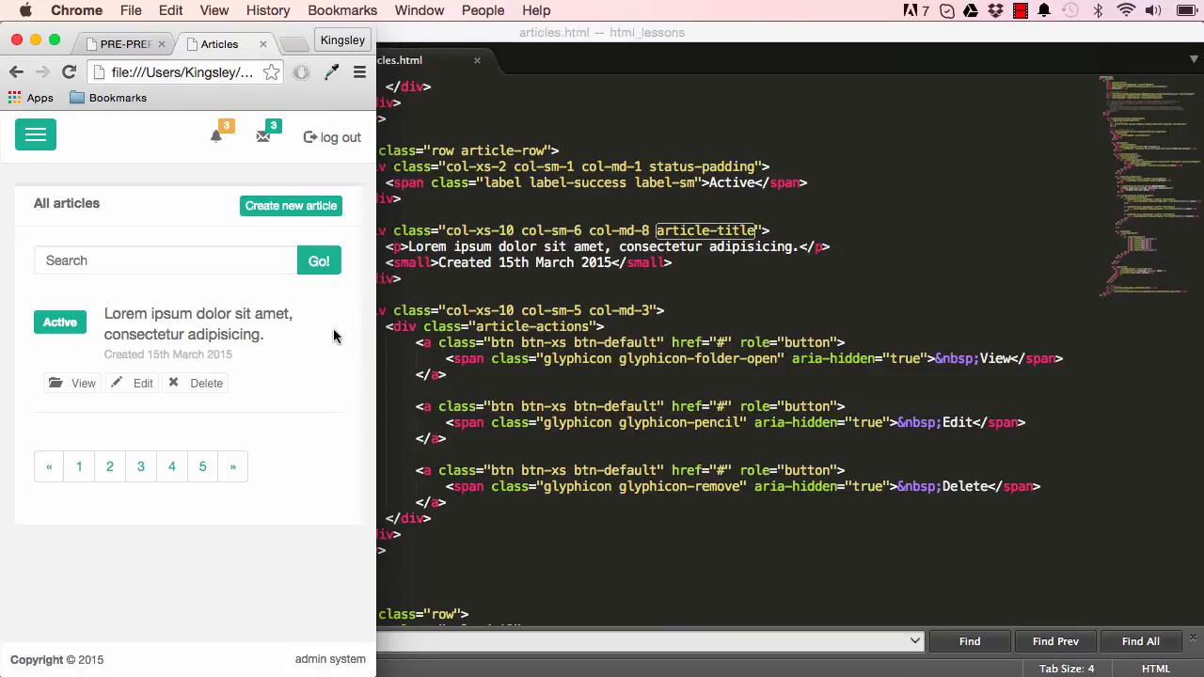
mouse_move(575, 312)
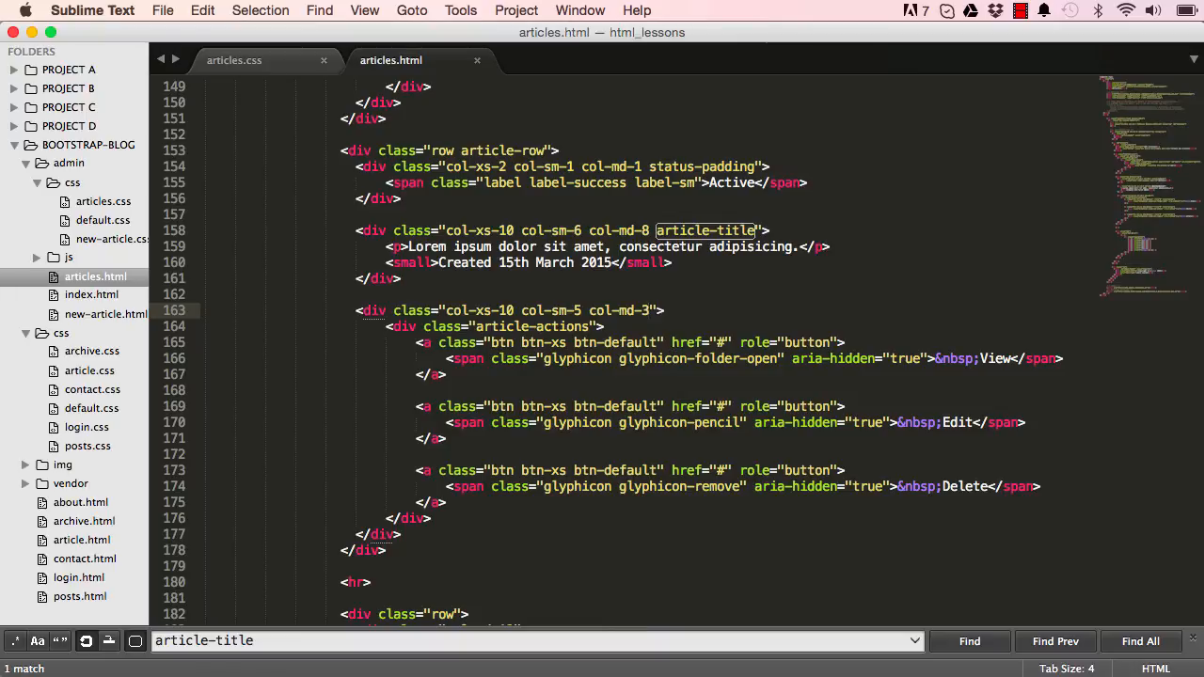
type("col-xs-offset-2")
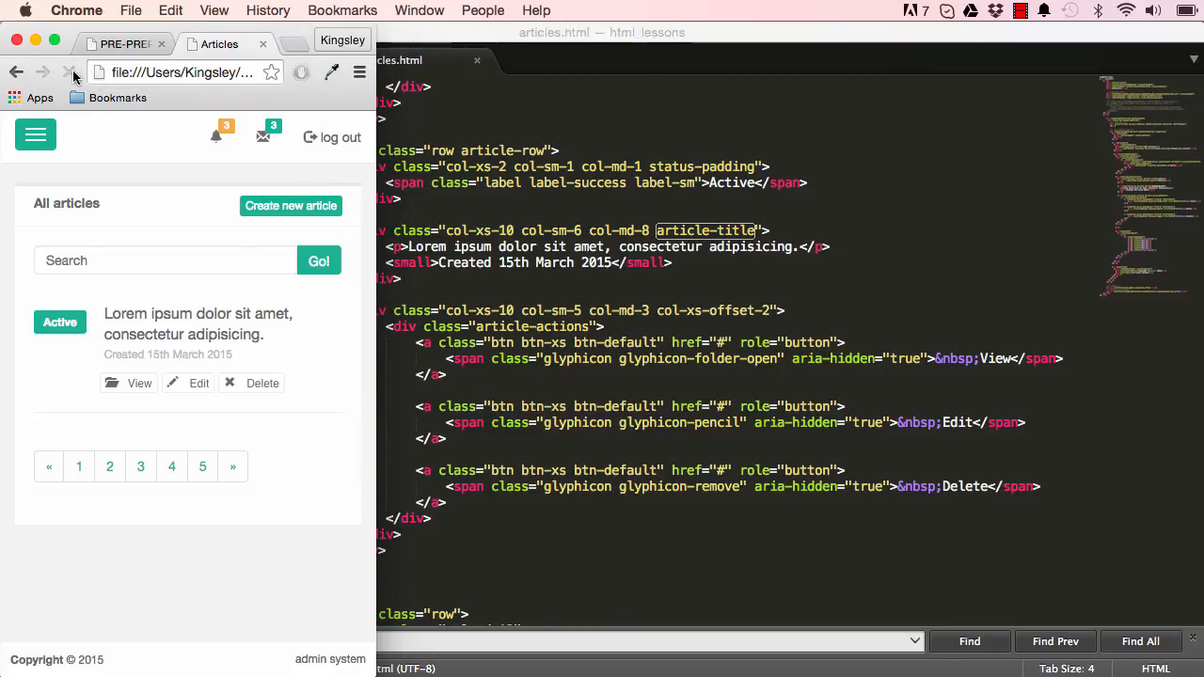
Step: Reload Chrome to check the col-xs-offset-2 actions column under the title
left_click(67, 71)
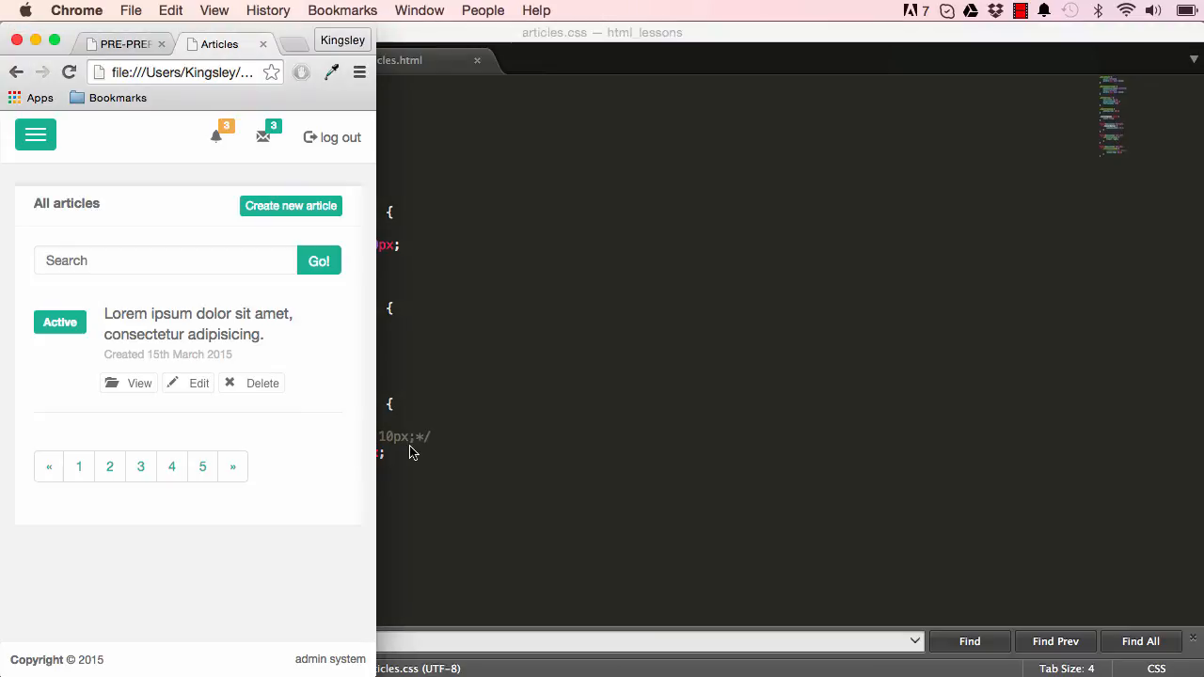
mouse_move(98, 362)
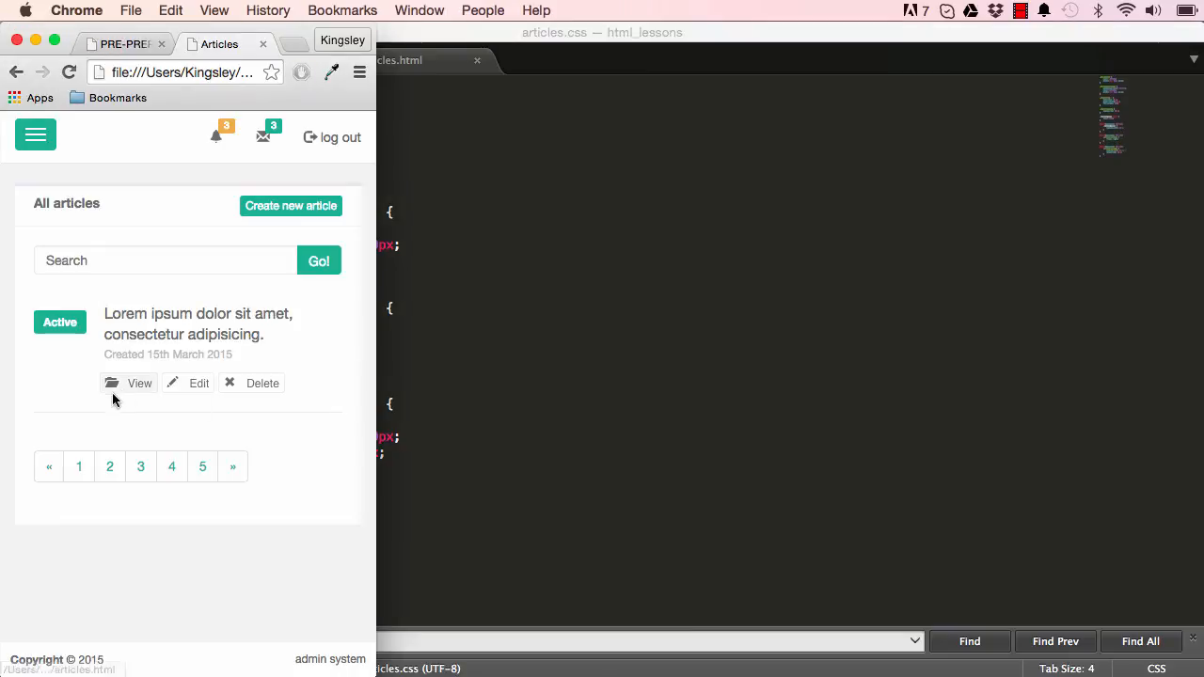
mouse_move(376, 384)
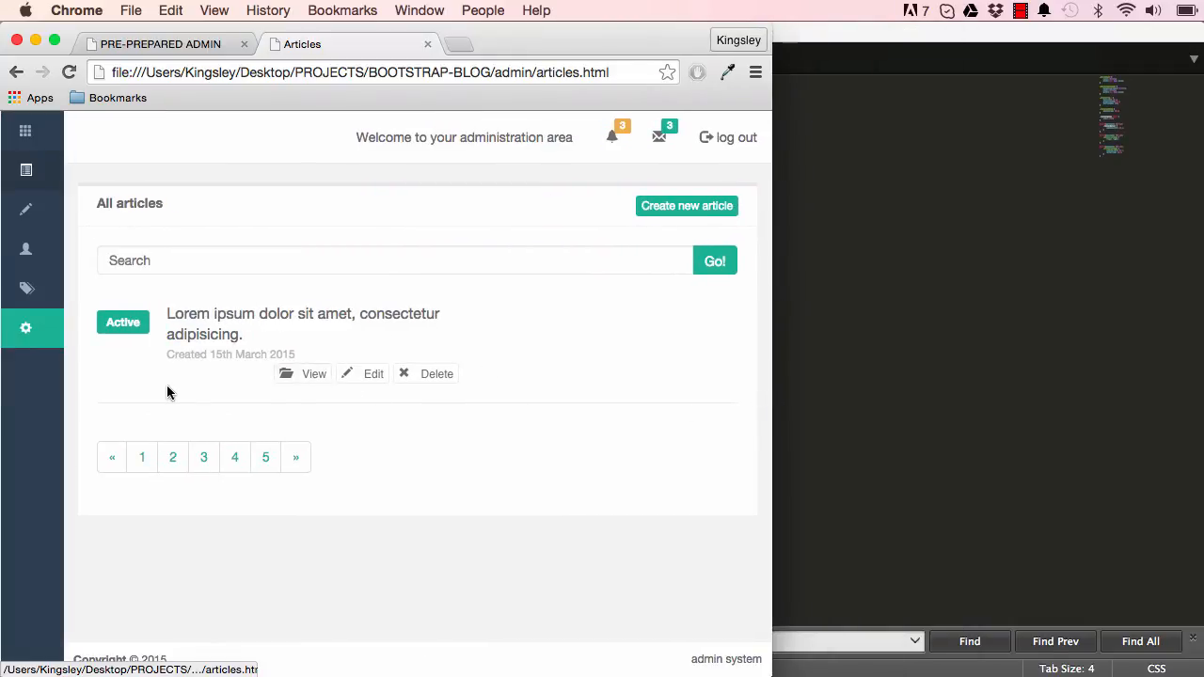
mouse_move(769, 379)
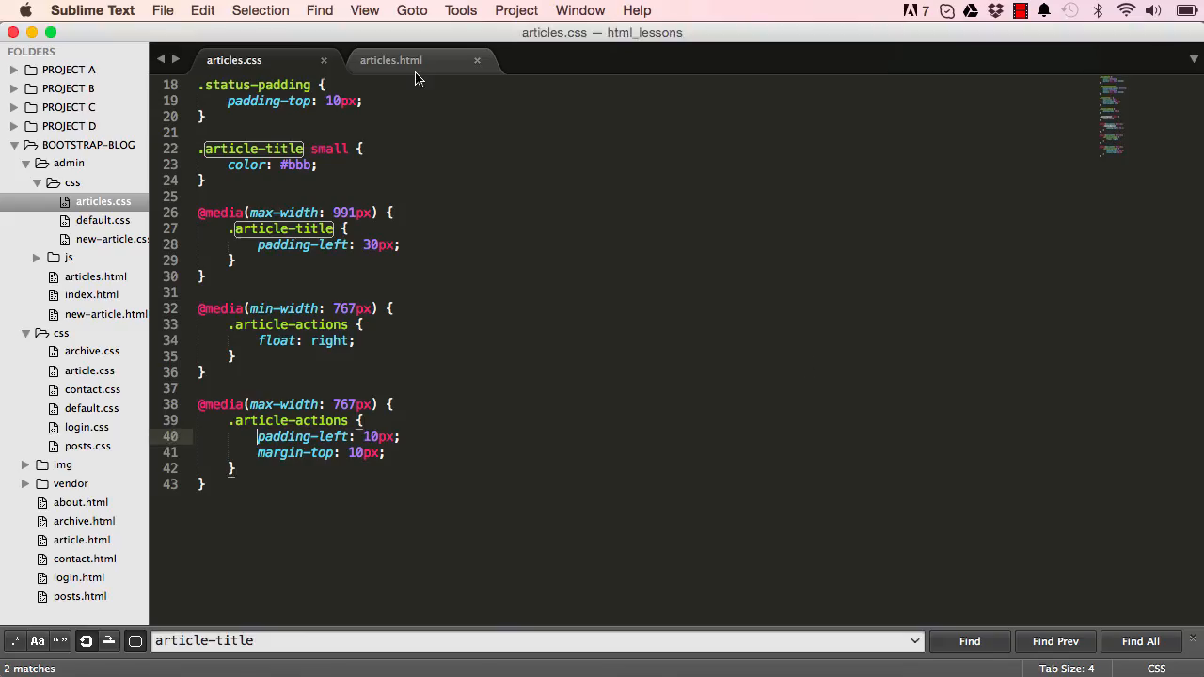
Step: Append col-sm-offset-0, col-md-offset-0 and col-lg-offset-0 to the actions div's classes
left_click(391, 61)
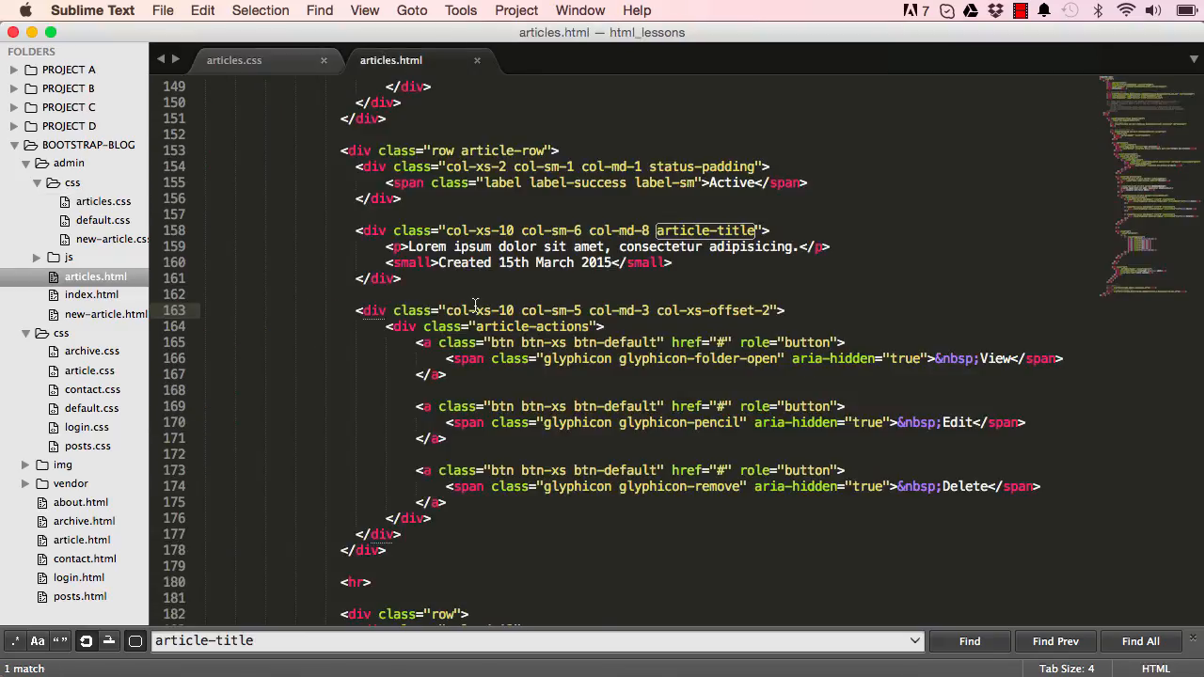
scroll("up", 3)
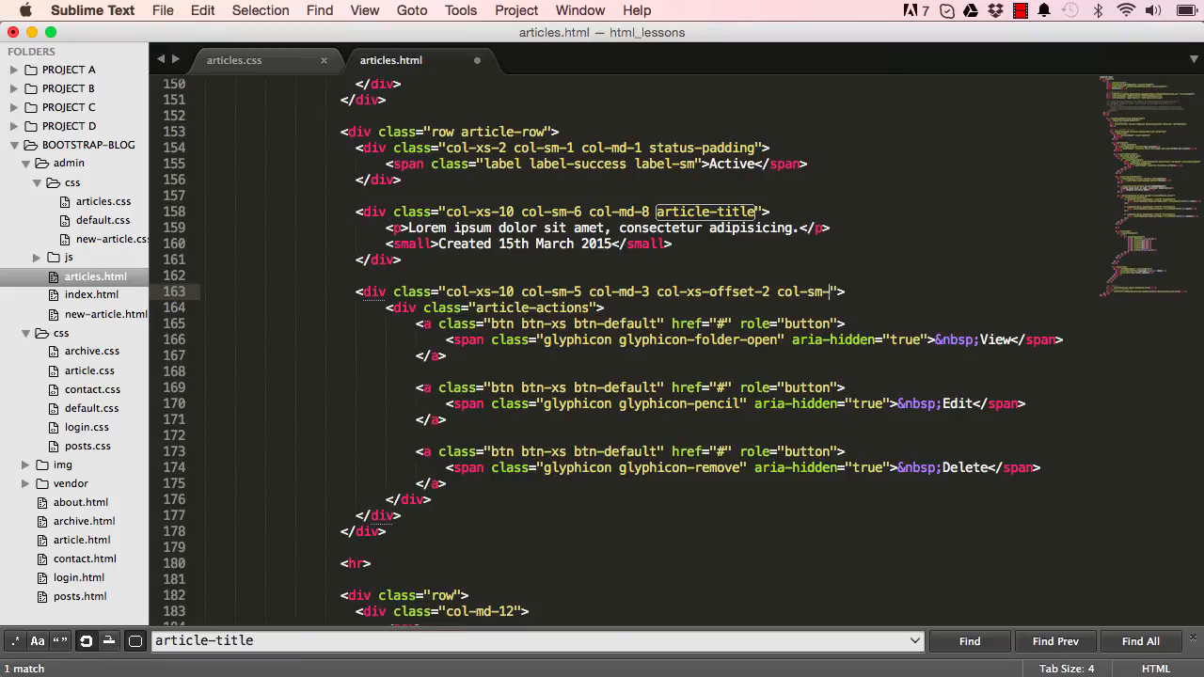
type("offset-0 col-")
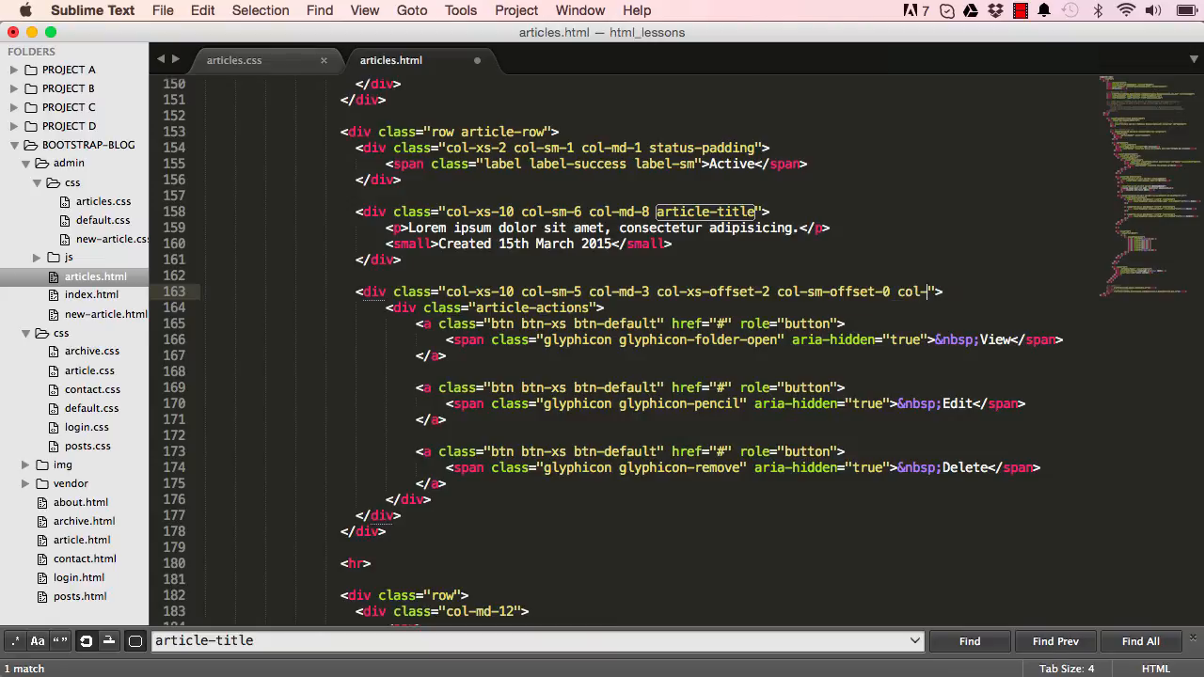
type("md")
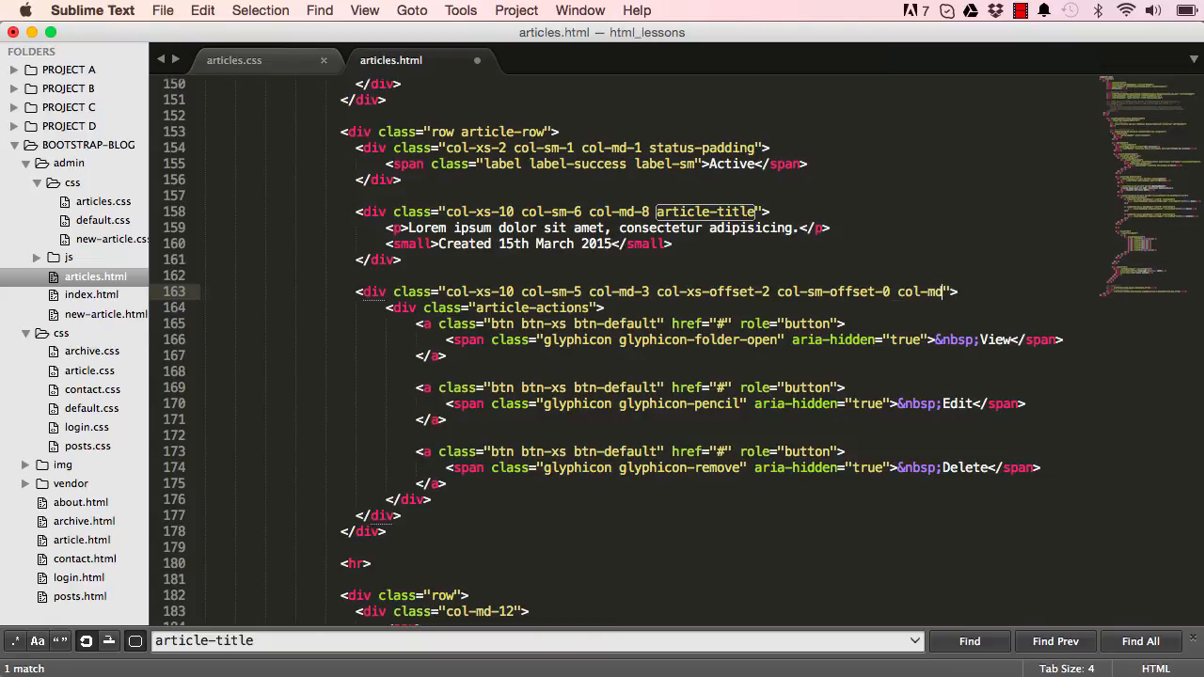
type("-offset-0 col-l")
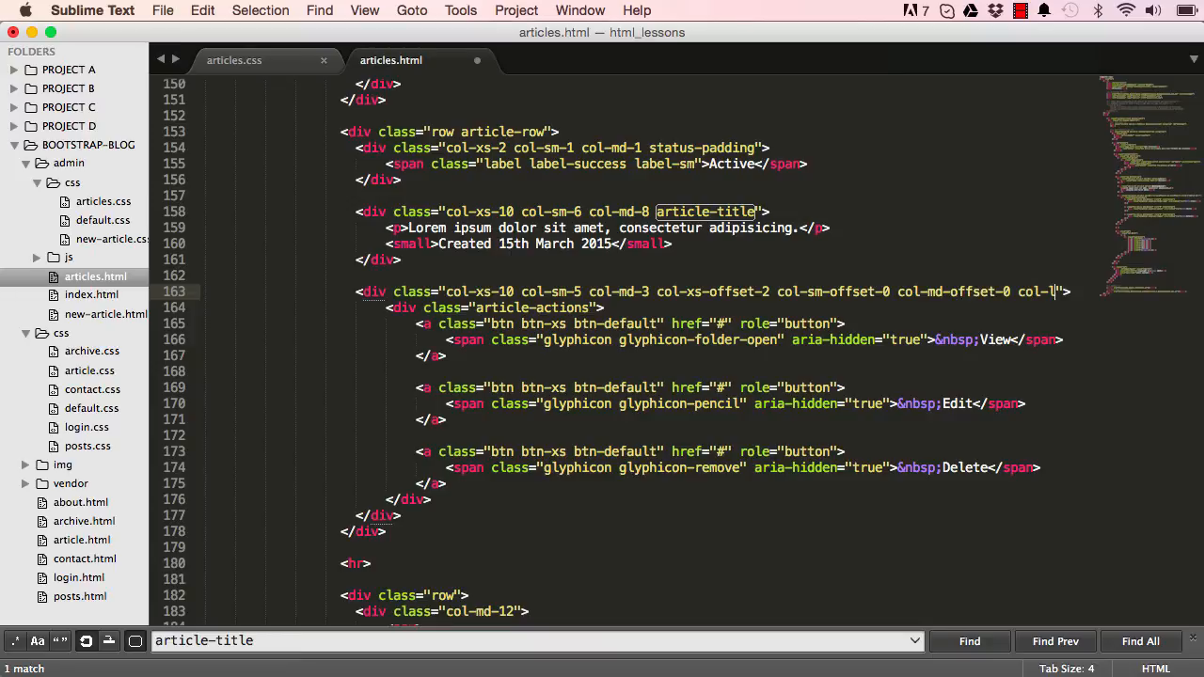
type("g-f")
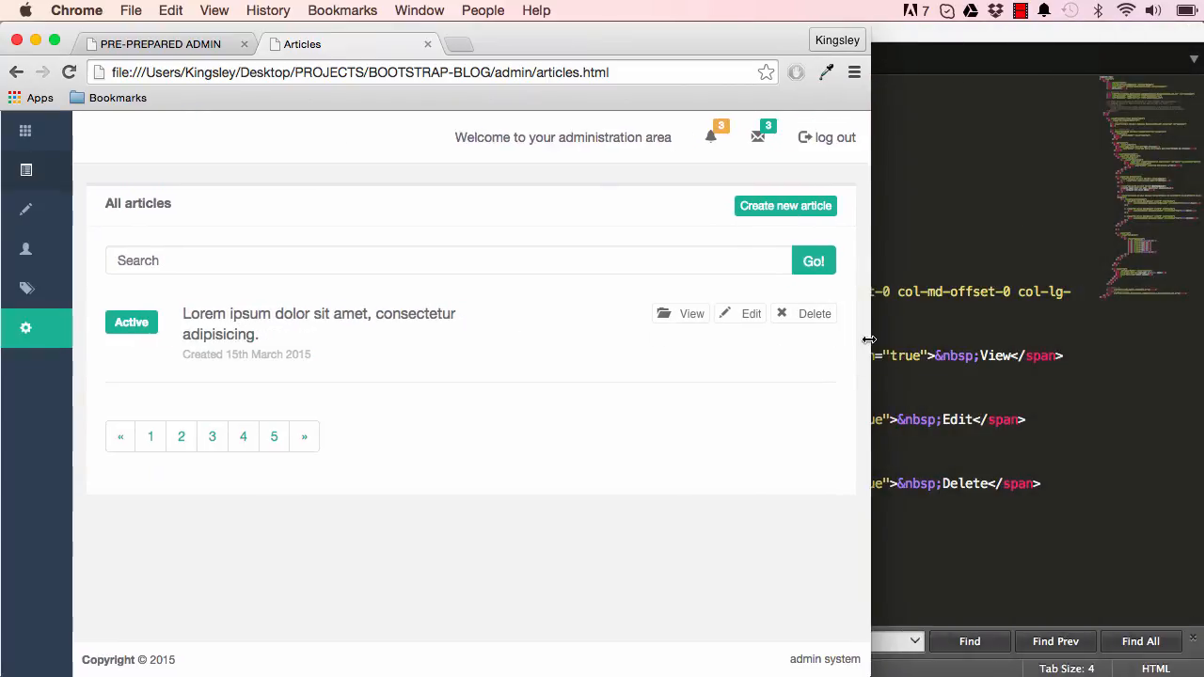
Step: Shrink Chrome to test the narrow layout, then maximize to see actions beside the title
left_click_drag(866, 340, 685, 346)
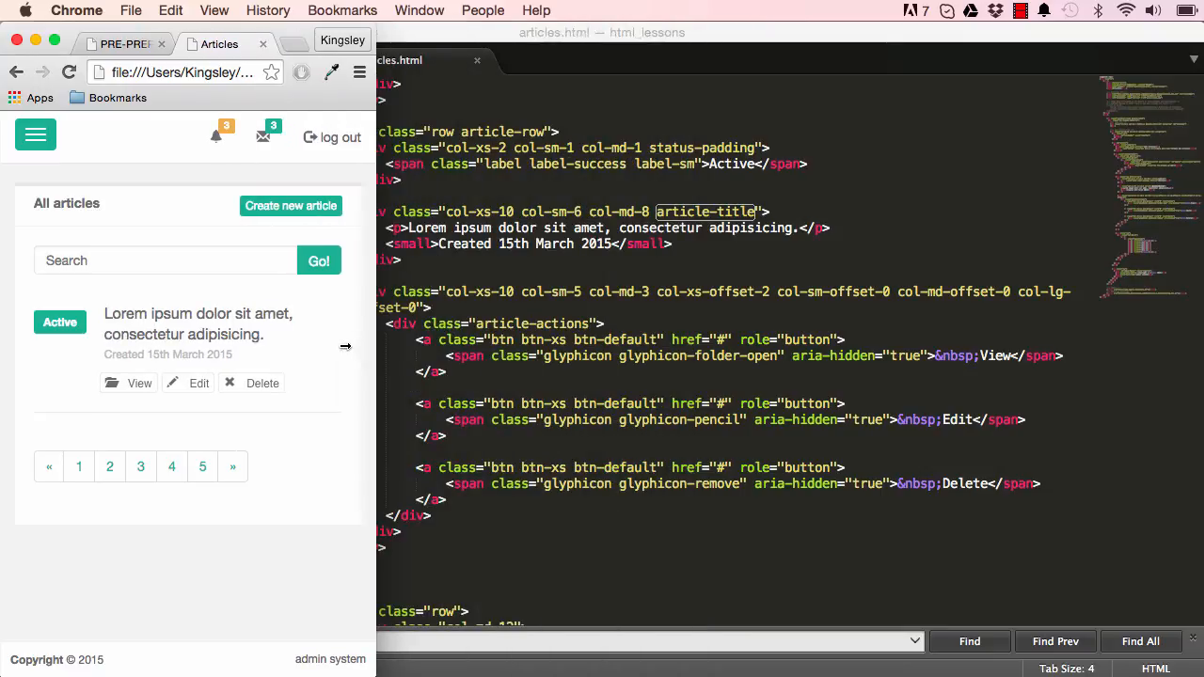
mouse_move(207, 362)
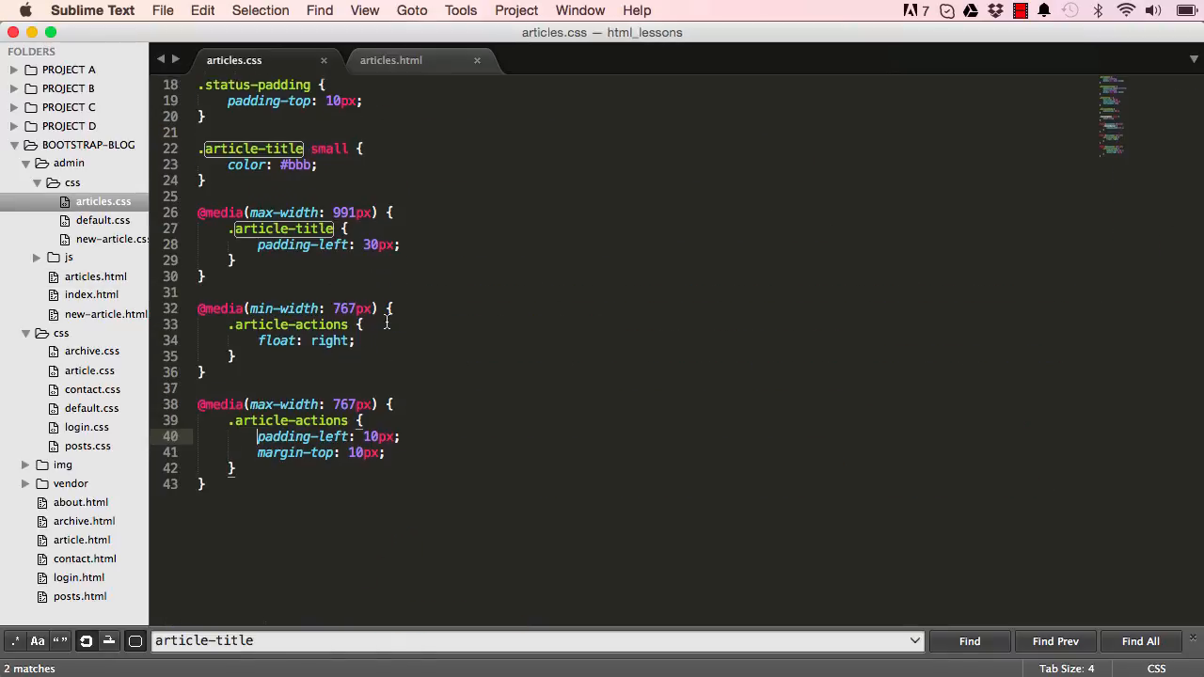
scroll("up", 3)
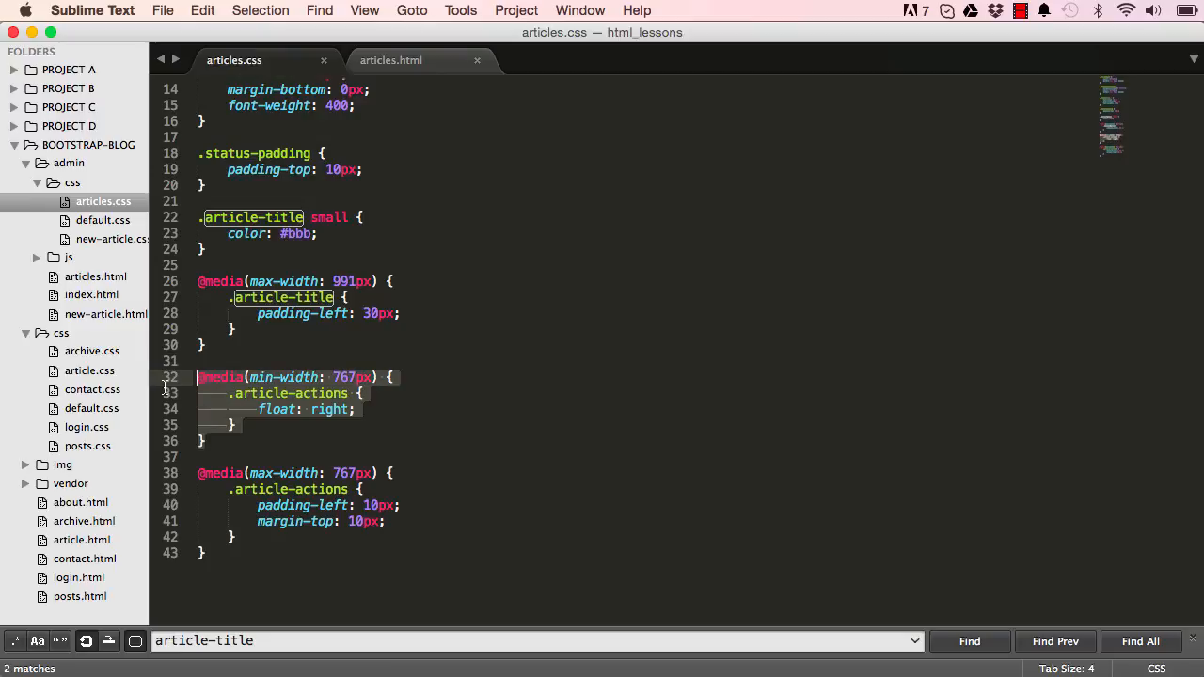
left_click(387, 426)
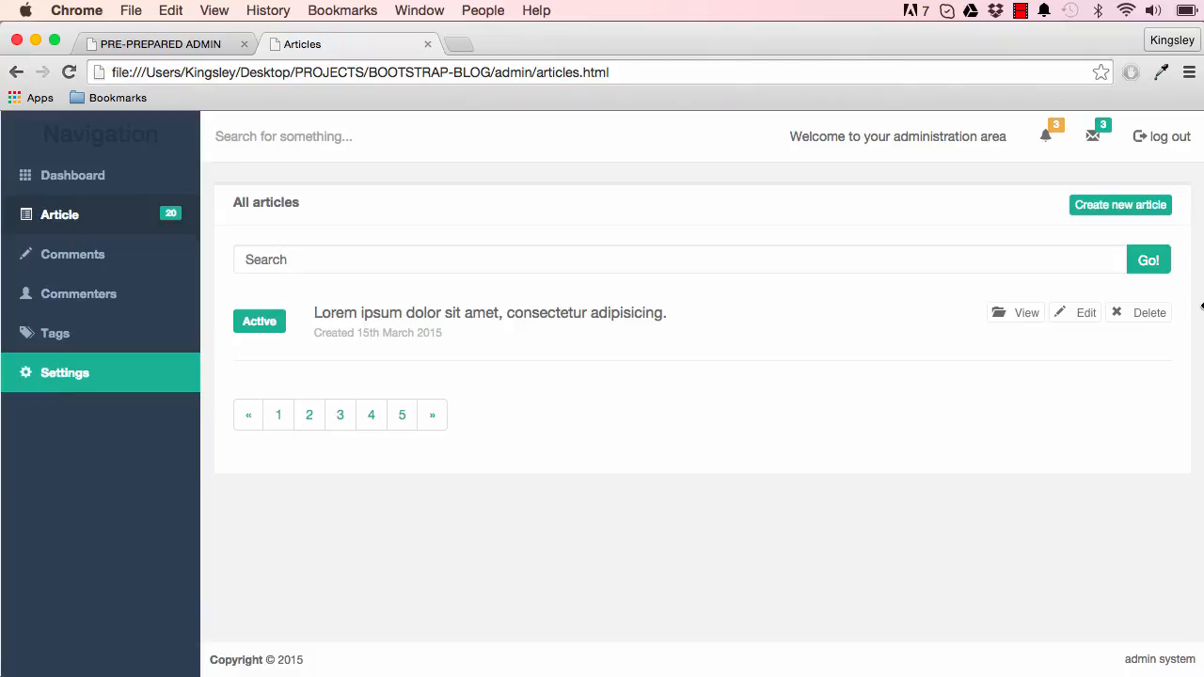
mouse_move(813, 412)
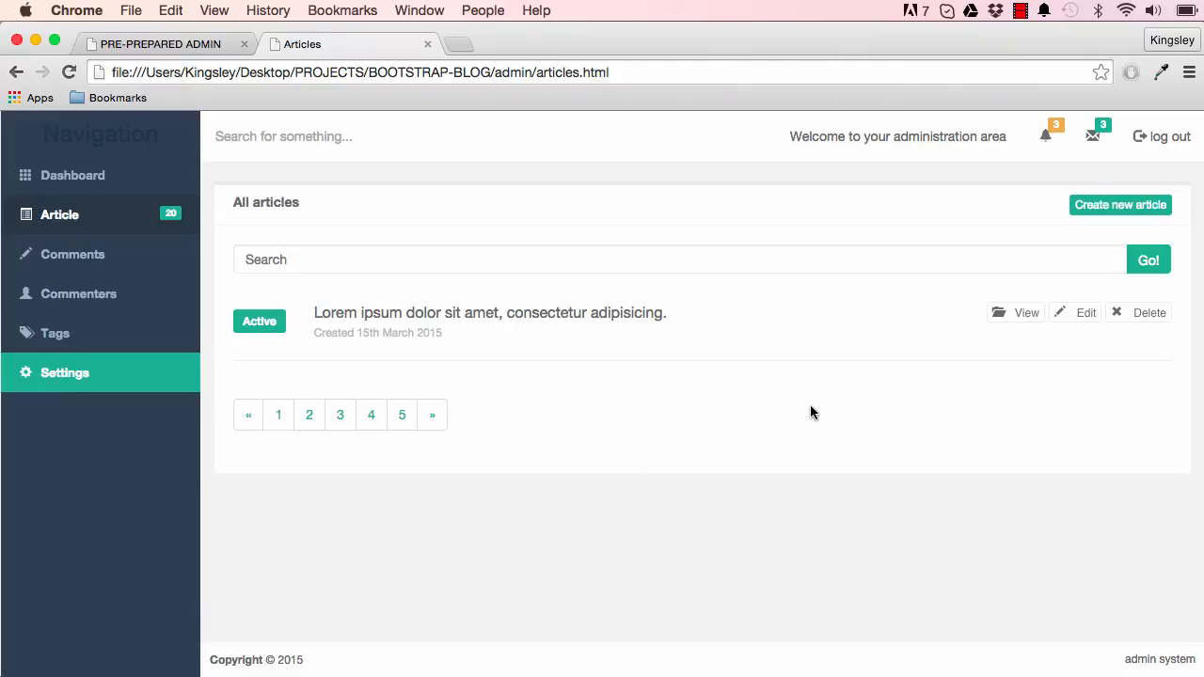